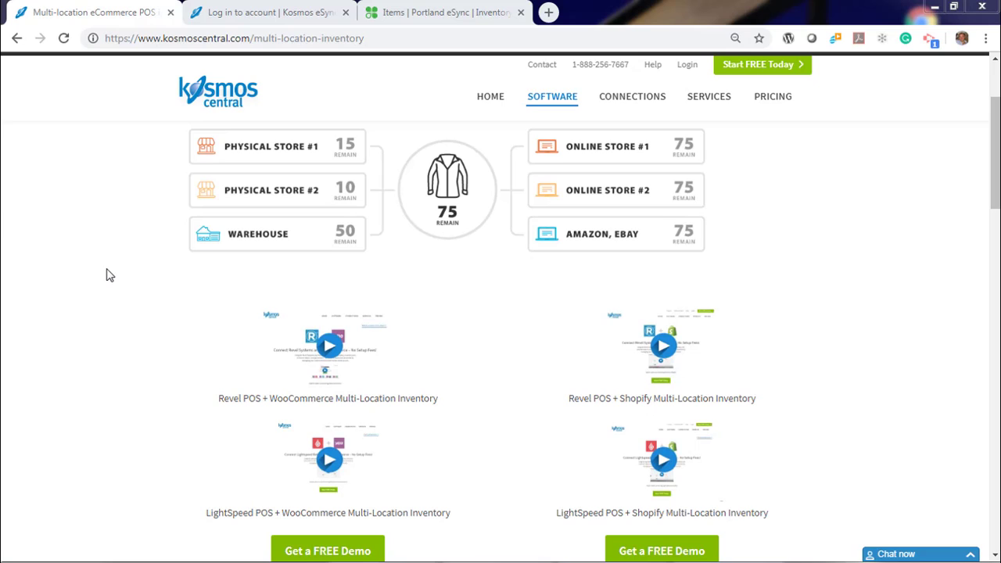
{"action": "mouse_move", "coordinate": [152, 261]}
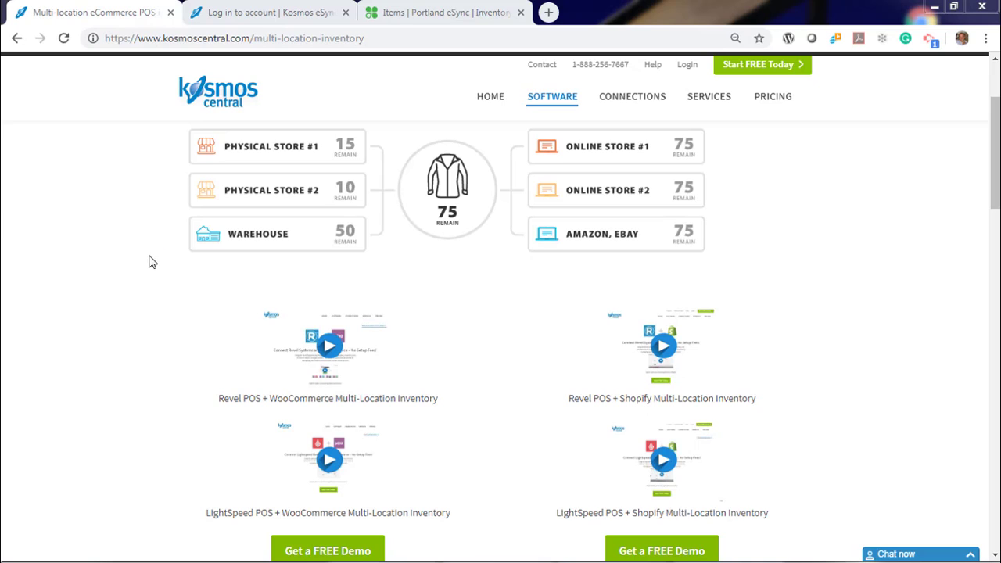
Sign in to the eSync account and land on the dashboard's empty Actions section.
{"action": "left_click", "coordinate": [269, 12]}
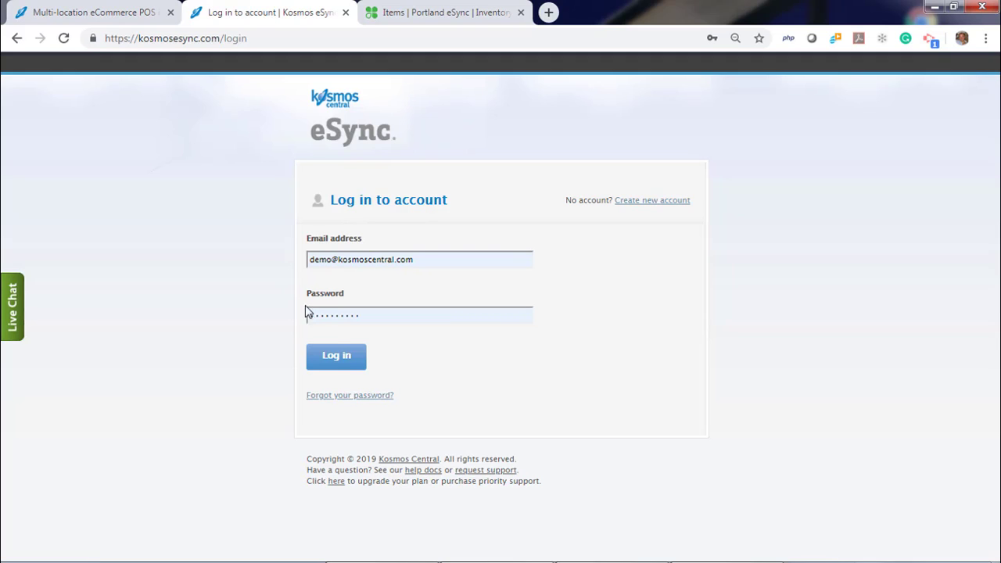
{"action": "left_click", "coordinate": [334, 357]}
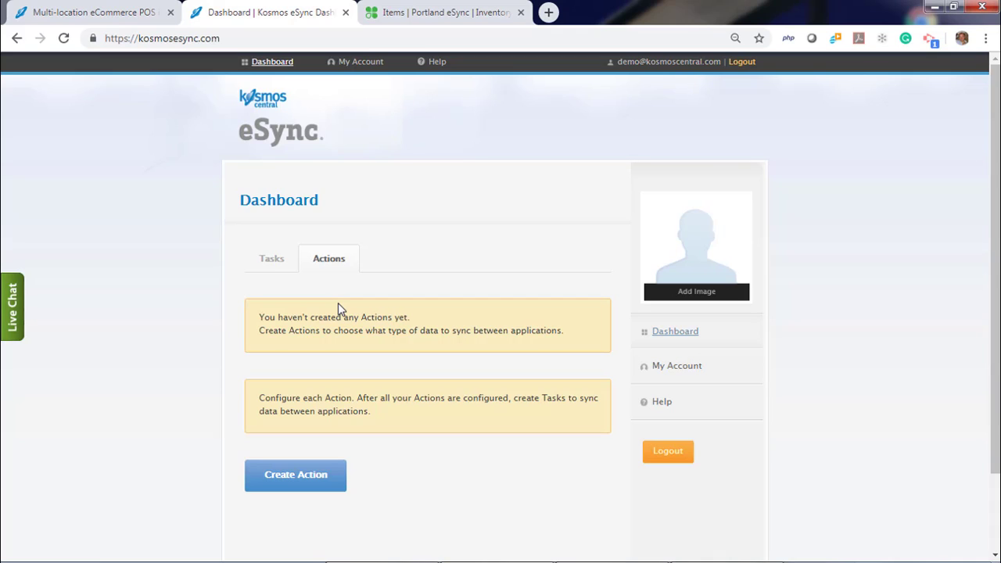
Begin a new action with WooCommerce (Kosmos Woo Multi-Location) as the first connection.
{"action": "left_click", "coordinate": [296, 475]}
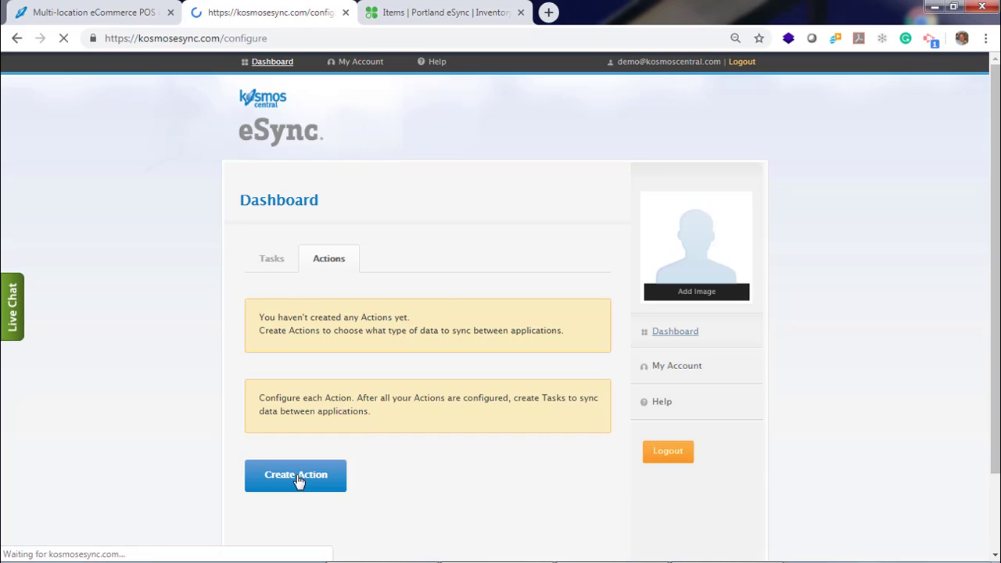
{"action": "left_click", "coordinate": [296, 476]}
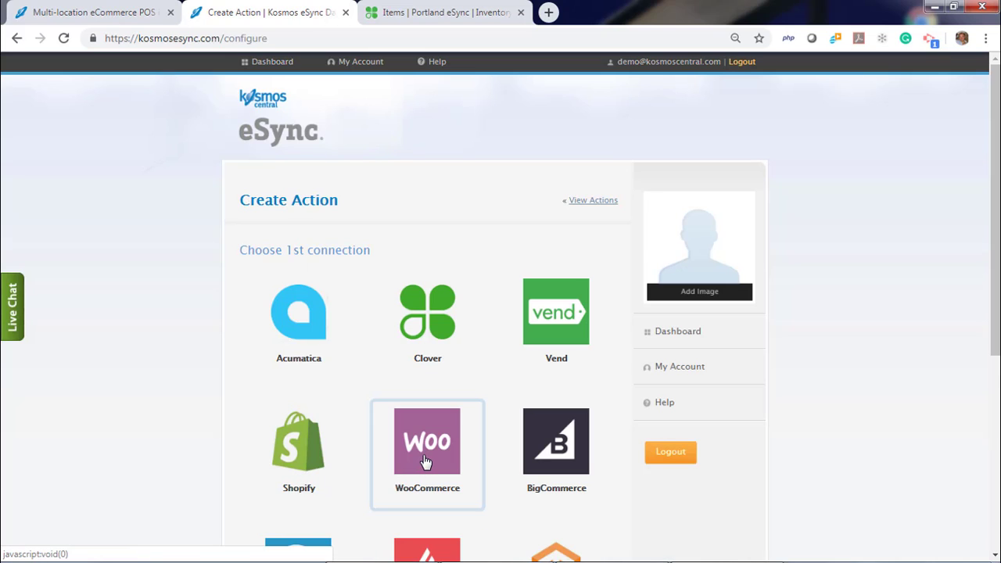
{"action": "left_click", "coordinate": [427, 441]}
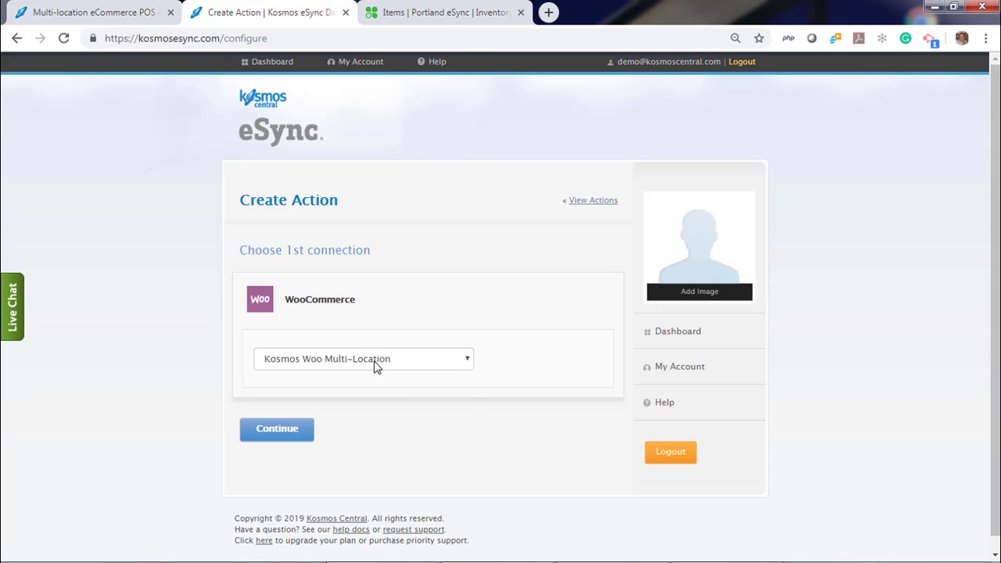
{"action": "left_click", "coordinate": [363, 358]}
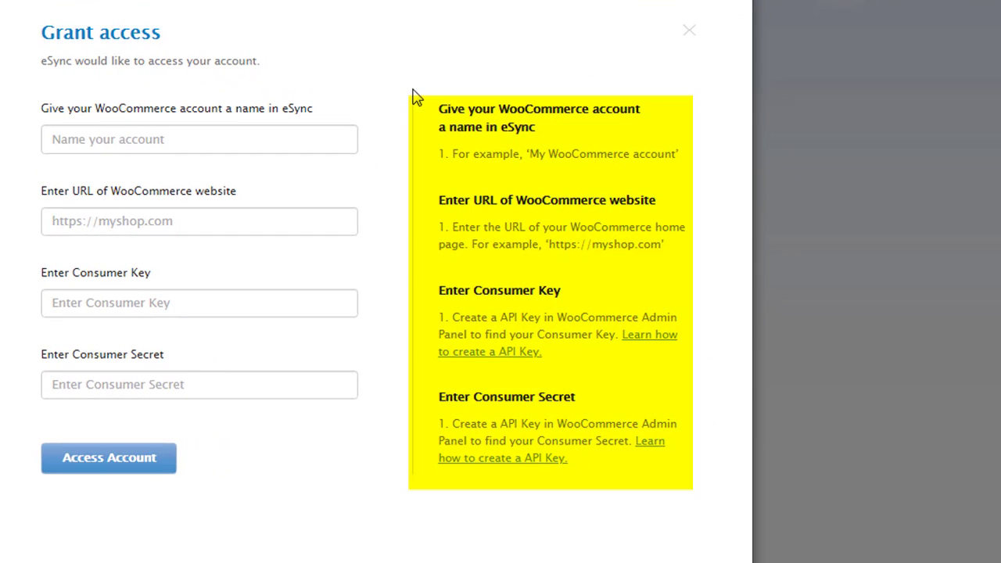
{"action": "mouse_move", "coordinate": [672, 45]}
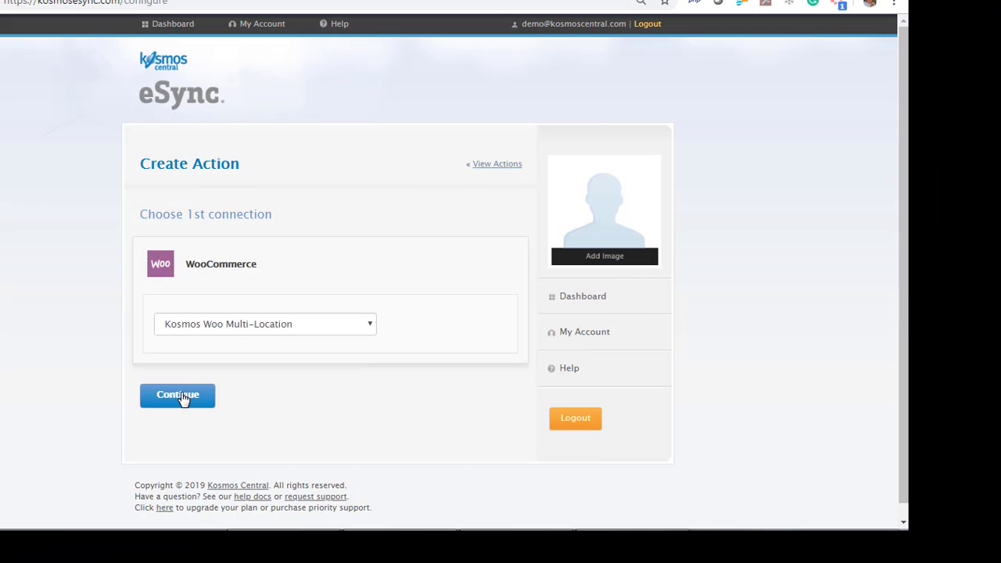
{"action": "left_click", "coordinate": [179, 394]}
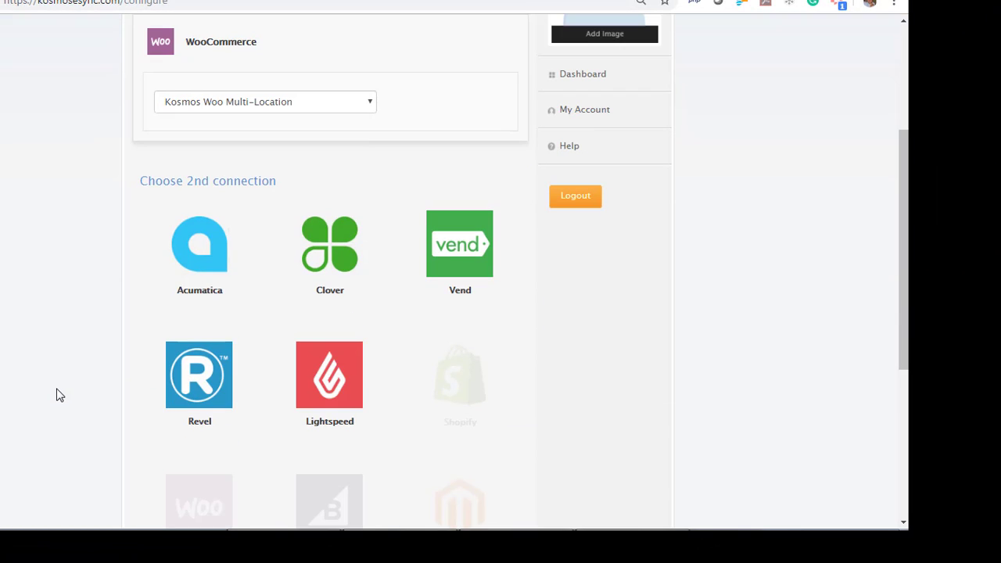
Add a Clover account named Portland Clover and authorize it against the Portland eSync merchant.
{"action": "left_click", "coordinate": [329, 244]}
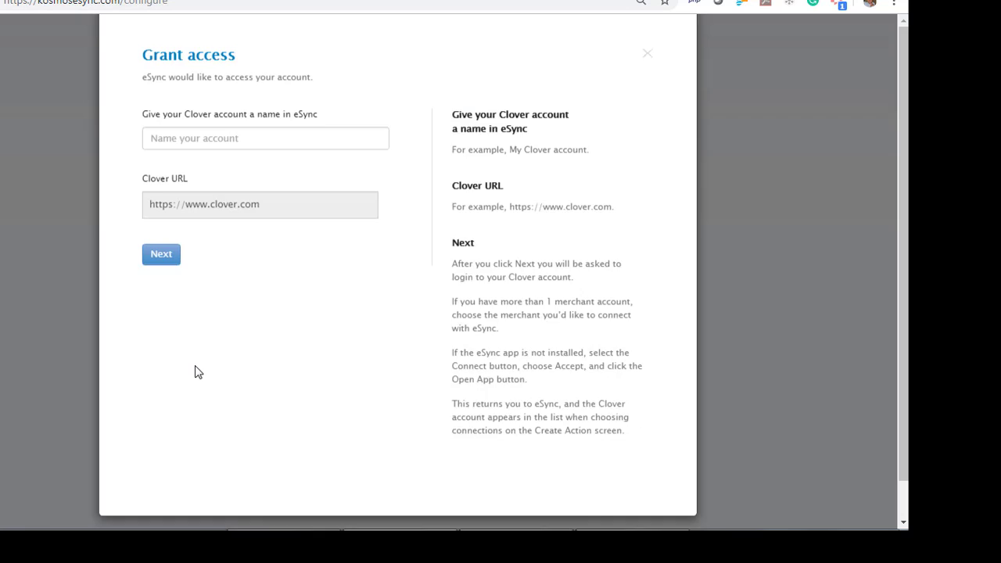
{"action": "left_click", "coordinate": [266, 170]}
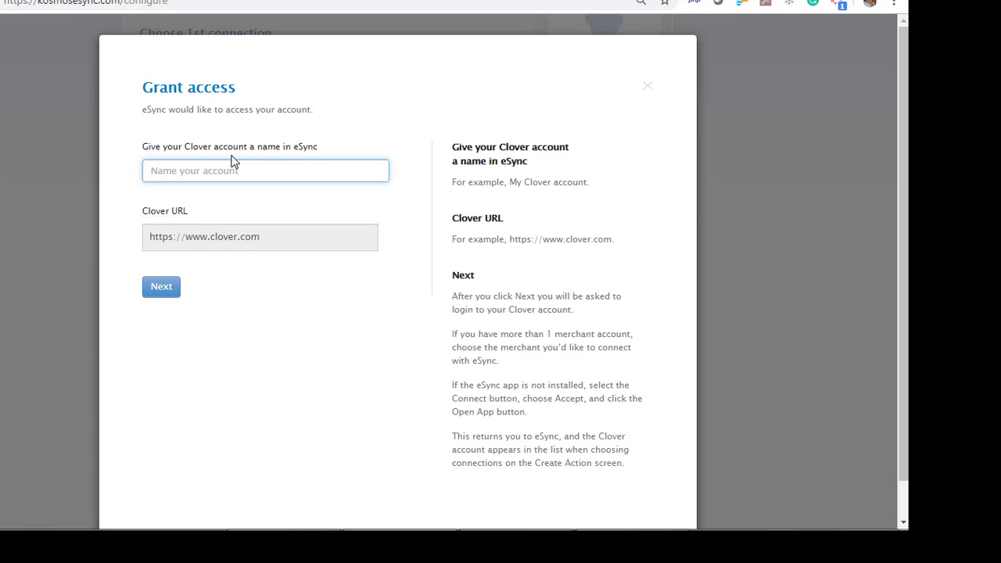
{"action": "type", "text": "Portland Clover"}
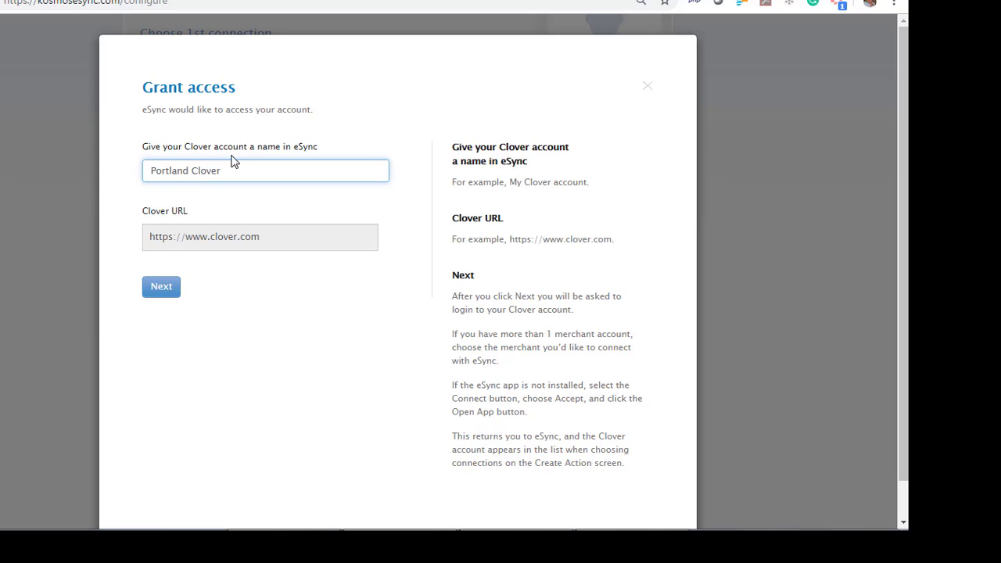
{"action": "left_click", "coordinate": [161, 288]}
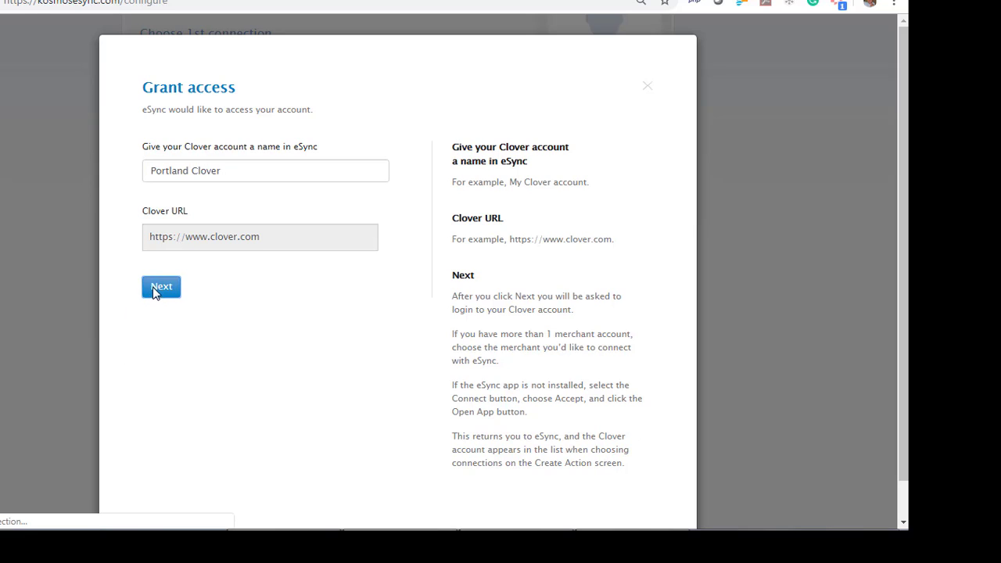
{"action": "left_click", "coordinate": [160, 287]}
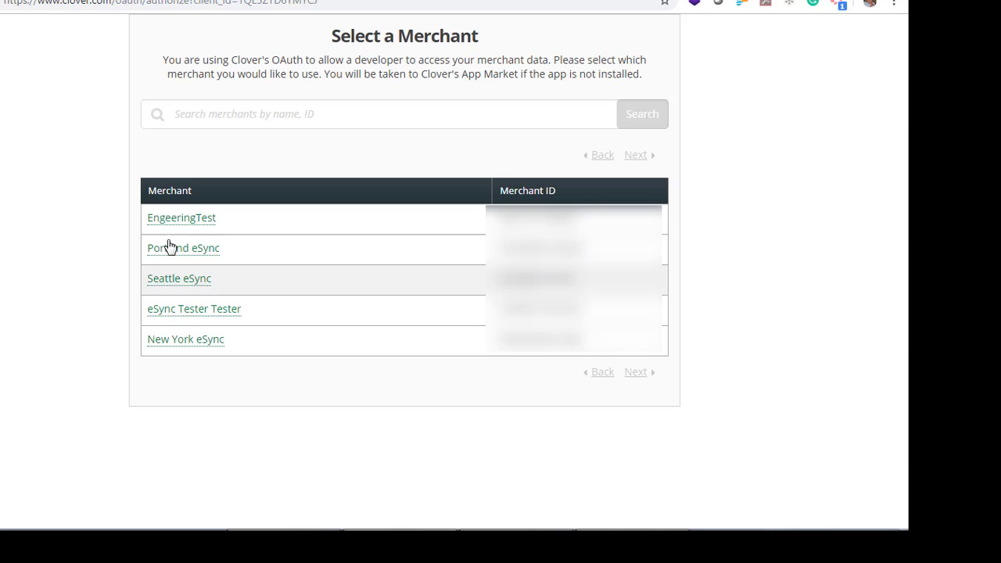
{"action": "mouse_move", "coordinate": [180, 254]}
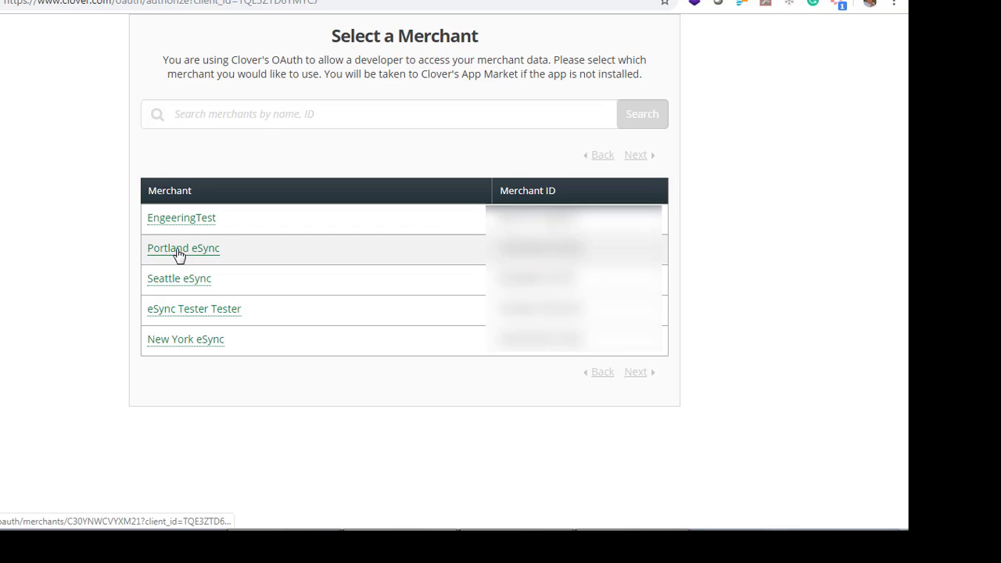
{"action": "left_click", "coordinate": [183, 247]}
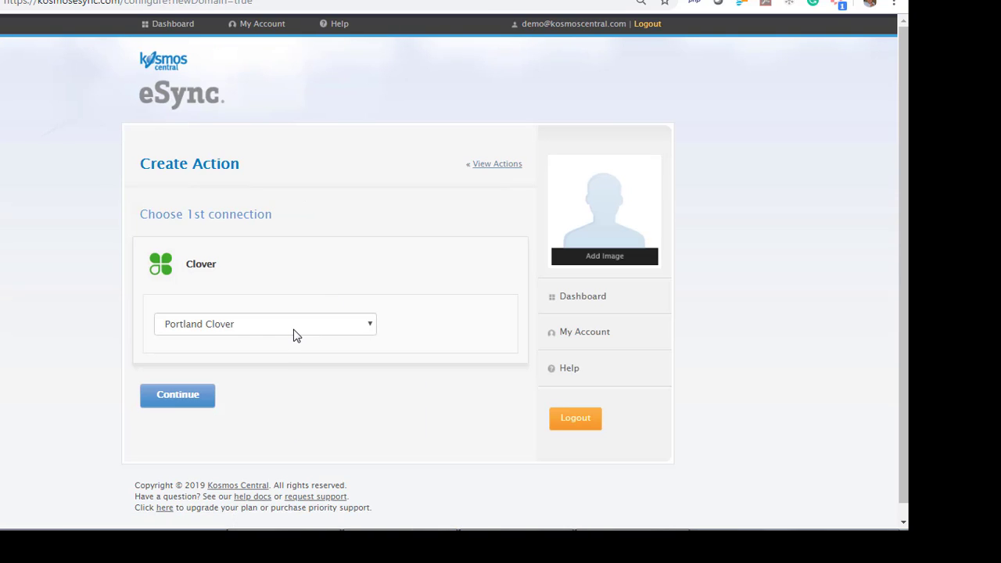
Add a different Clover account named Seattle Clover linked to the Seattle eSync merchant.
{"action": "left_click", "coordinate": [264, 324]}
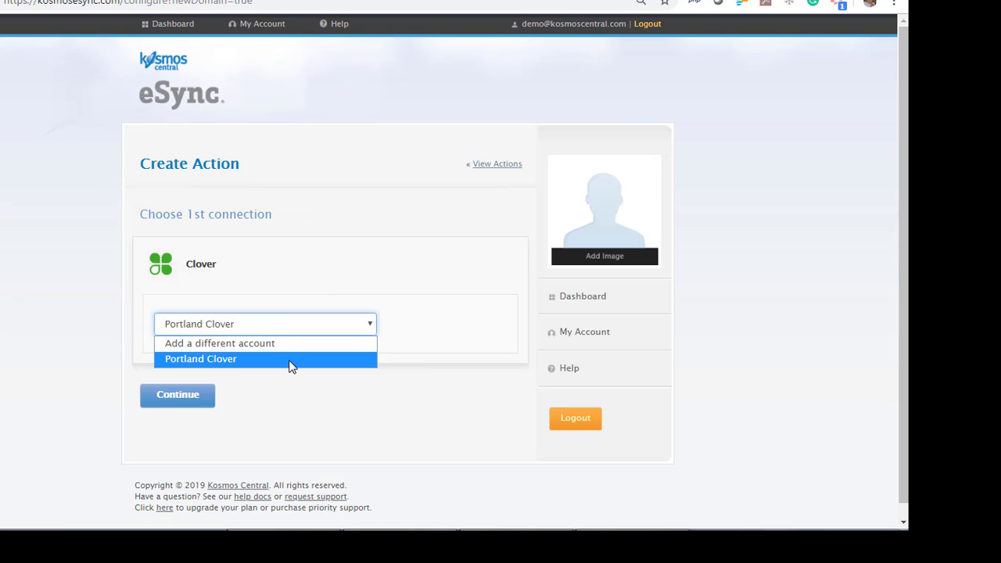
{"action": "left_click", "coordinate": [219, 342]}
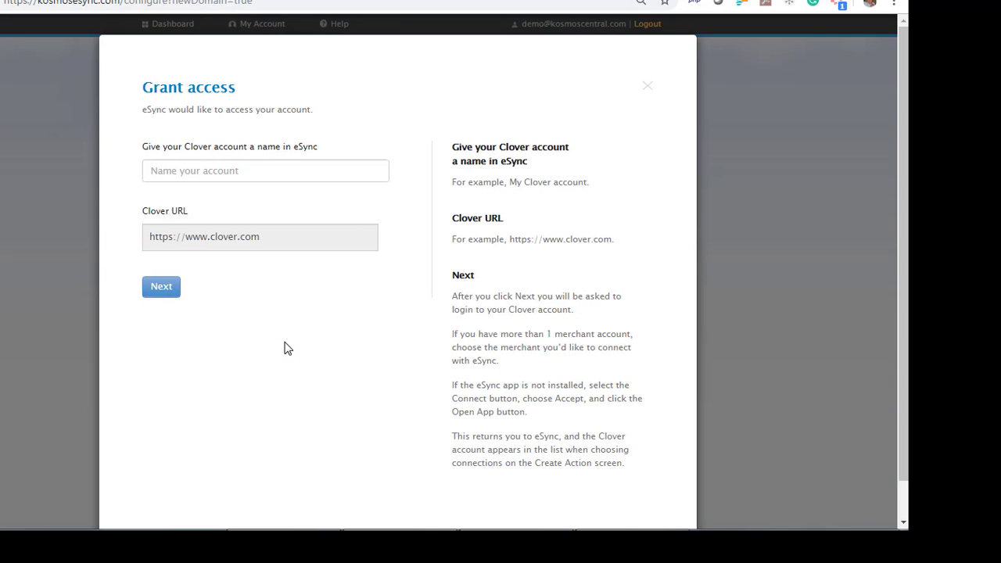
{"action": "type", "text": "Seattle Clov"}
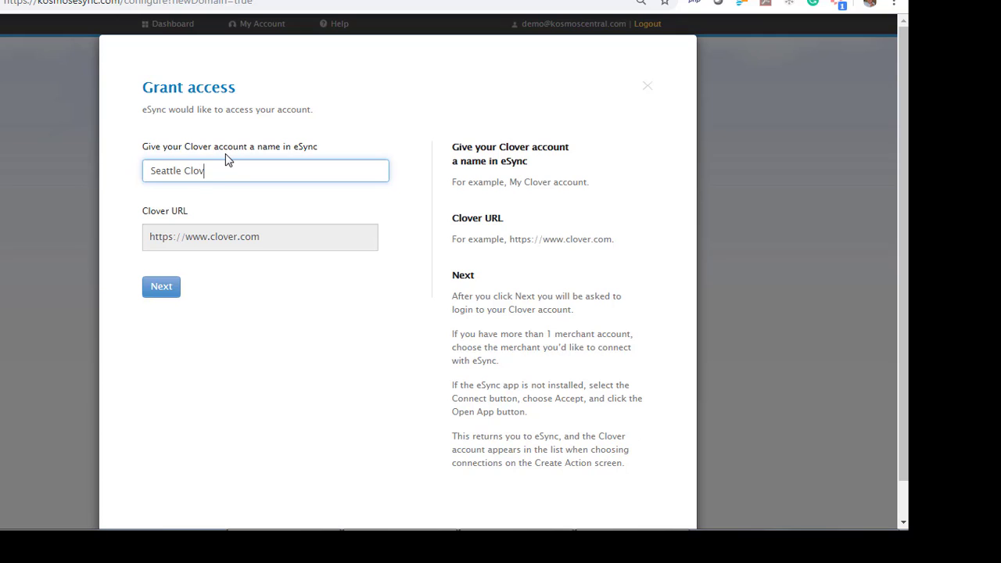
{"action": "left_click", "coordinate": [159, 286]}
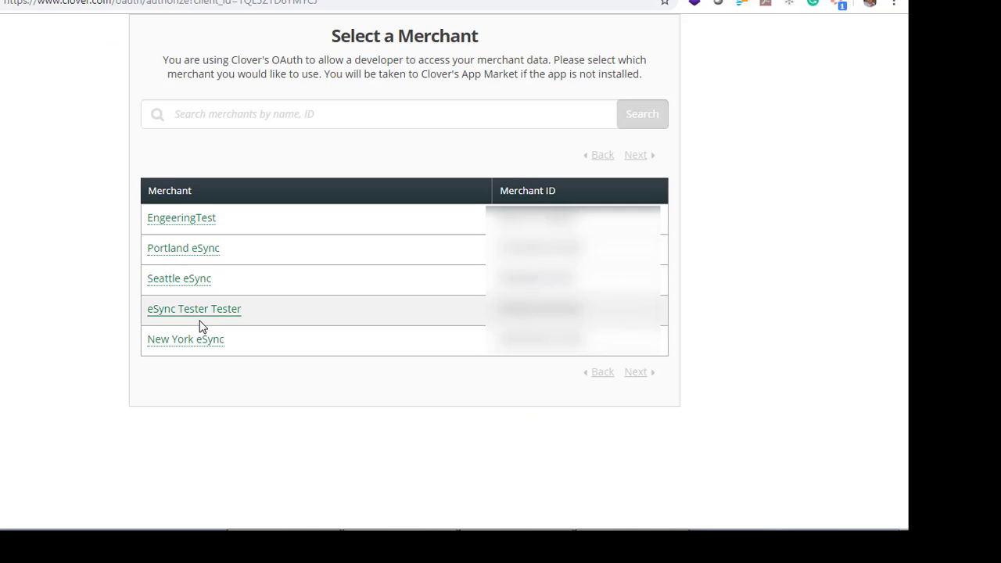
{"action": "left_click", "coordinate": [194, 309]}
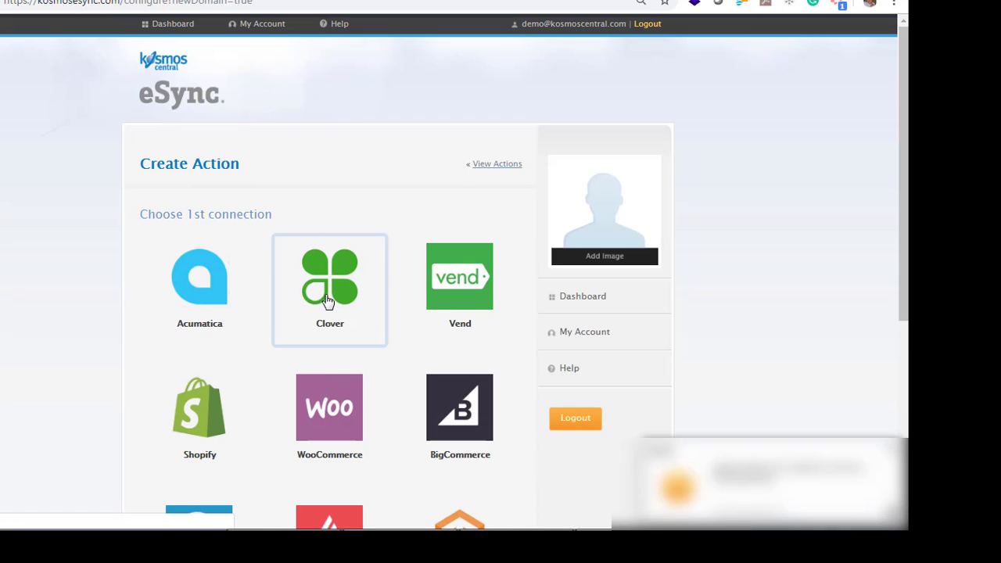
Add a third Clover account named NY Clover and return to the Clover connection choice.
{"action": "left_click", "coordinate": [330, 291]}
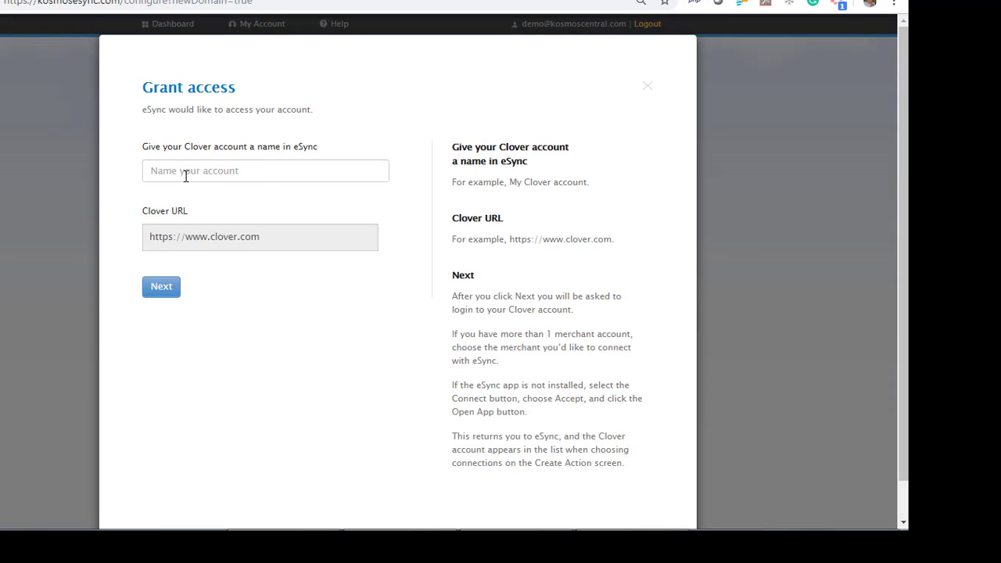
{"action": "type", "text": "NY Clover"}
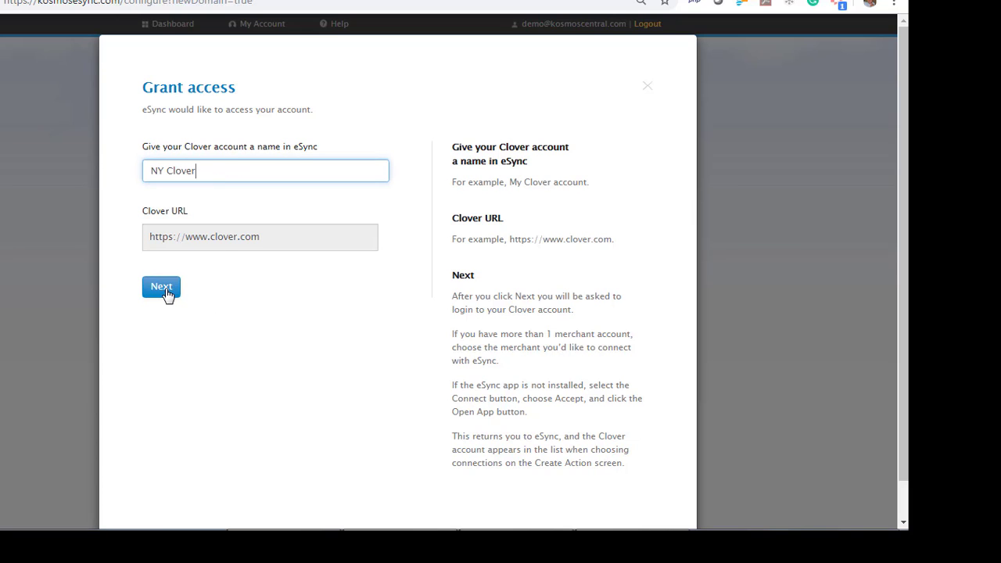
{"action": "left_click", "coordinate": [161, 286]}
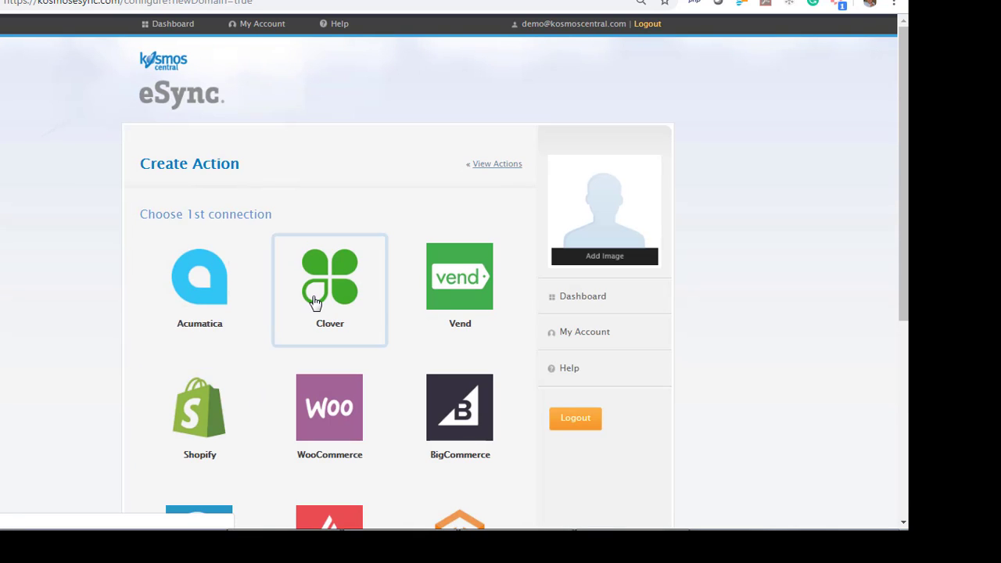
{"action": "left_click", "coordinate": [329, 279]}
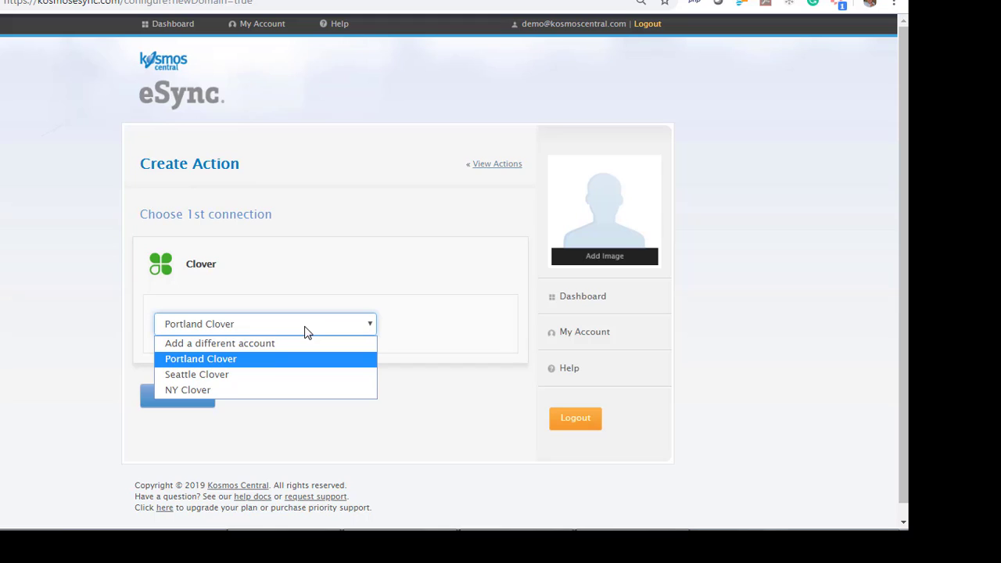
{"action": "mouse_move", "coordinate": [257, 370]}
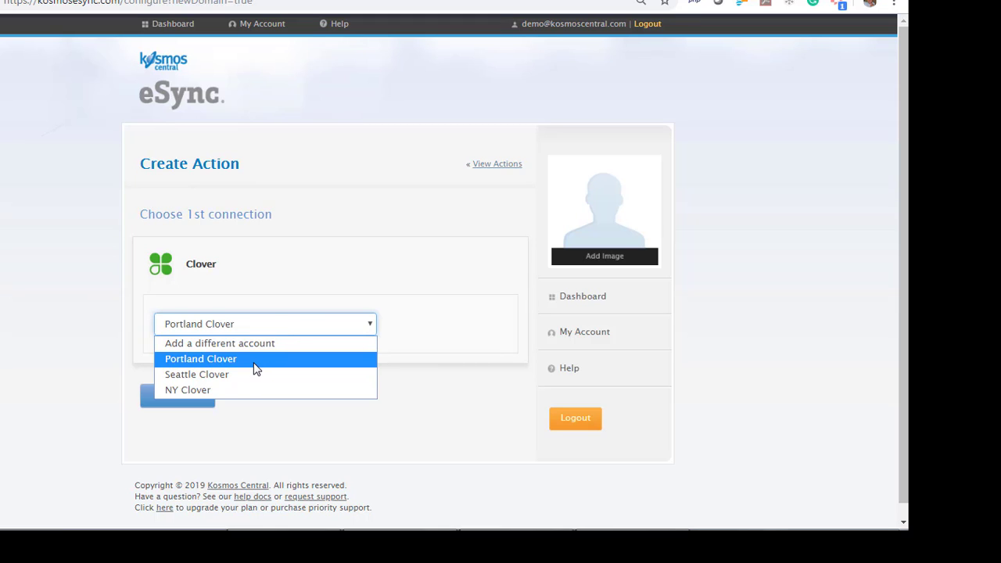
Set Portland Clover as first connection and WooCommerce (Kosmos Woo Multi-Location) as second.
{"action": "left_click", "coordinate": [200, 358]}
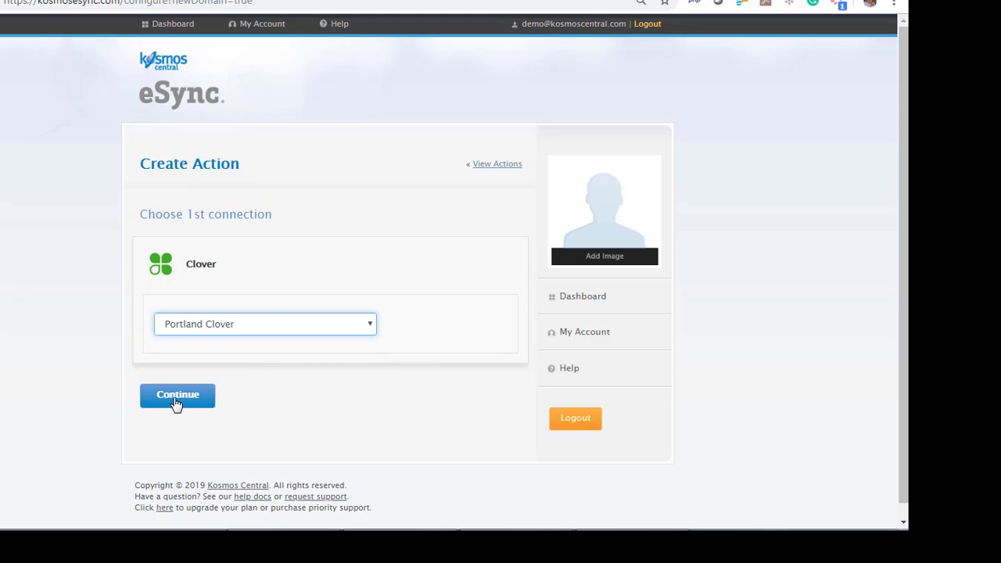
{"action": "left_click", "coordinate": [177, 396]}
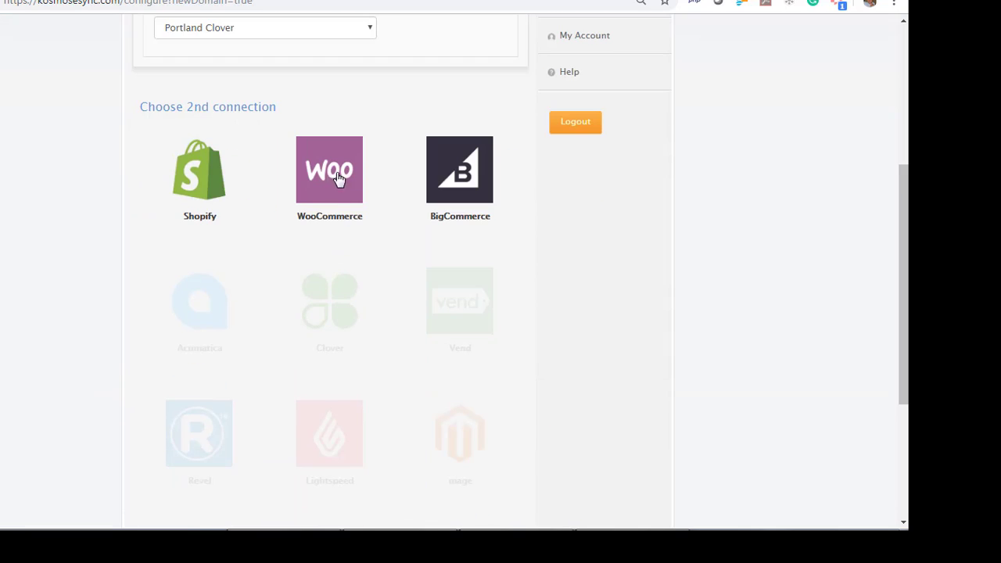
{"action": "left_click", "coordinate": [328, 169]}
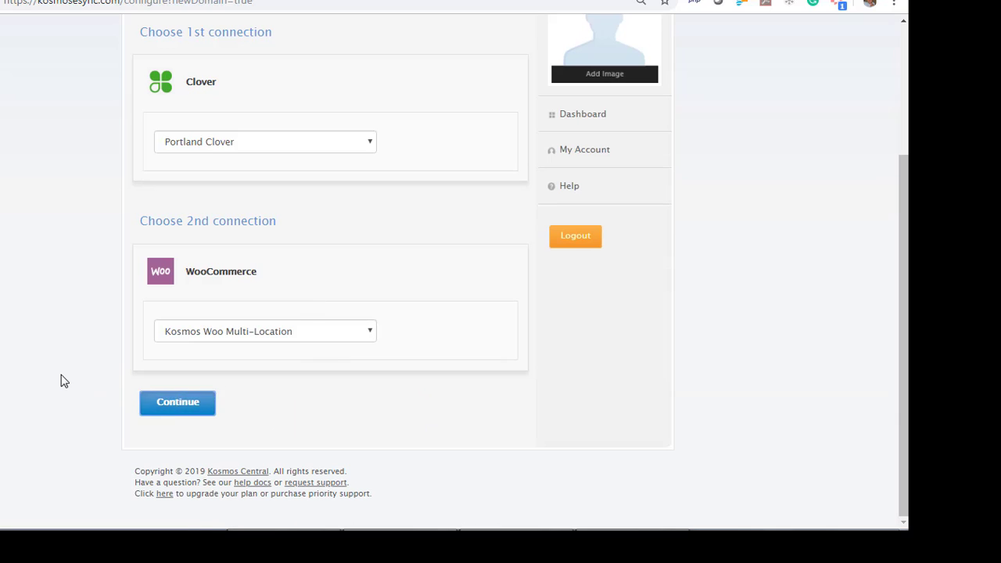
{"action": "left_click", "coordinate": [179, 402]}
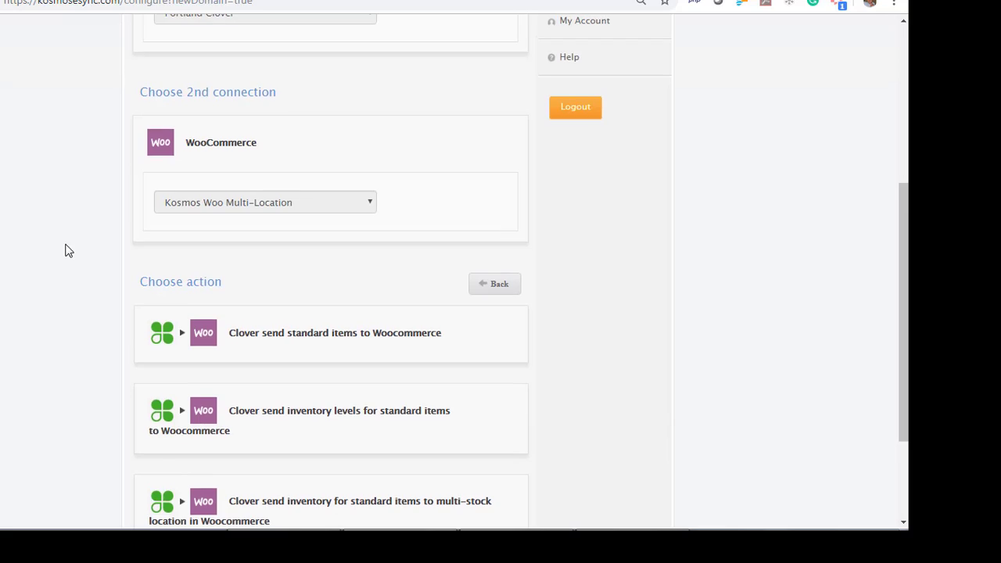
{"action": "mouse_move", "coordinate": [69, 241]}
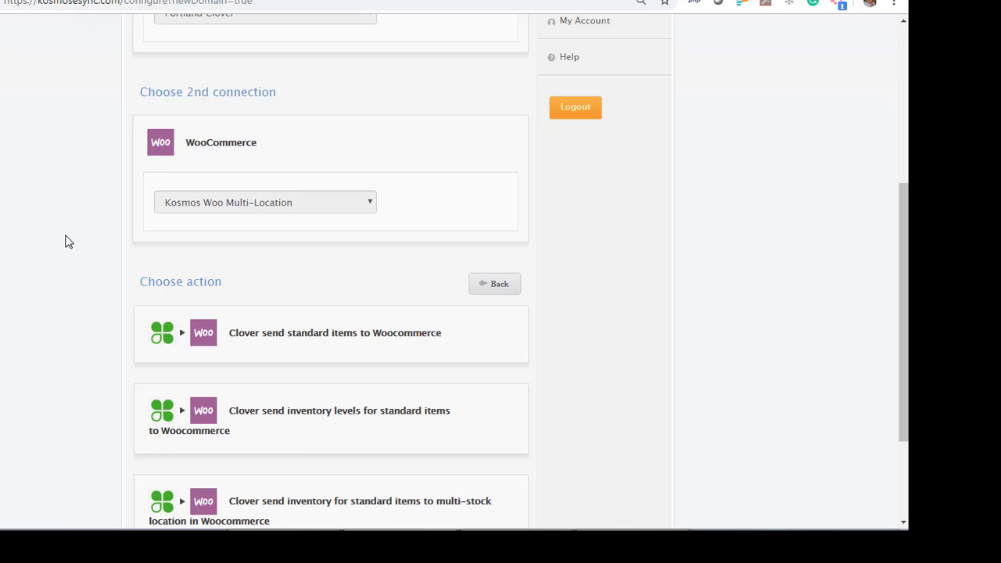
Choose 'Clover send standard items to Woocommerce' and save the Portland standard items action.
{"action": "left_click", "coordinate": [335, 331]}
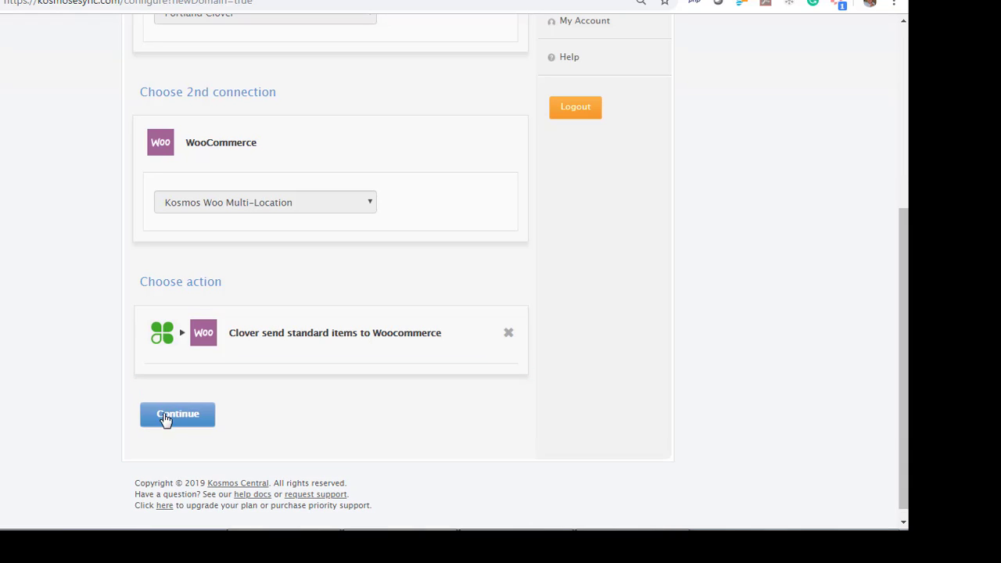
{"action": "left_click", "coordinate": [177, 413]}
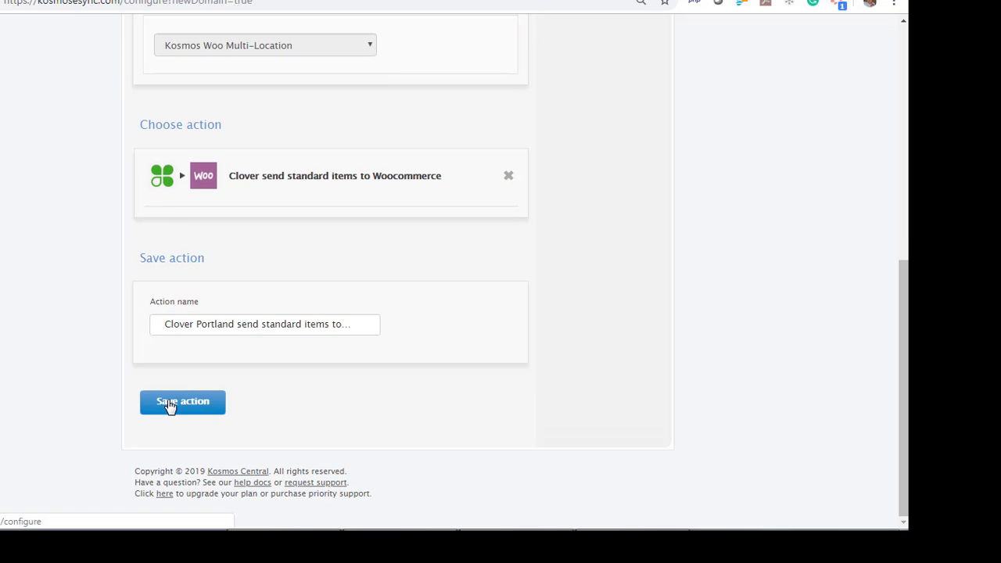
{"action": "left_click", "coordinate": [181, 402]}
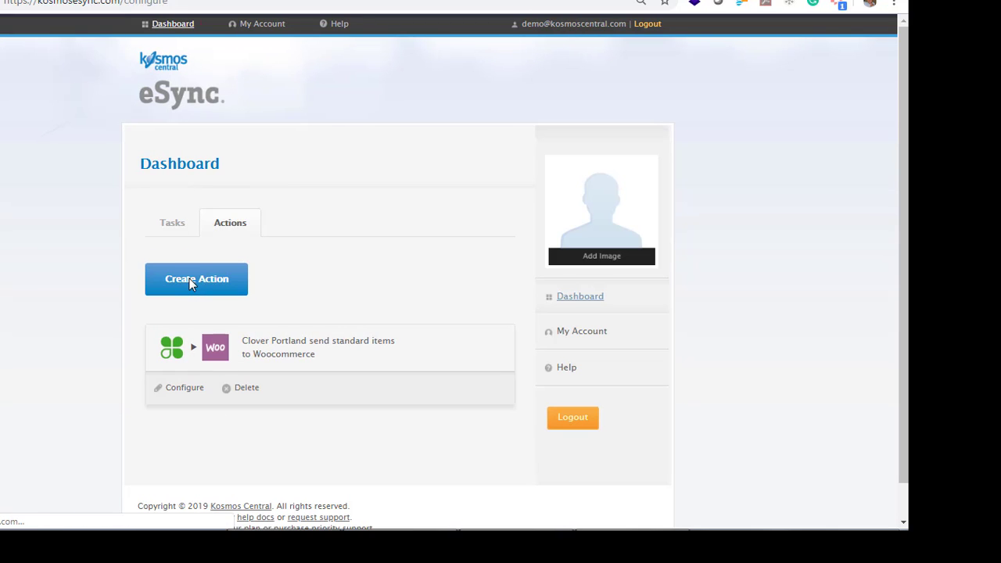
Save a Portland Clover to WooCommerce action sending standard-item inventory to multi-stock locations.
{"action": "left_click", "coordinate": [197, 278]}
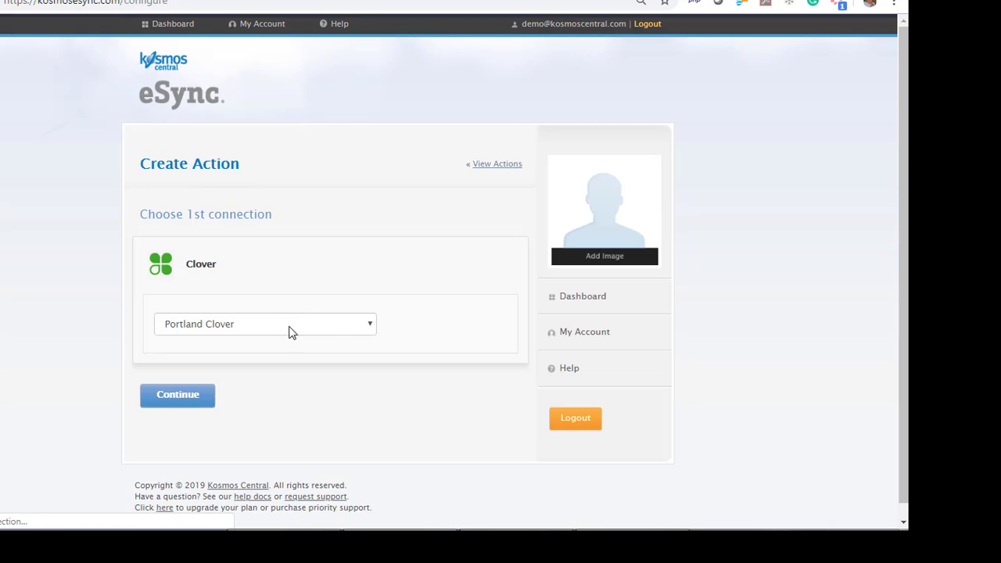
{"action": "left_click", "coordinate": [177, 395]}
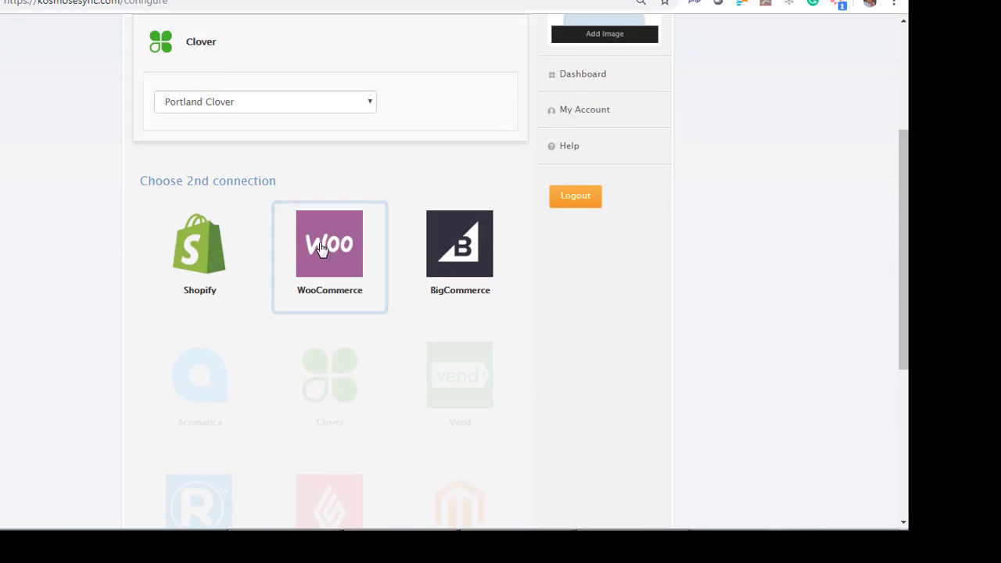
{"action": "left_click", "coordinate": [328, 244]}
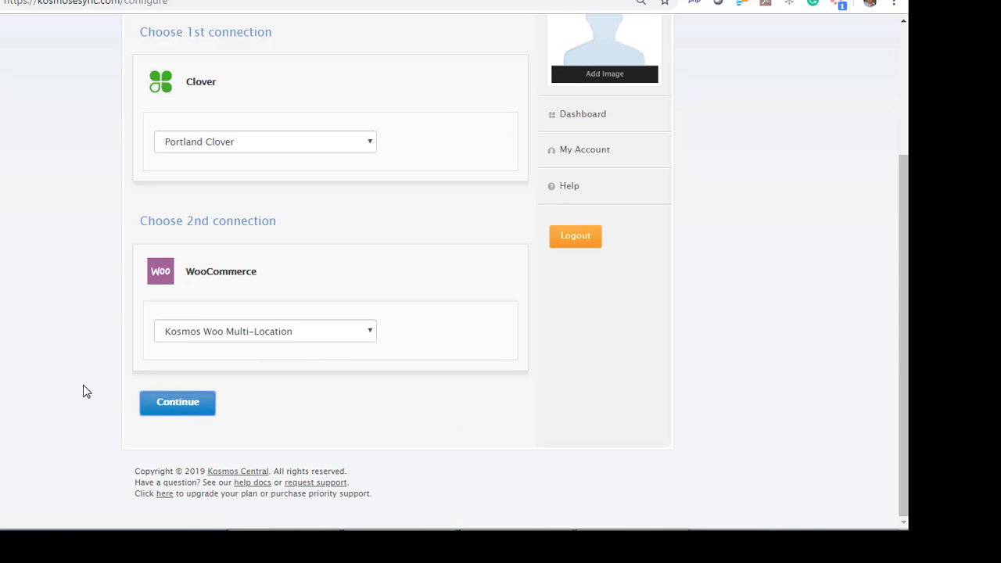
{"action": "left_click", "coordinate": [178, 402]}
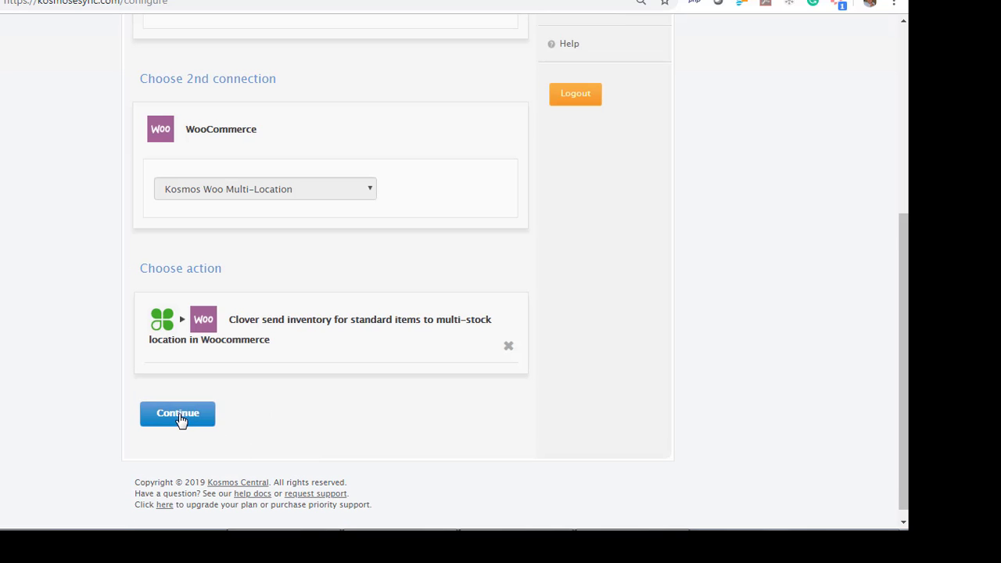
{"action": "left_click", "coordinate": [179, 412]}
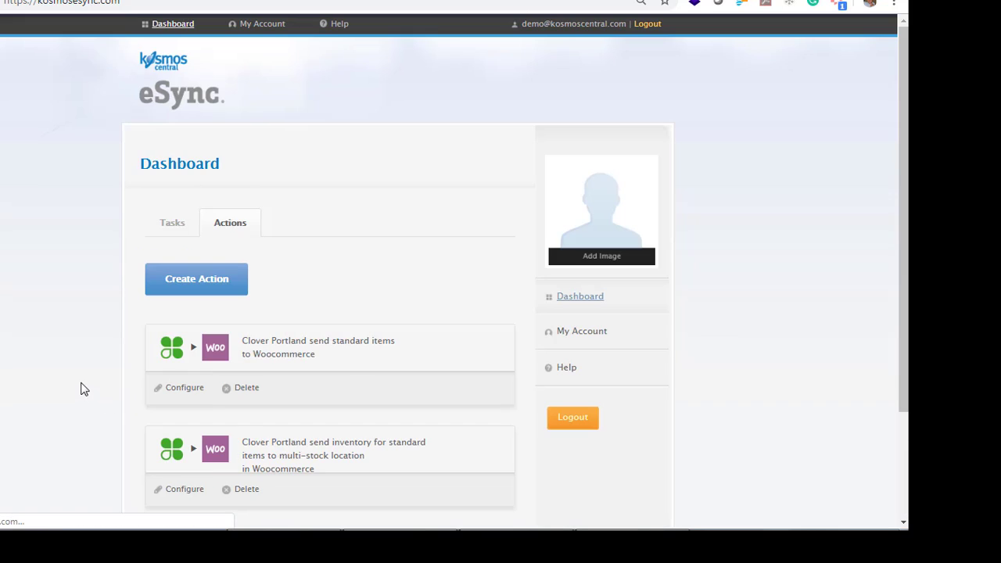
{"action": "scroll", "scroll_direction": "down", "scroll_amount": 3}
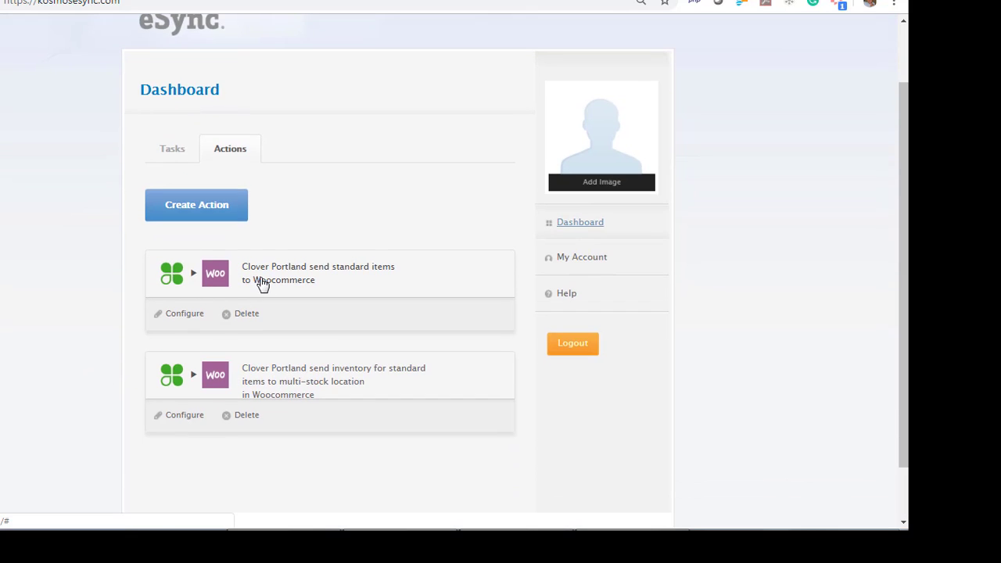
{"action": "mouse_move", "coordinate": [267, 394]}
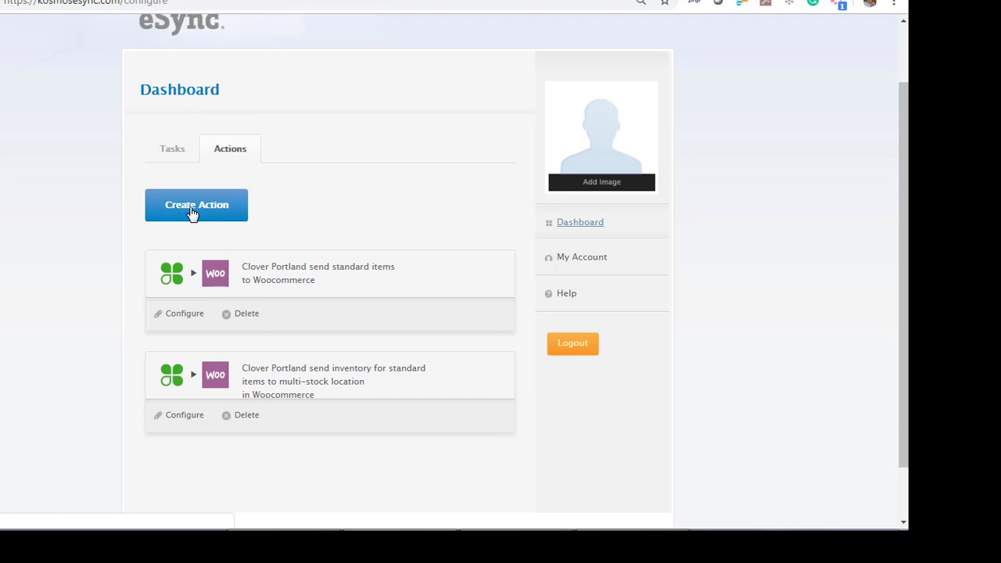
Start a new action with Seattle Clover as first connection and WooCommerce as second.
{"action": "left_click", "coordinate": [196, 203]}
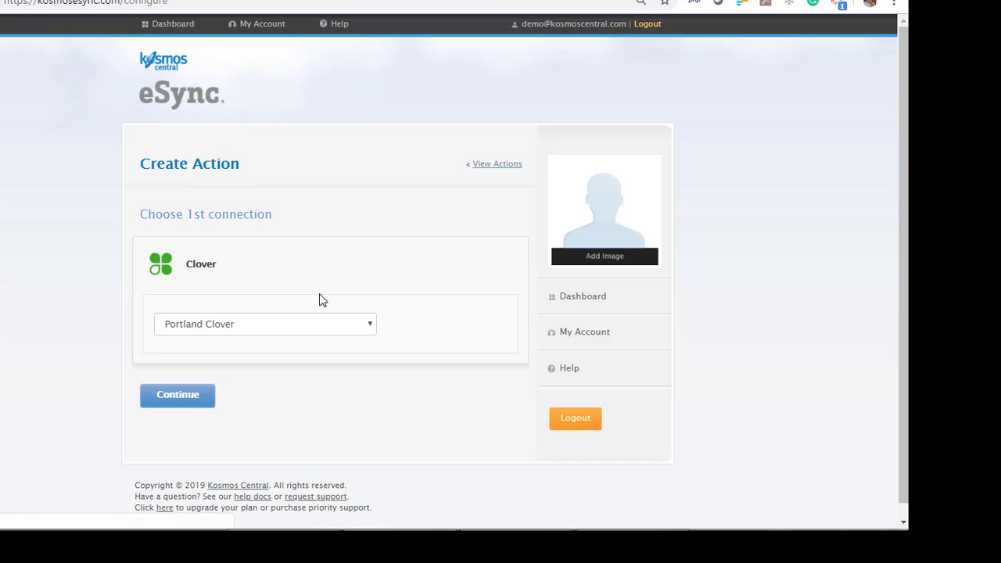
{"action": "left_click", "coordinate": [264, 324]}
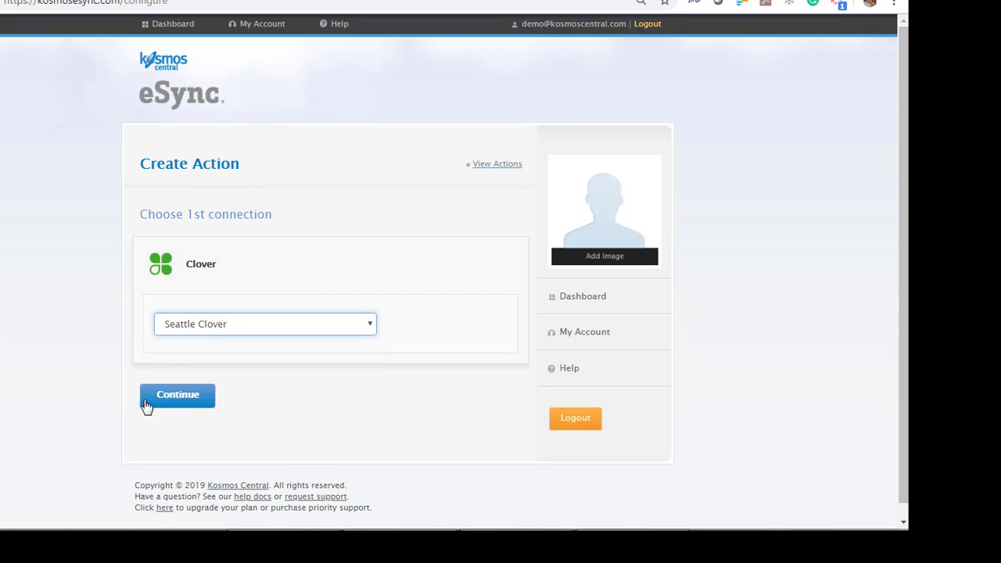
{"action": "left_click", "coordinate": [177, 394]}
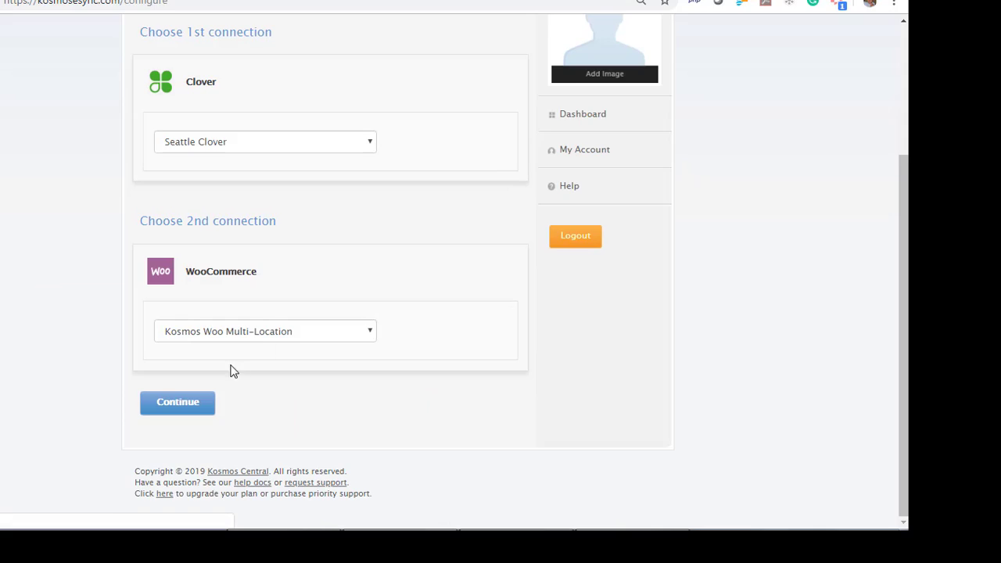
{"action": "left_click", "coordinate": [177, 404]}
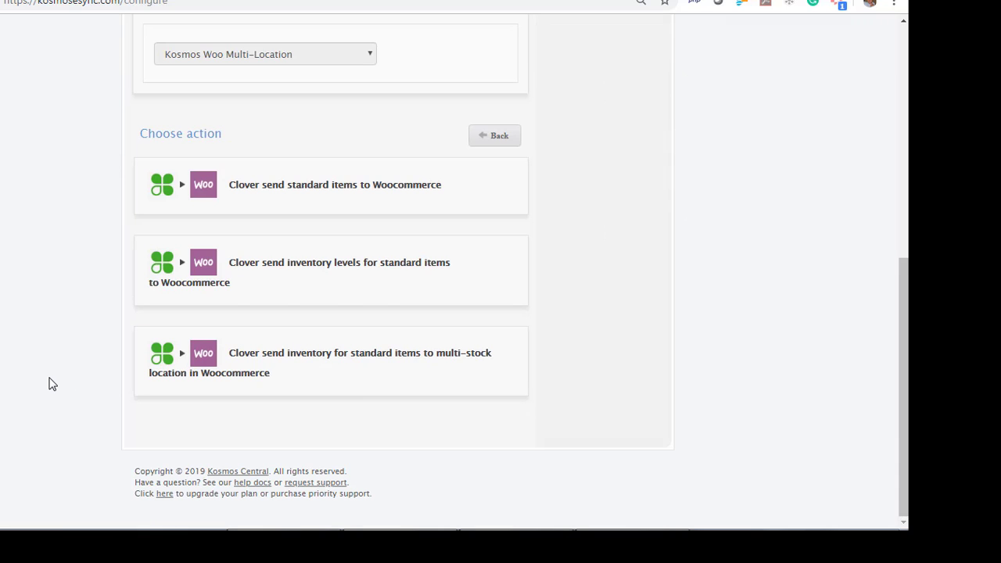
Choose the multi-stock inventory action and save the Seattle inventory action.
{"action": "left_click", "coordinate": [330, 360]}
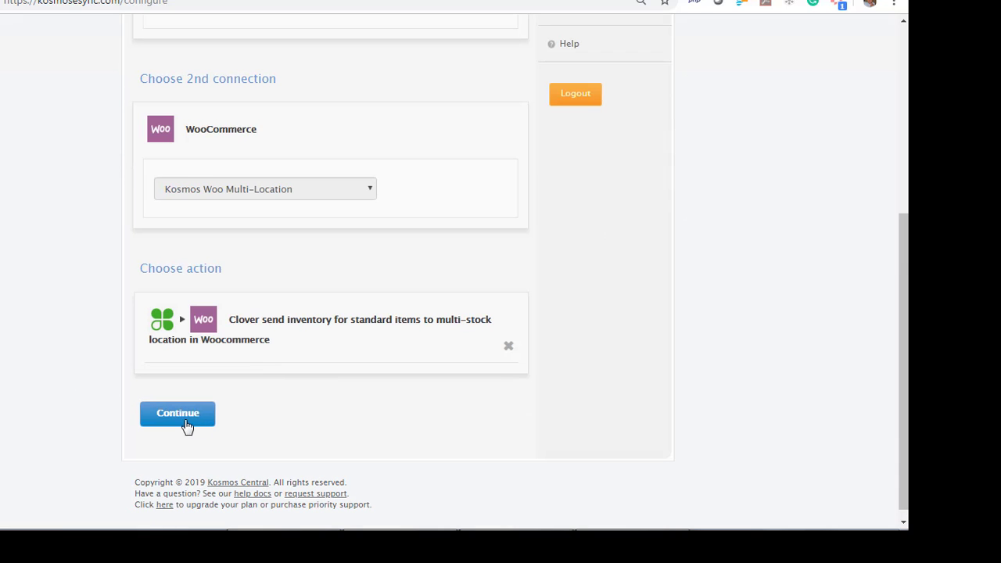
{"action": "left_click", "coordinate": [178, 413]}
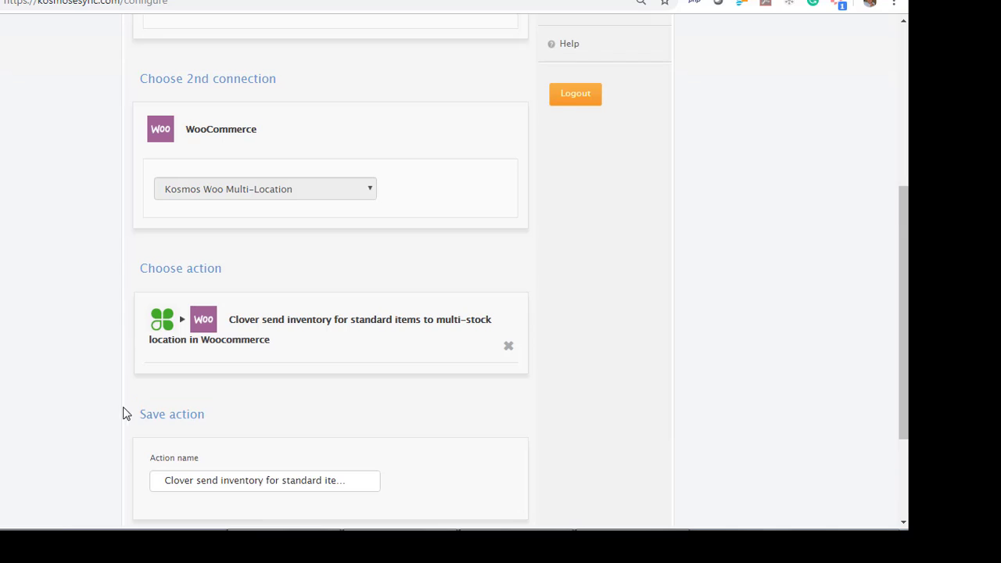
{"action": "scroll", "scroll_direction": "down", "scroll_amount": 3}
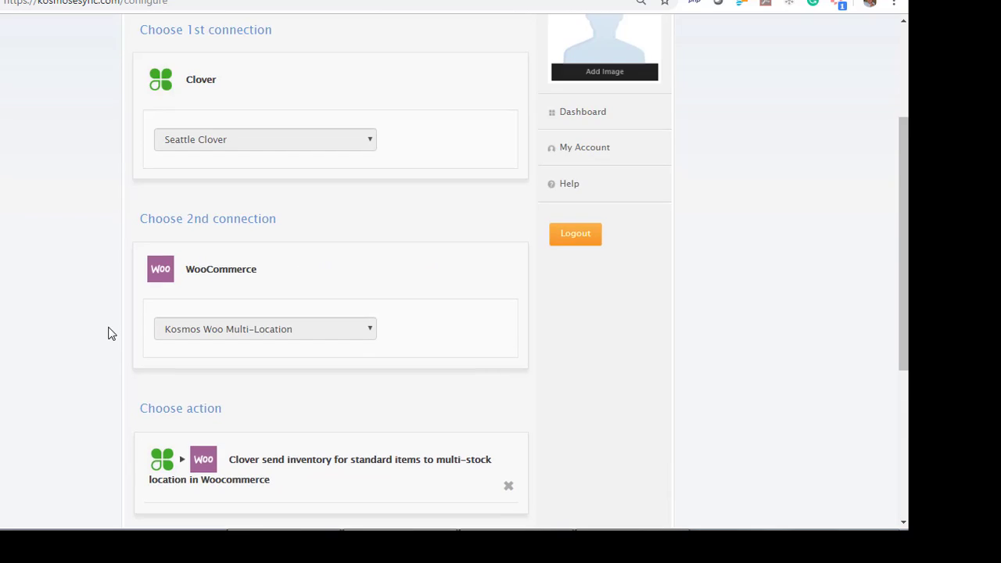
{"action": "scroll", "scroll_direction": "down", "scroll_amount": 3}
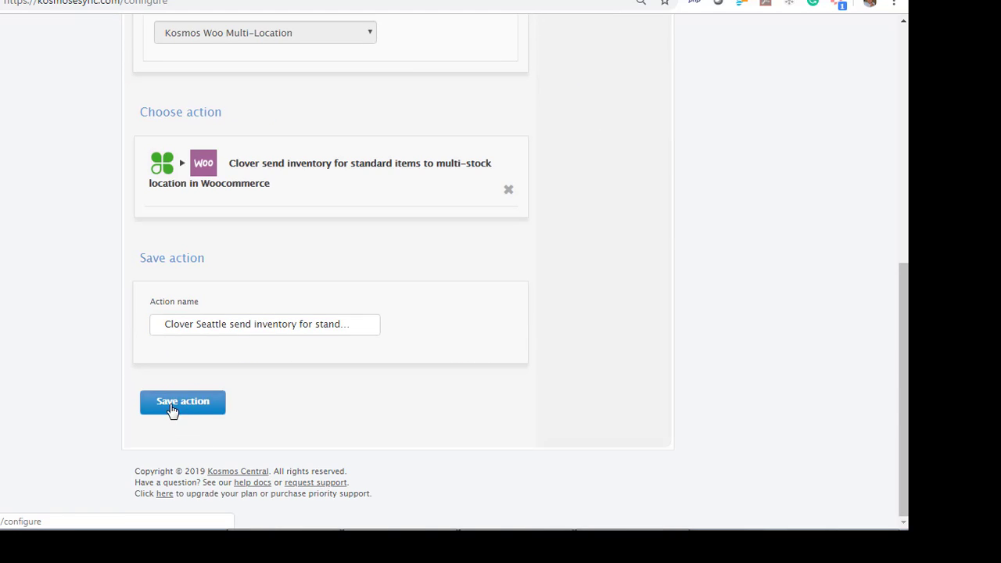
{"action": "left_click", "coordinate": [182, 402]}
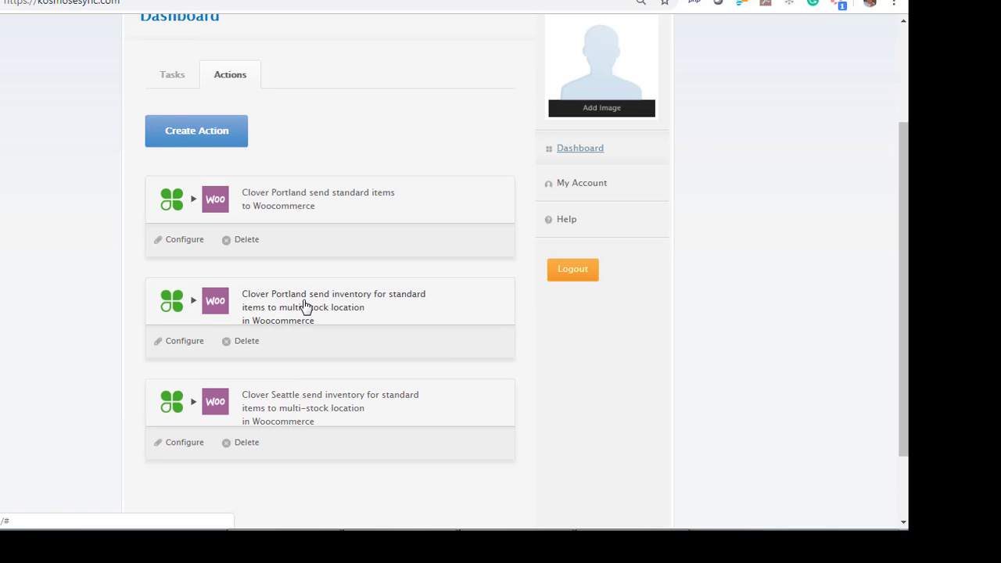
Create and save the Clover NY inventory-to-multi-stock-location action as the fourth dashboard action.
{"action": "left_click", "coordinate": [197, 131]}
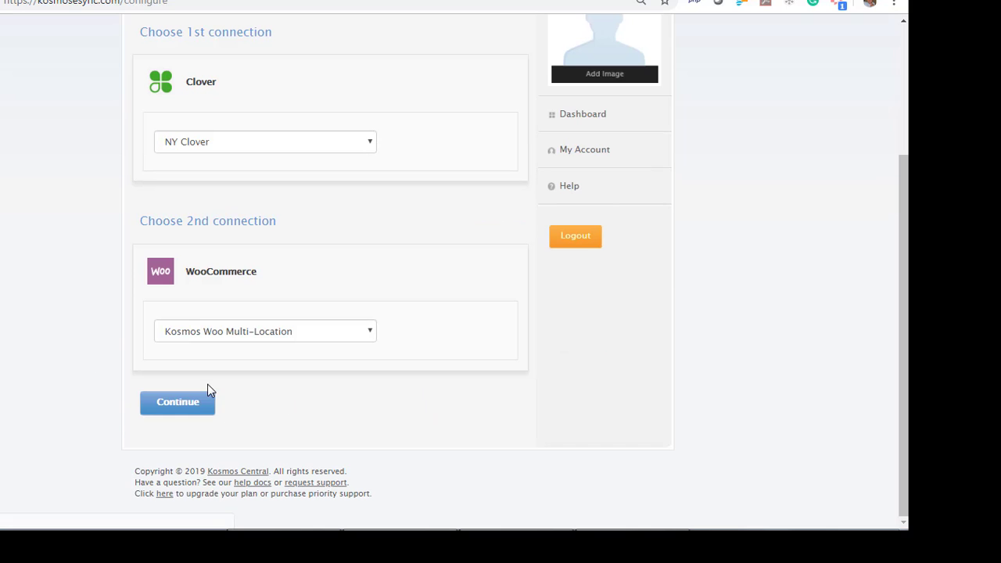
{"action": "left_click", "coordinate": [178, 402]}
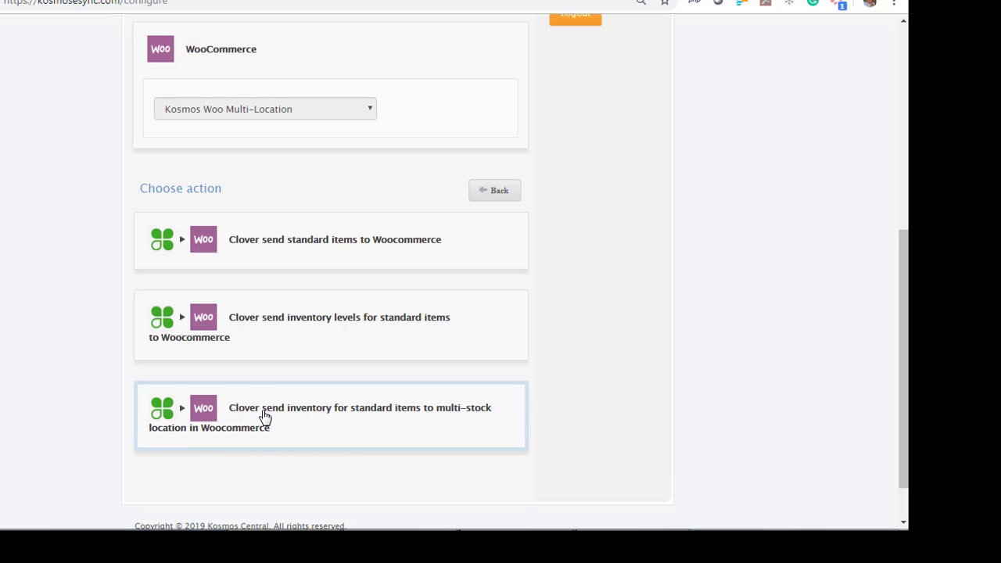
{"action": "left_click", "coordinate": [266, 416]}
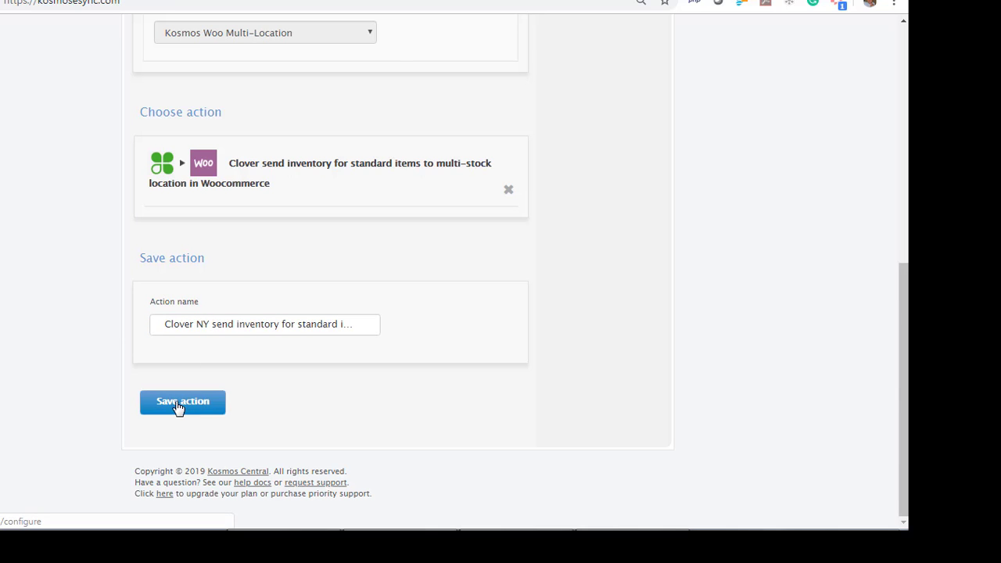
{"action": "left_click", "coordinate": [181, 402]}
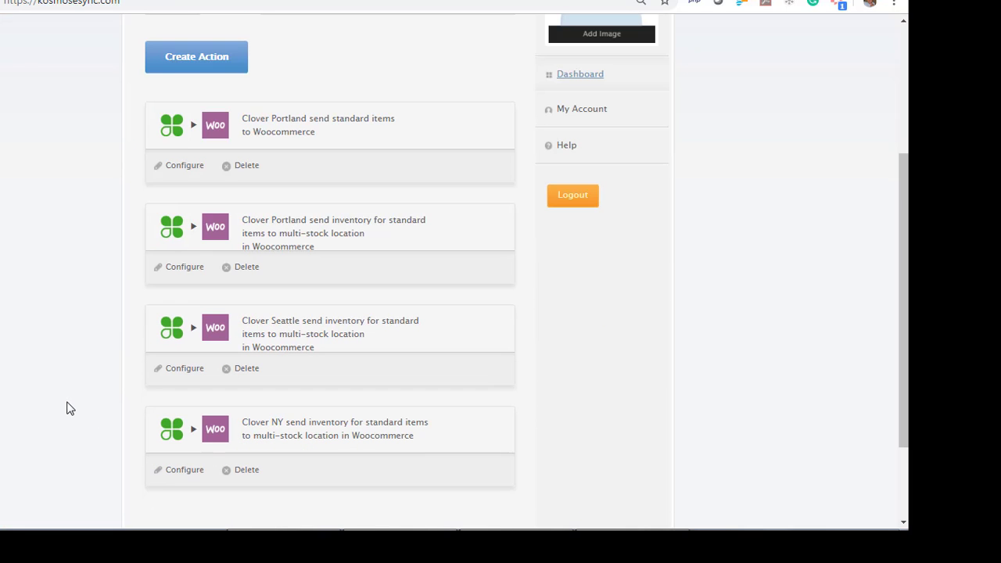
{"action": "mouse_move", "coordinate": [311, 117]}
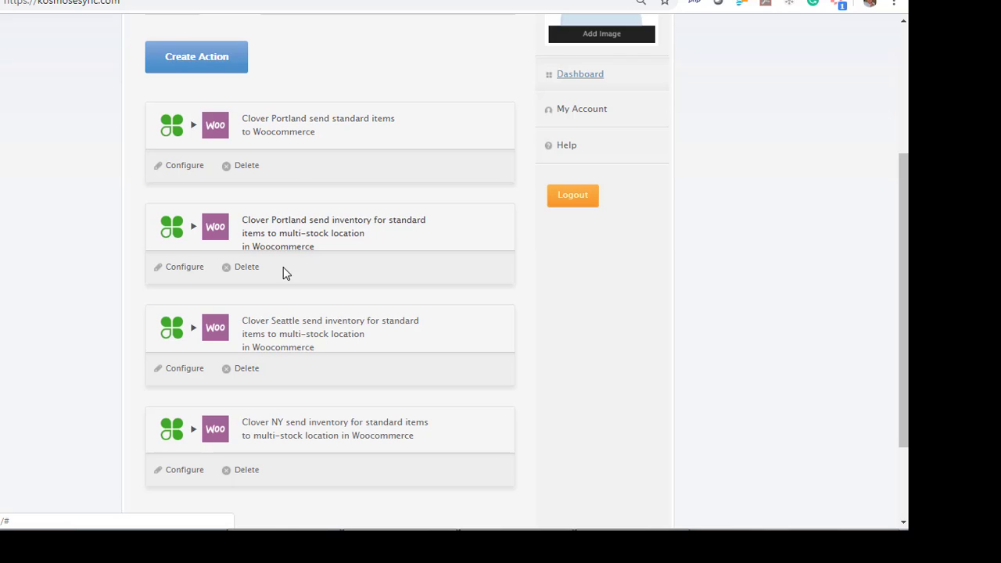
{"action": "mouse_move", "coordinate": [288, 449]}
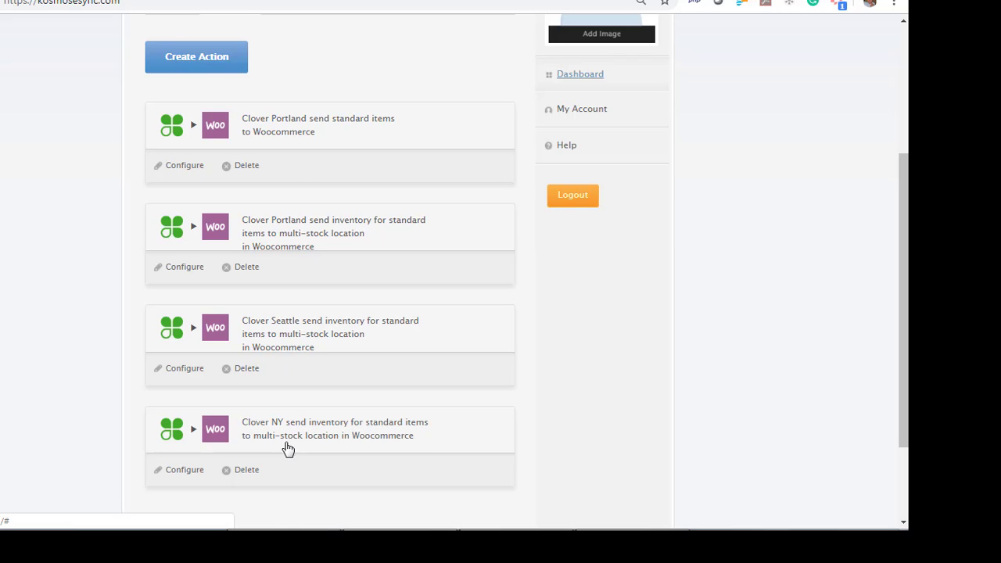
{"action": "mouse_move", "coordinate": [338, 131]}
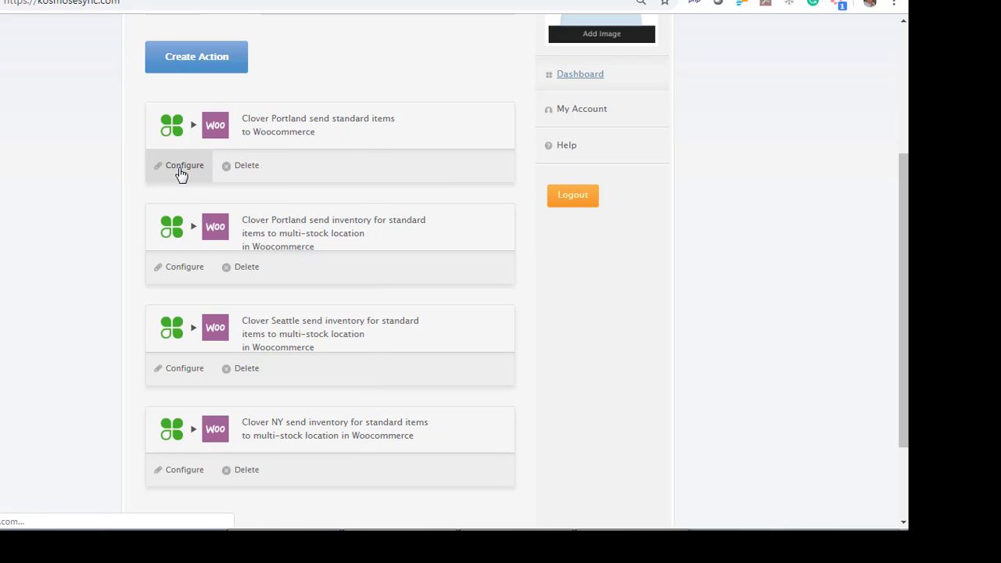
Set 19 May 2019 15:46 as the Clover start date for the Portland standard items action and save.
{"action": "left_click", "coordinate": [184, 166]}
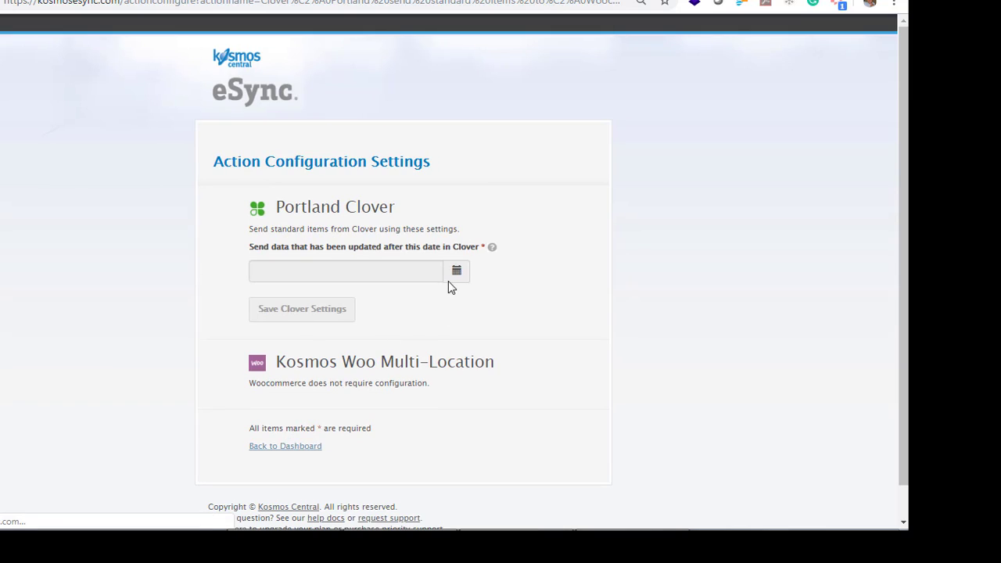
{"action": "left_click", "coordinate": [346, 271]}
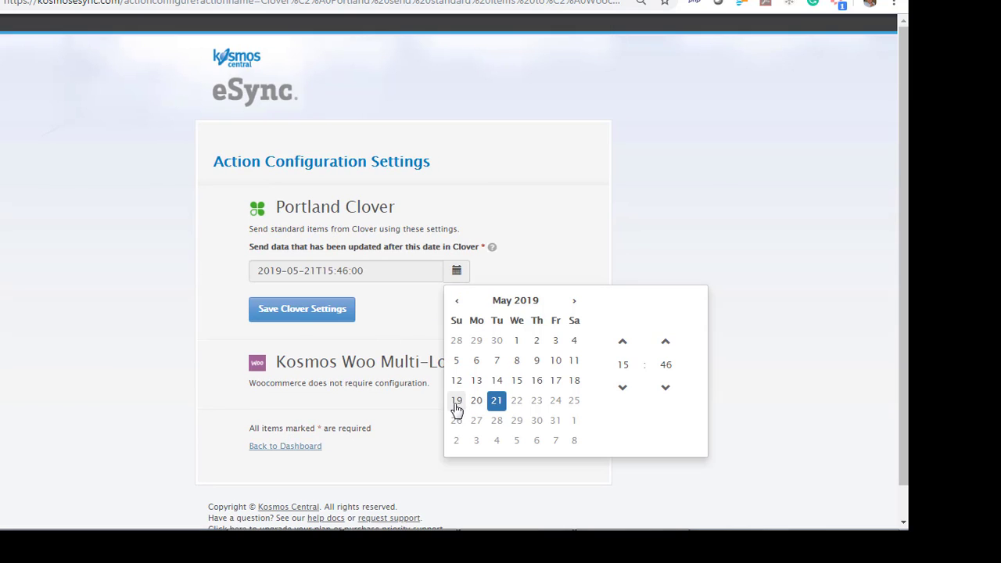
{"action": "left_click", "coordinate": [457, 401]}
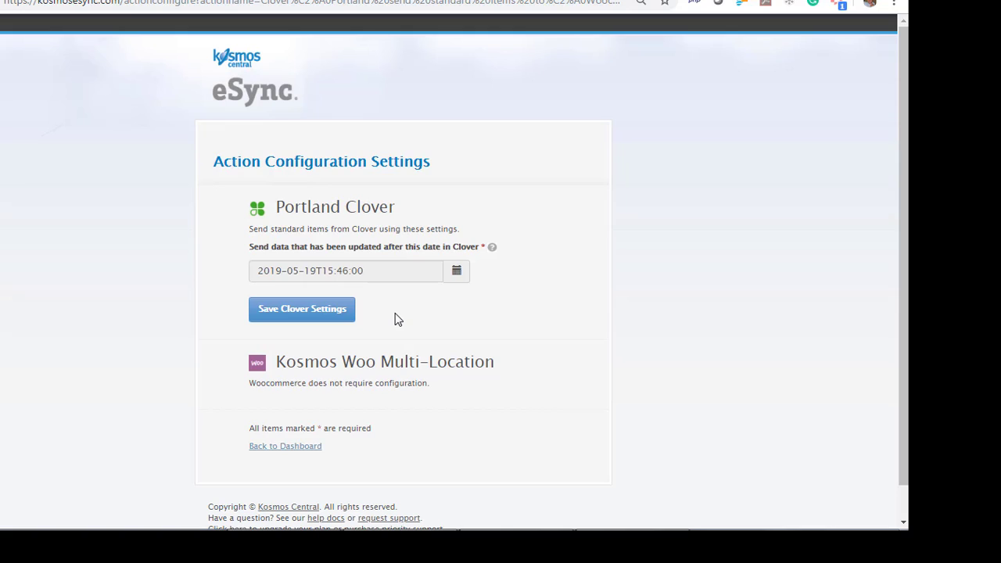
{"action": "mouse_move", "coordinate": [344, 327]}
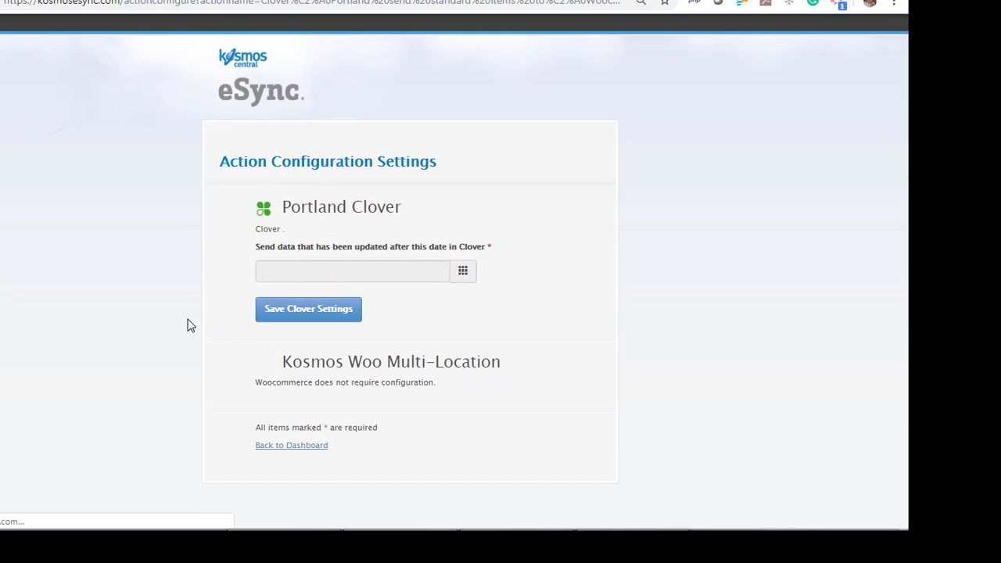
{"action": "scroll", "scroll_direction": "down", "scroll_amount": 3}
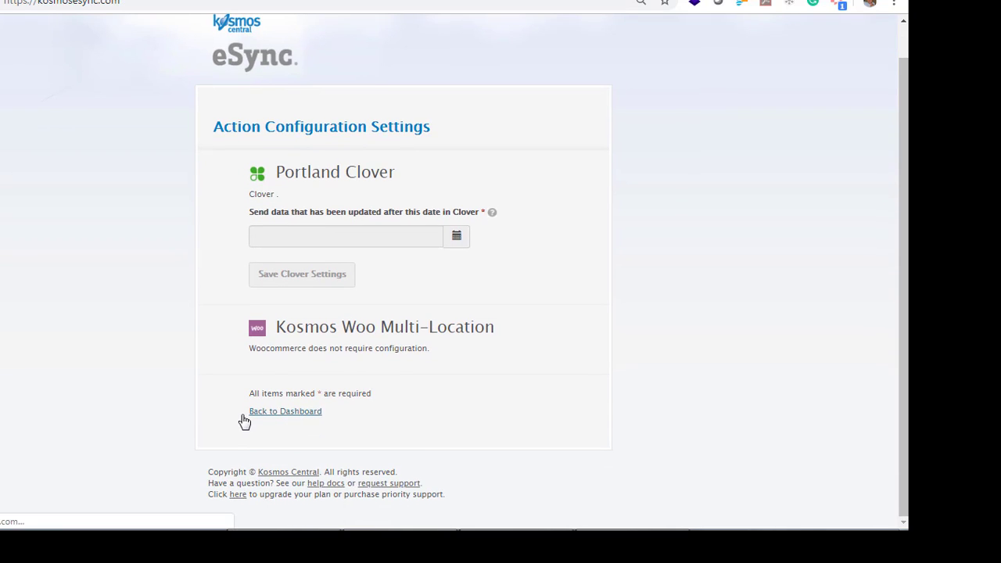
{"action": "left_click", "coordinate": [284, 410]}
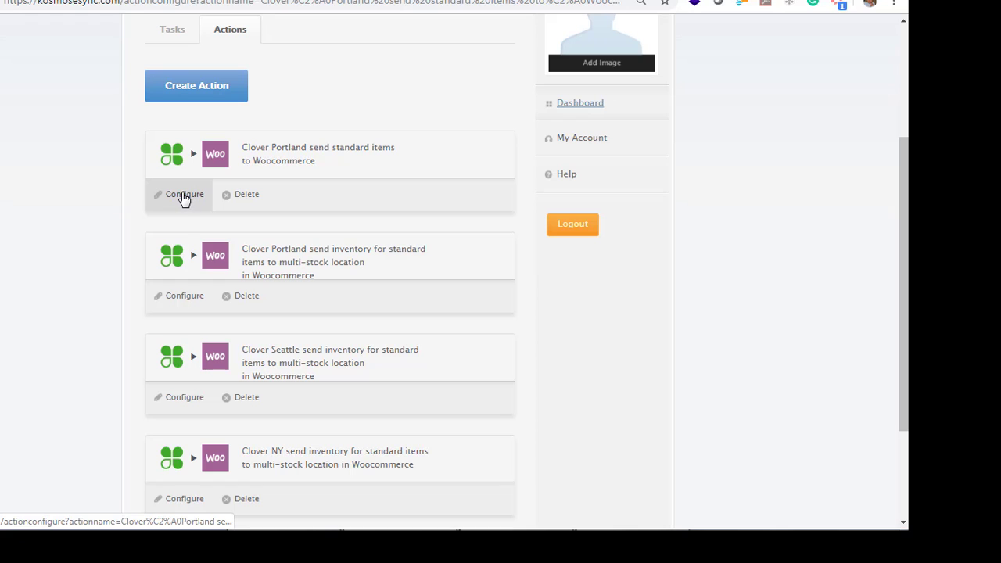
Verify the saved Clover settings via View/Edit and return to the dashboard.
{"action": "left_click", "coordinate": [184, 194]}
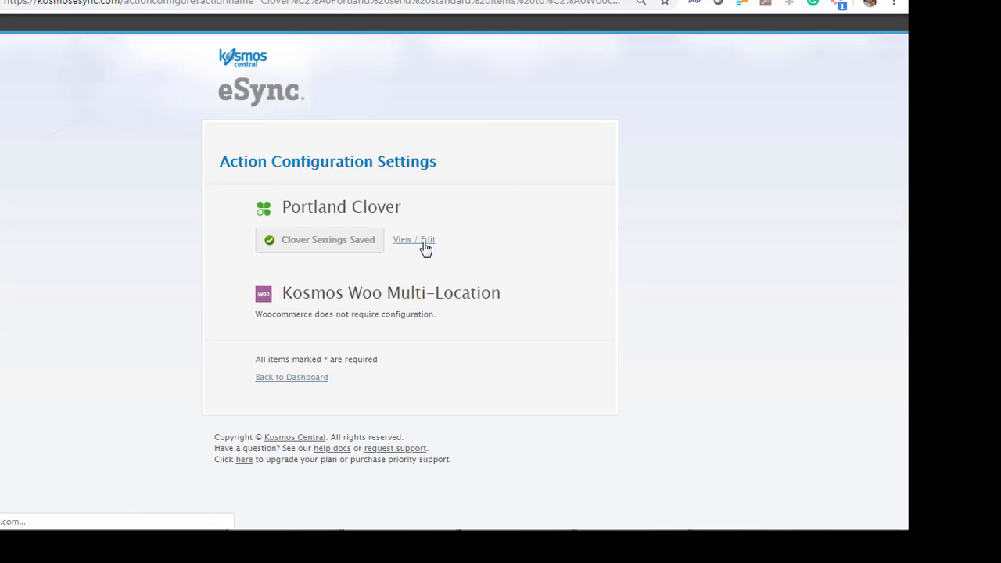
{"action": "left_click", "coordinate": [413, 239]}
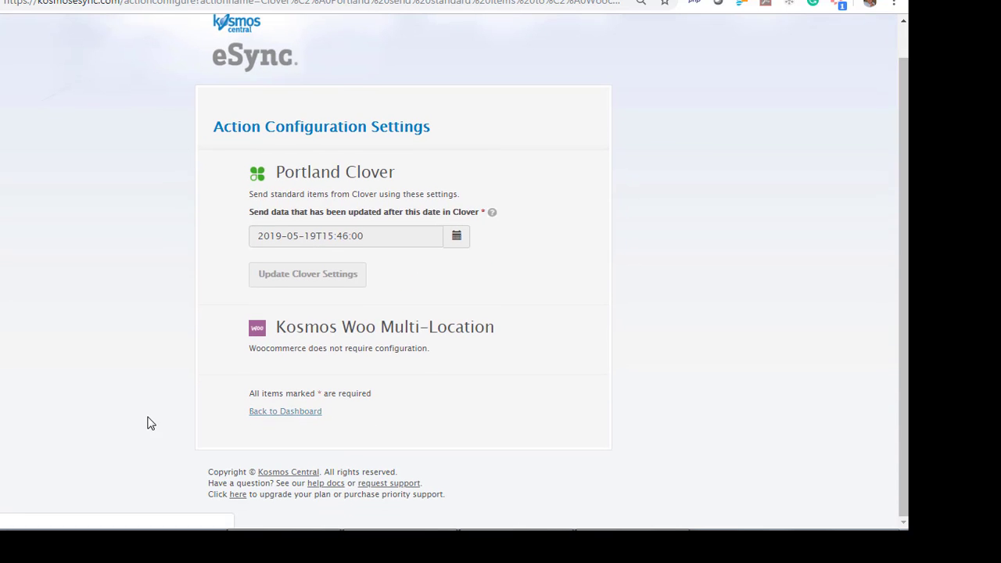
{"action": "left_click", "coordinate": [284, 412]}
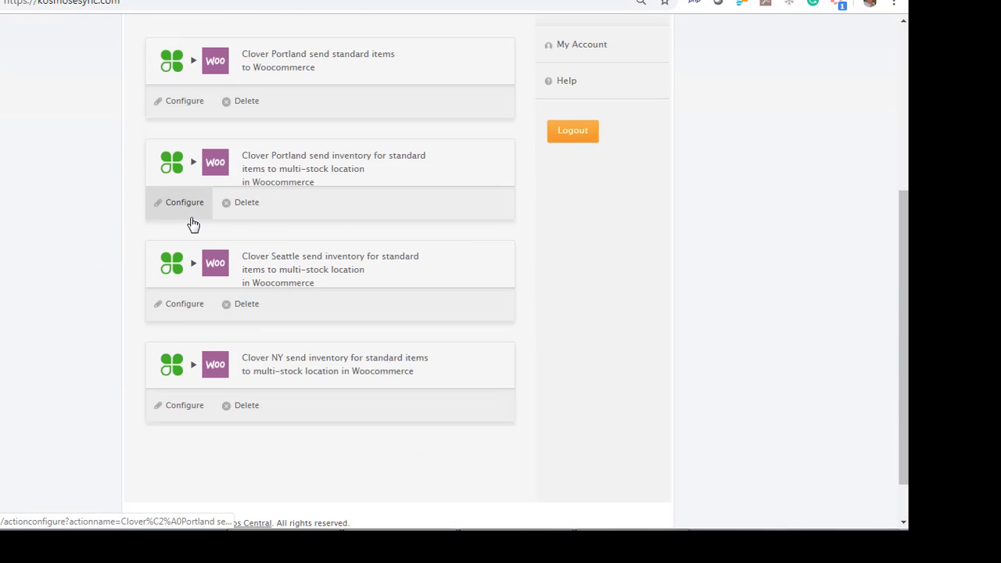
Save the Clover start date for the Portland inventory action and view the Location ID guidance.
{"action": "left_click", "coordinate": [184, 203]}
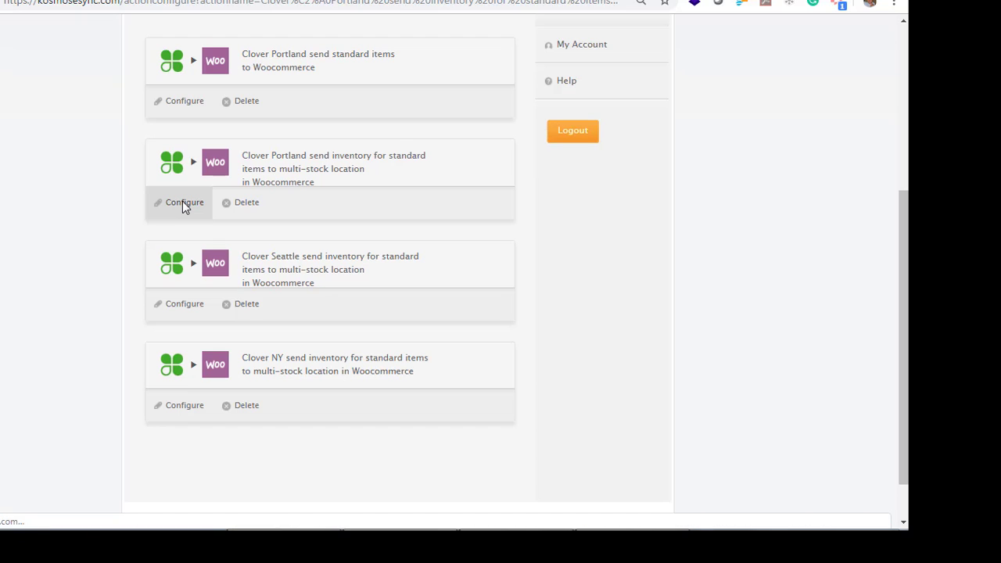
{"action": "left_click", "coordinate": [181, 204]}
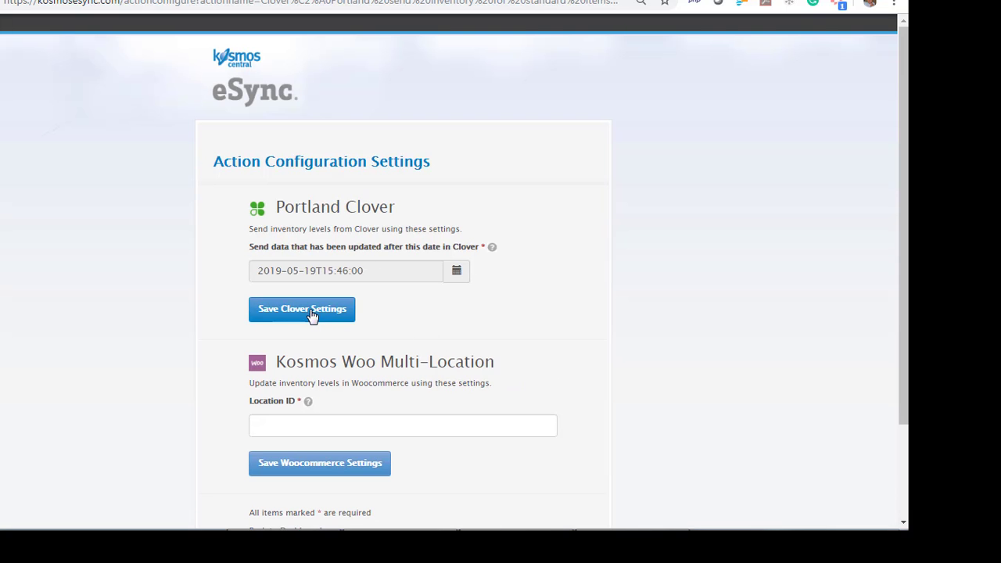
{"action": "left_click", "coordinate": [300, 310]}
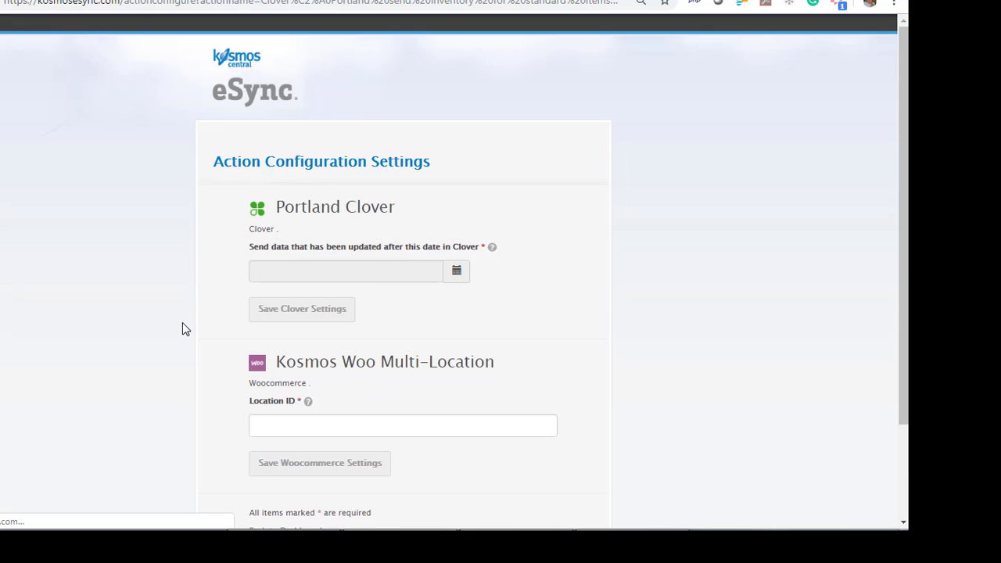
{"action": "scroll", "scroll_direction": "down", "scroll_amount": 3}
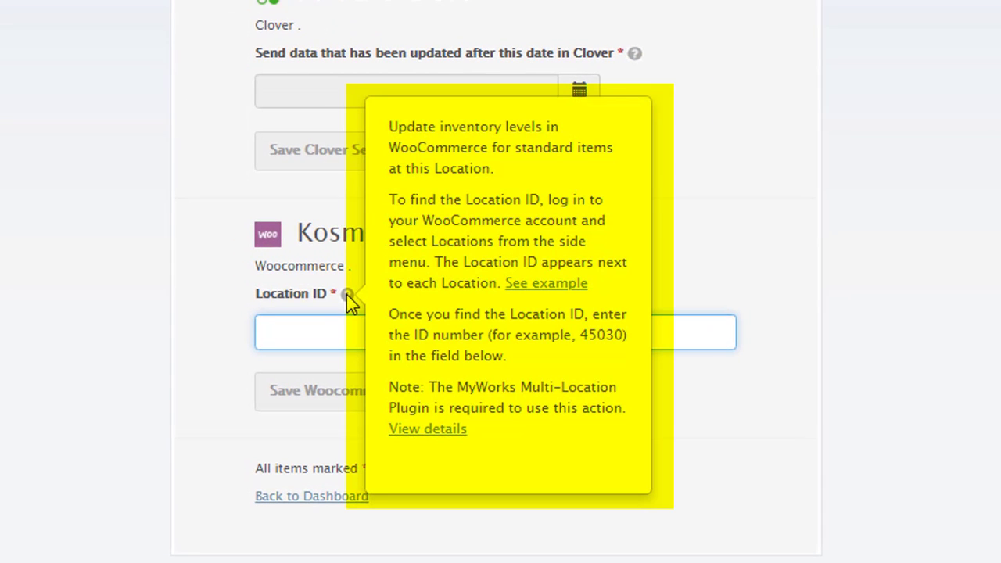
{"action": "mouse_move", "coordinate": [349, 299]}
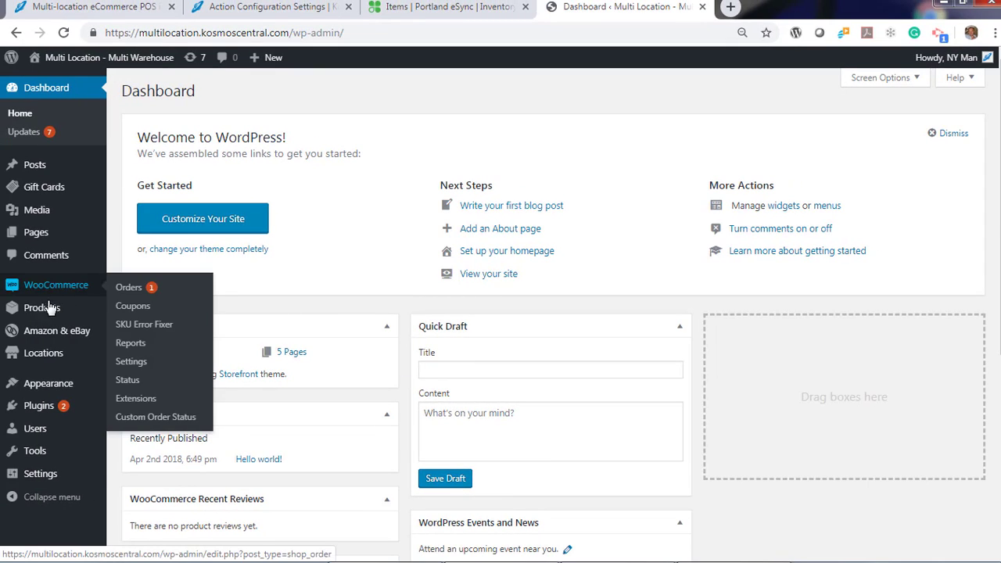
Find Portland's location ID 45030 in the MyWorks Locations List and return to eSync.
{"action": "left_click", "coordinate": [43, 353]}
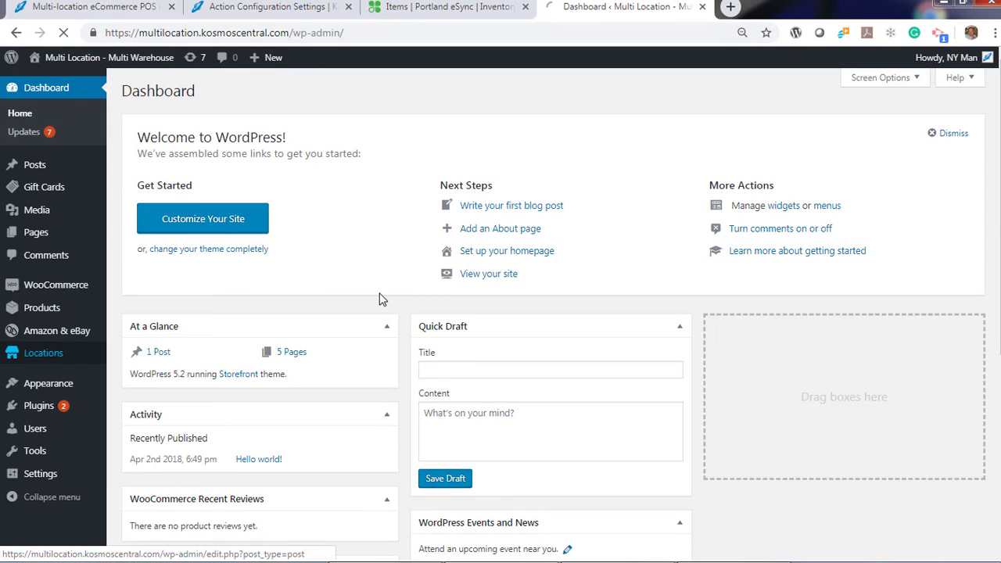
{"action": "left_click", "coordinate": [43, 354]}
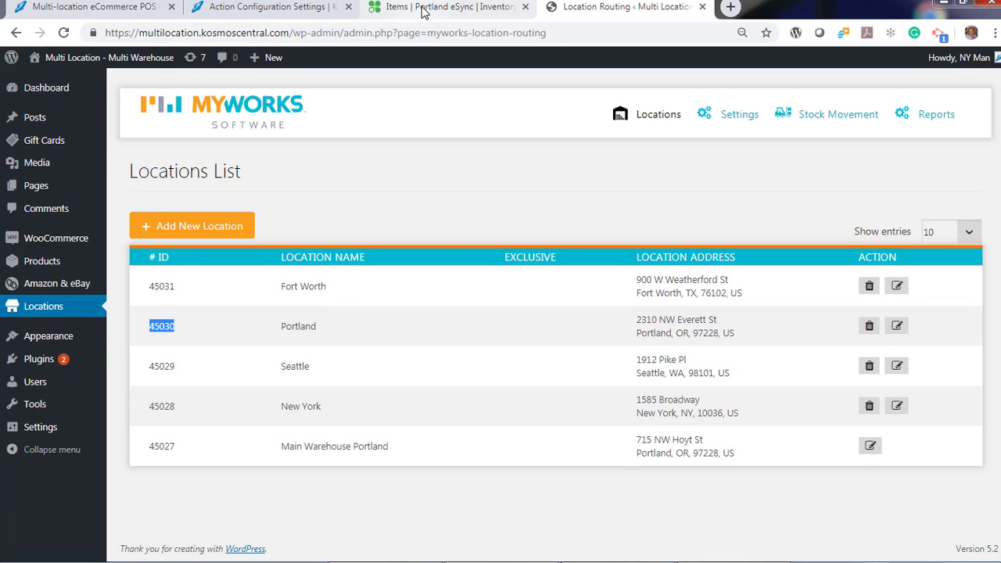
{"action": "left_click", "coordinate": [269, 6]}
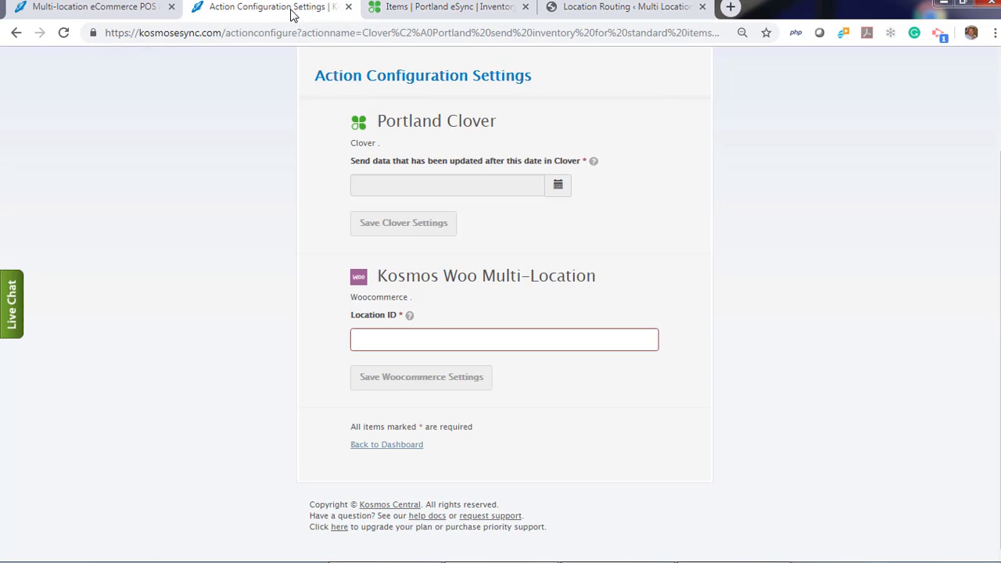
Save Location ID 45030 for the Portland inventory action and return to the dashboard.
{"action": "type", "text": "45030"}
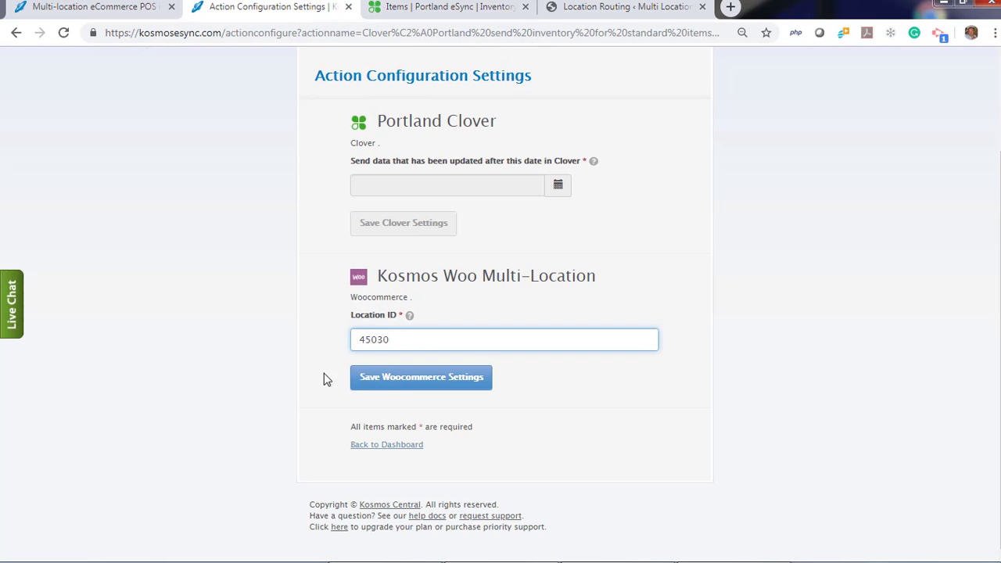
{"action": "left_click", "coordinate": [421, 377]}
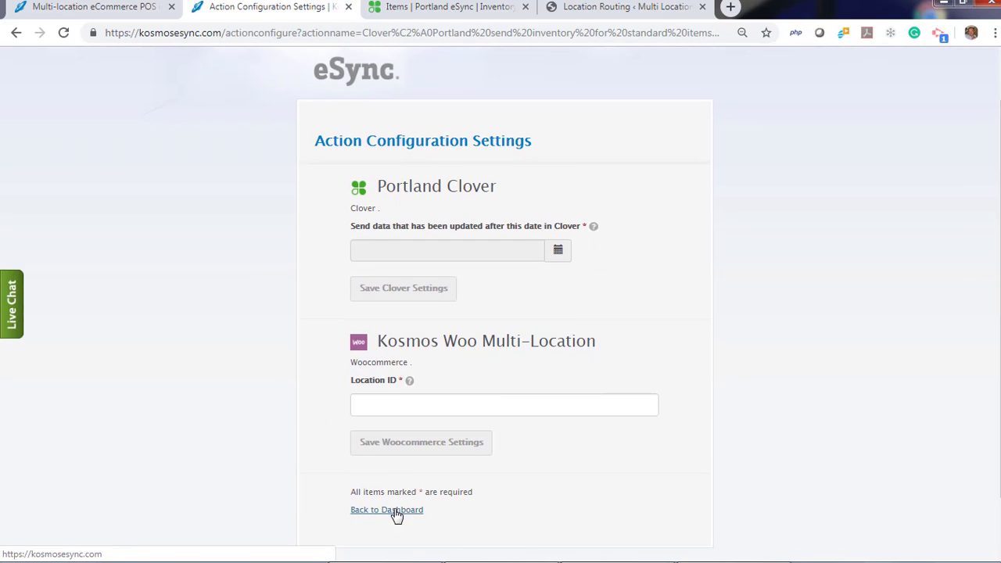
{"action": "left_click", "coordinate": [385, 510]}
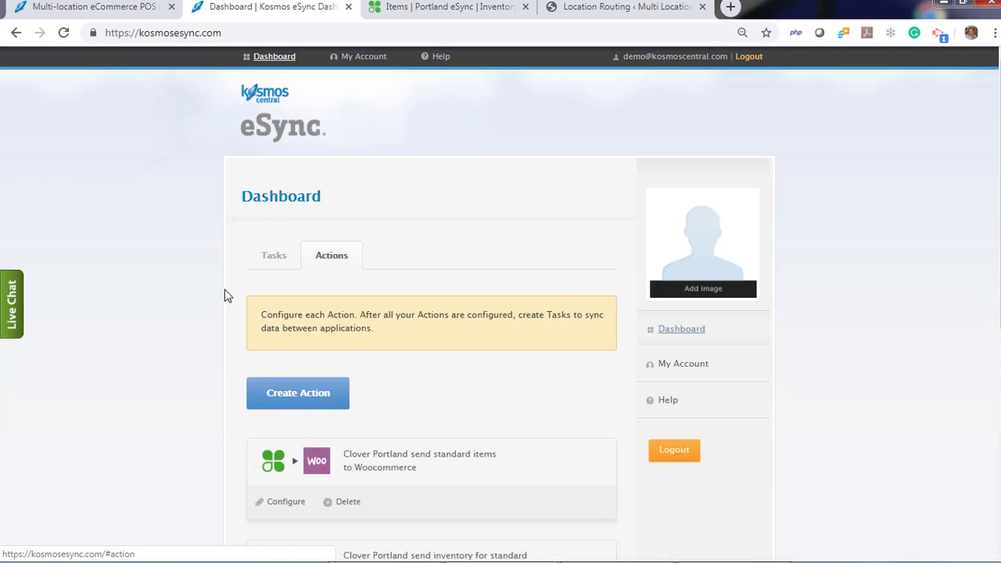
Save Location ID 45029 for the Seattle inventory action and return to the dashboard.
{"action": "left_click", "coordinate": [284, 285]}
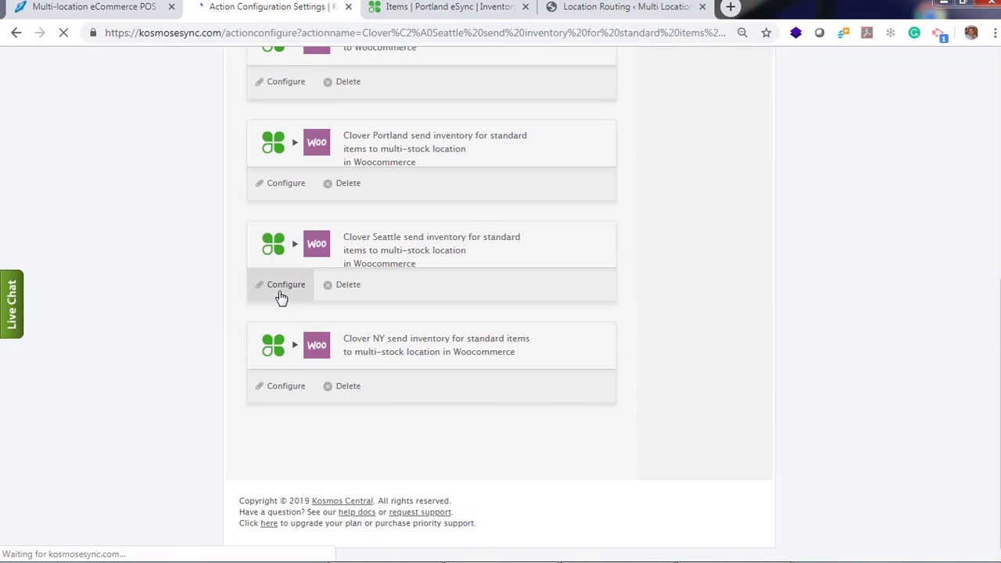
{"action": "left_click", "coordinate": [284, 285]}
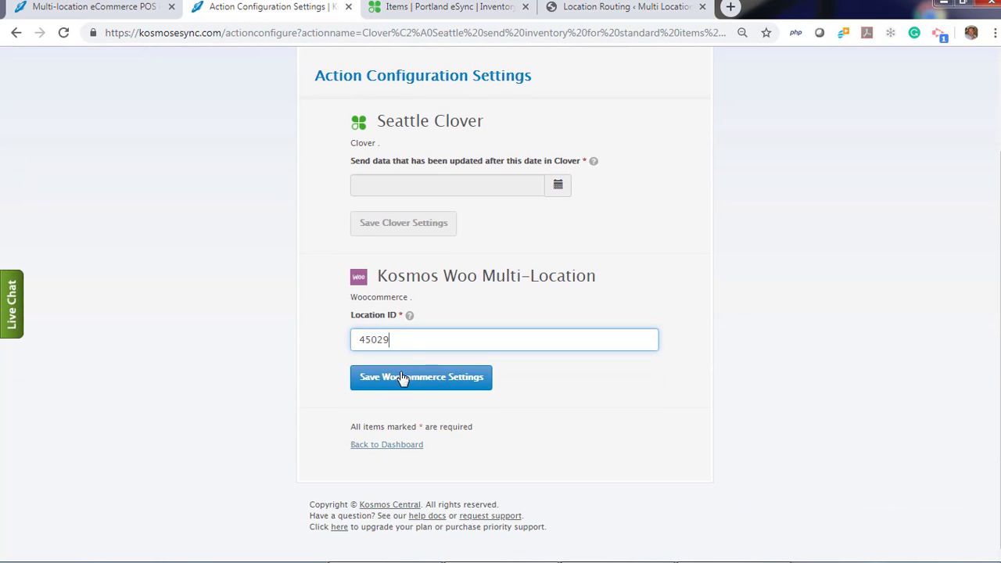
{"action": "left_click", "coordinate": [421, 377]}
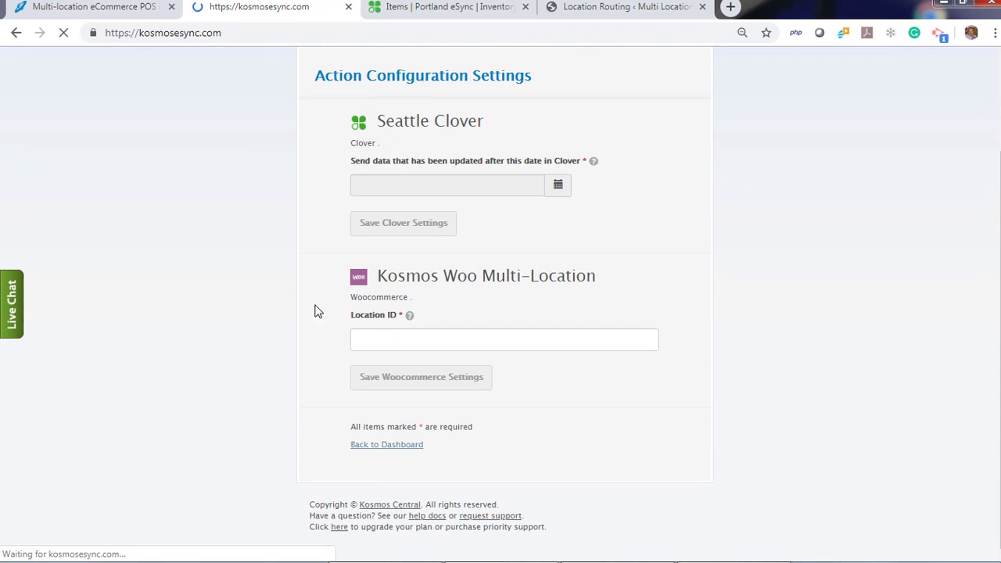
{"action": "left_click", "coordinate": [386, 444]}
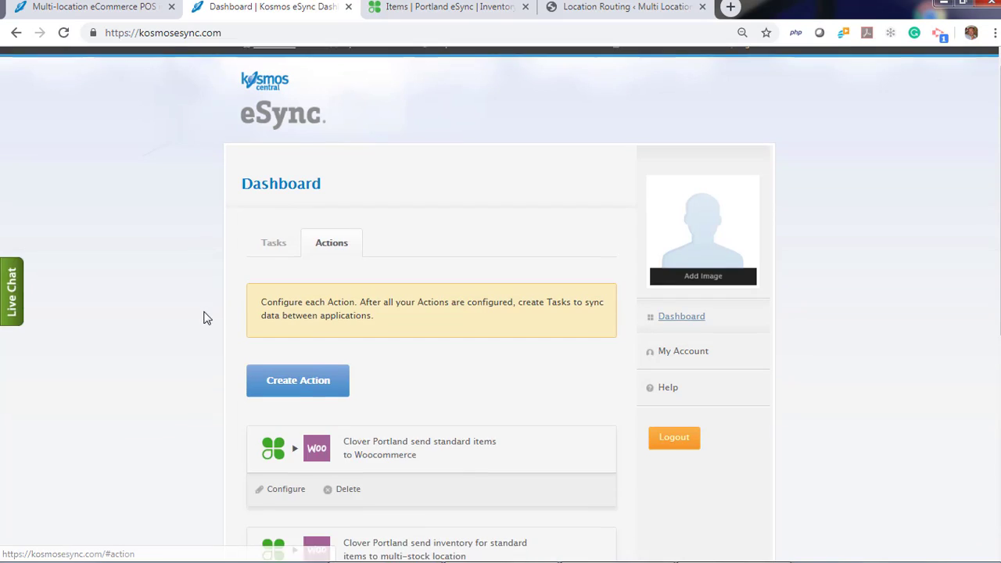
Save Location ID 45028 for the NY inventory action and return to the empty Tasks list.
{"action": "left_click", "coordinate": [285, 385]}
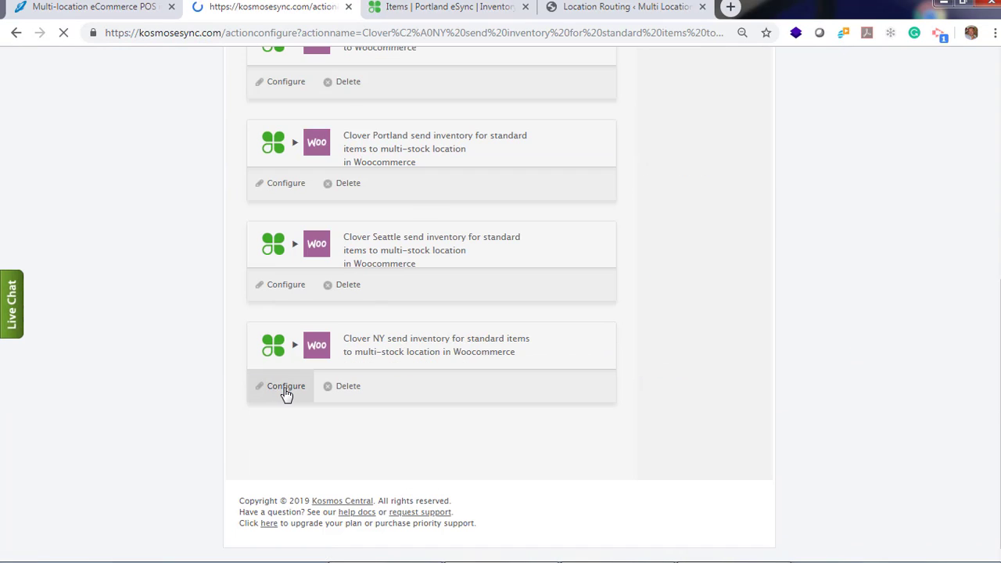
{"action": "left_click", "coordinate": [278, 385]}
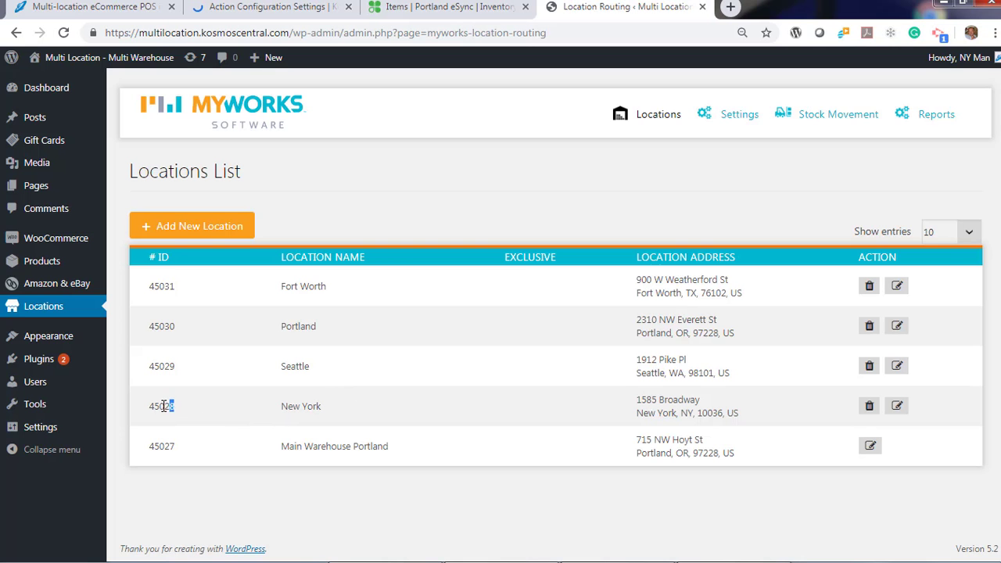
{"action": "left_click", "coordinate": [269, 9]}
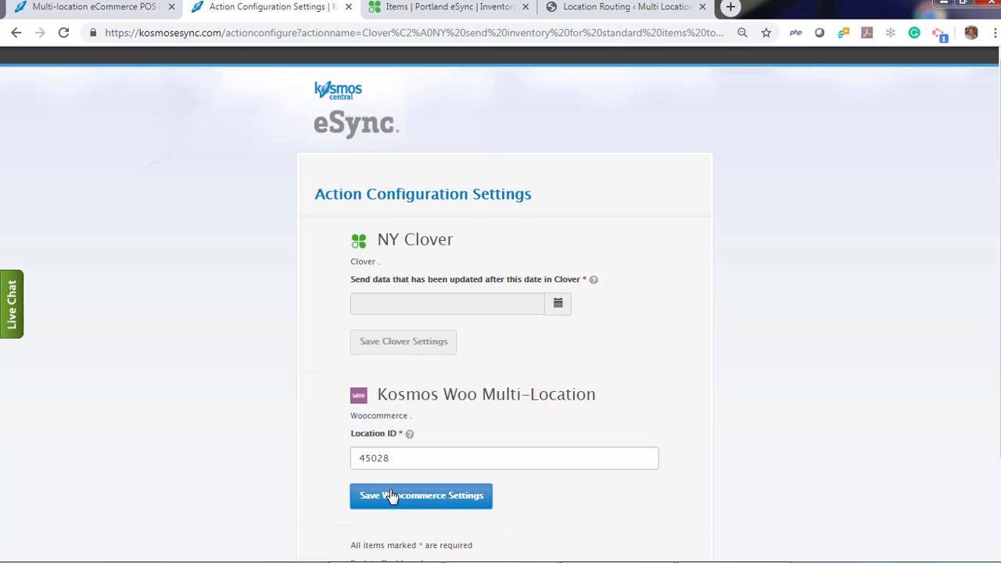
{"action": "left_click", "coordinate": [421, 496]}
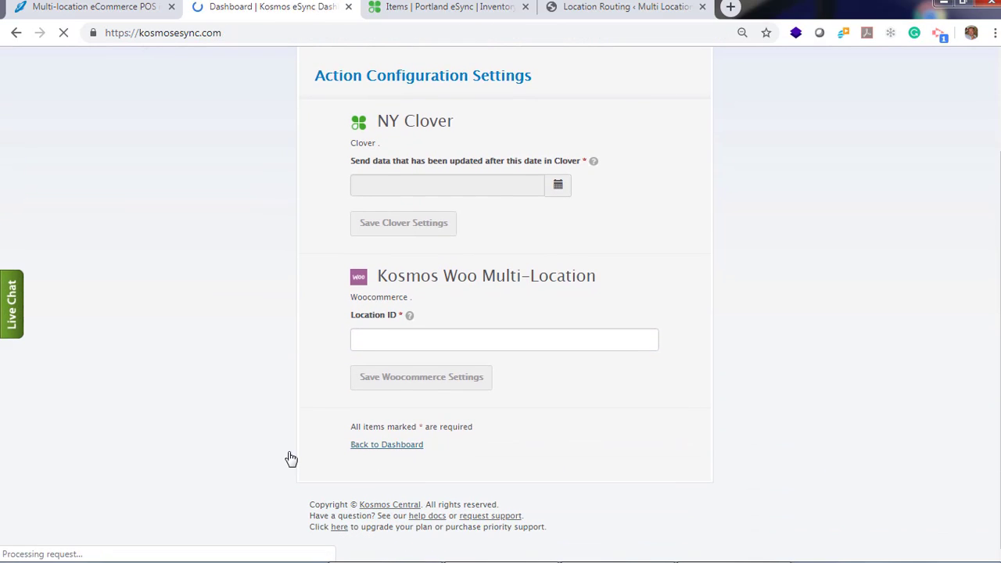
{"action": "left_click", "coordinate": [387, 444]}
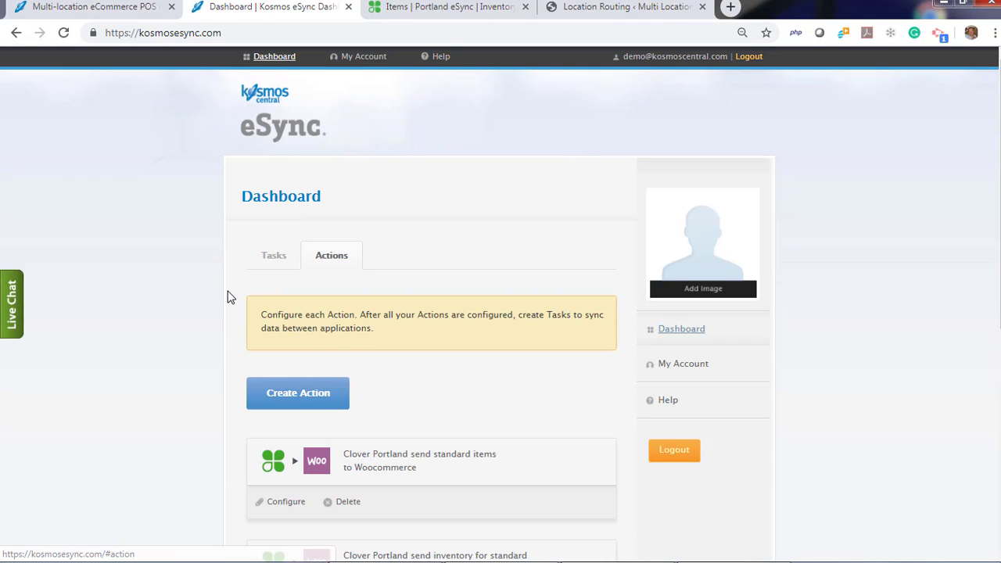
{"action": "scroll", "scroll_direction": "down", "scroll_amount": 3}
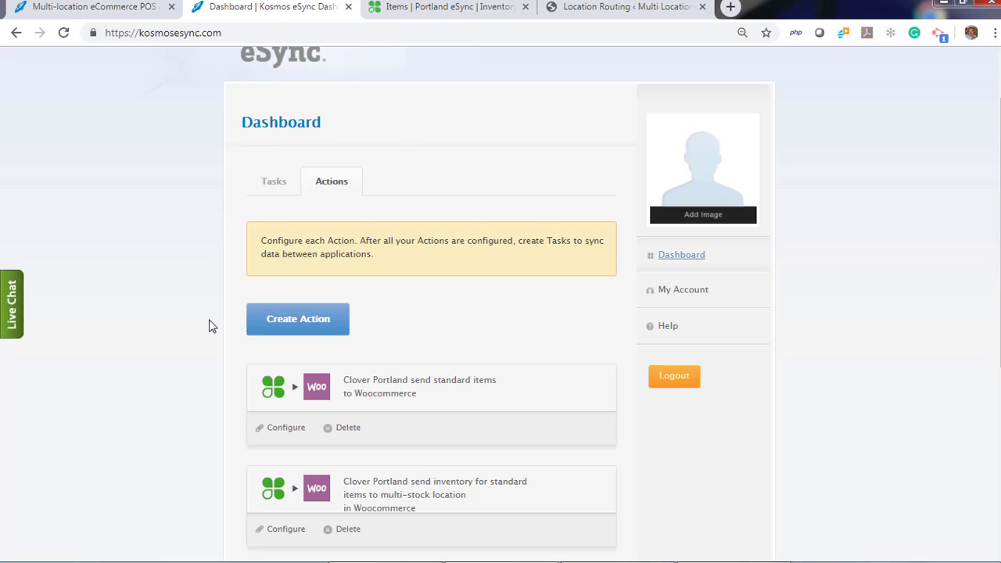
{"action": "mouse_move", "coordinate": [287, 324]}
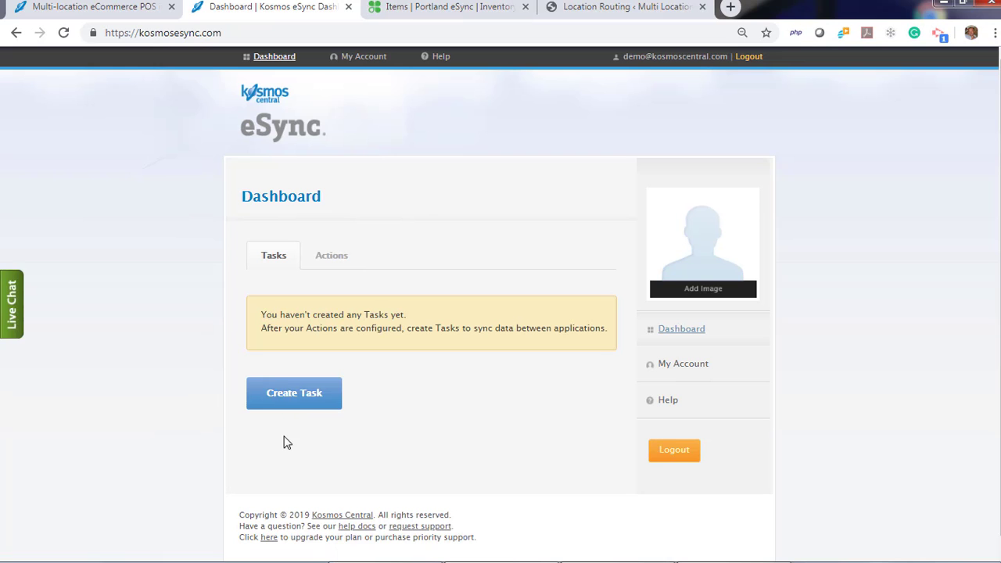
Create the 'Create Standard from Portland' task with the Portland standard items action.
{"action": "left_click", "coordinate": [294, 394]}
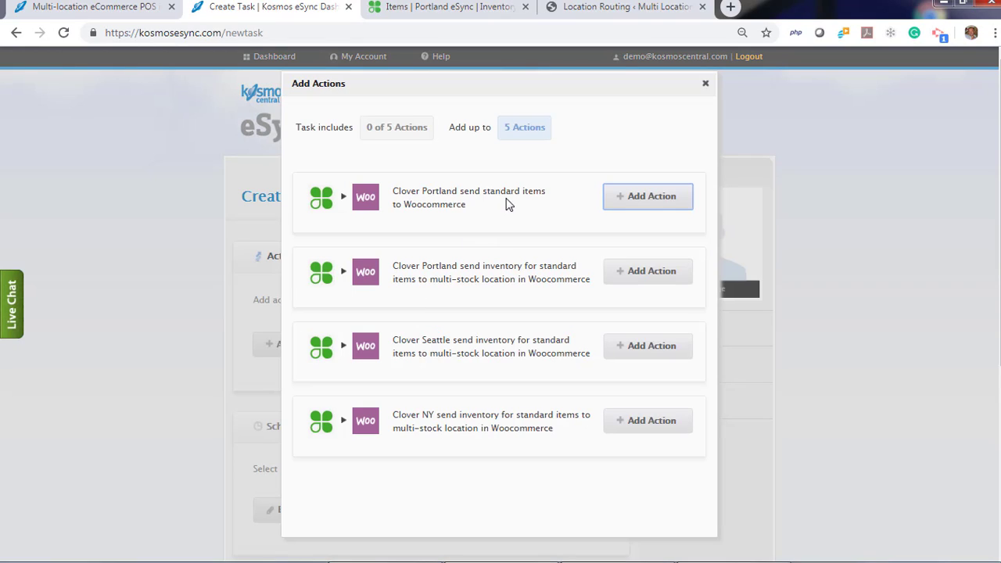
{"action": "left_click", "coordinate": [648, 197]}
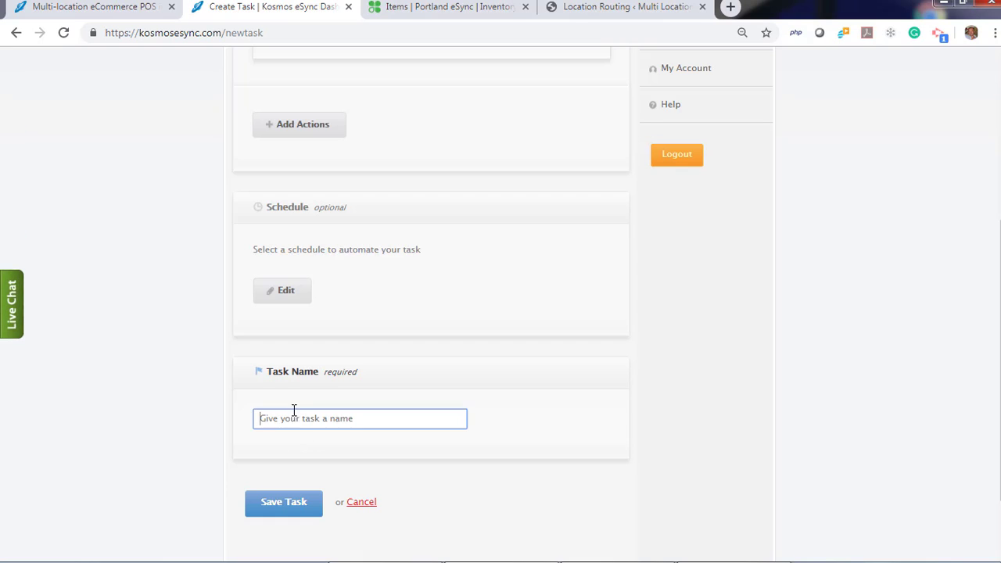
{"action": "type", "text": "Create Standard from Portland"}
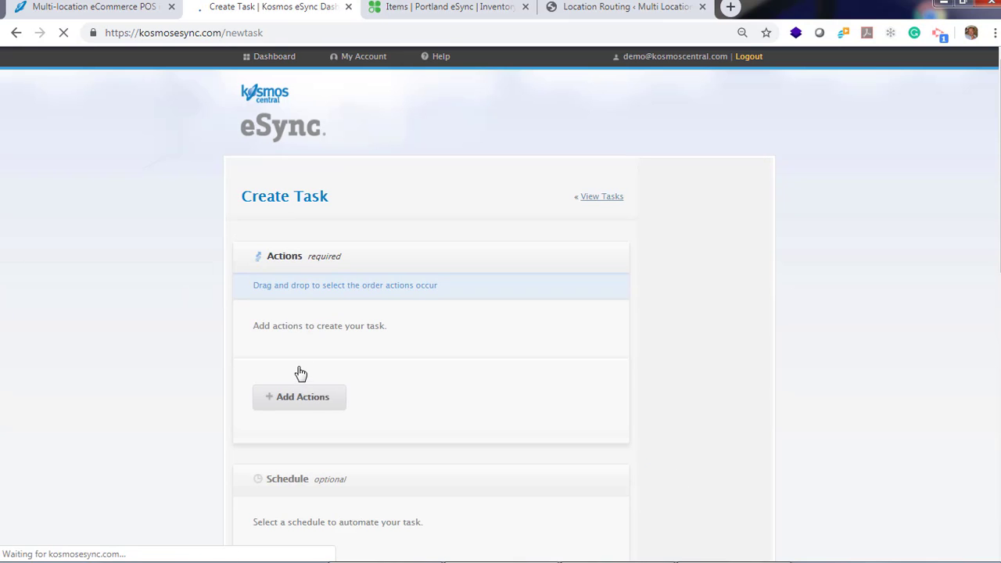
Create and save the 'Portland Inventory Sync' task with the Portland inventory action.
{"action": "left_click", "coordinate": [301, 397]}
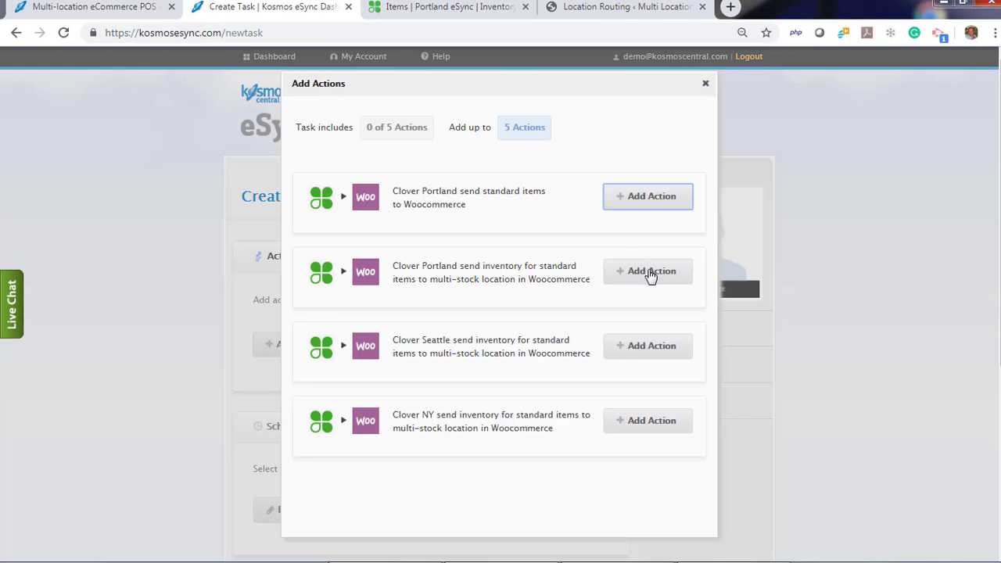
{"action": "left_click", "coordinate": [648, 270]}
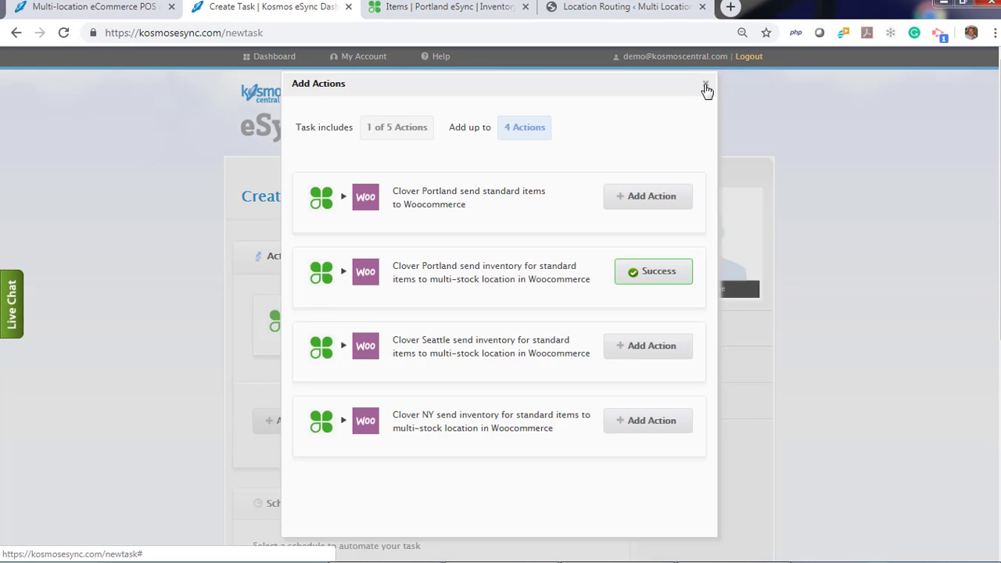
{"action": "left_click", "coordinate": [703, 84]}
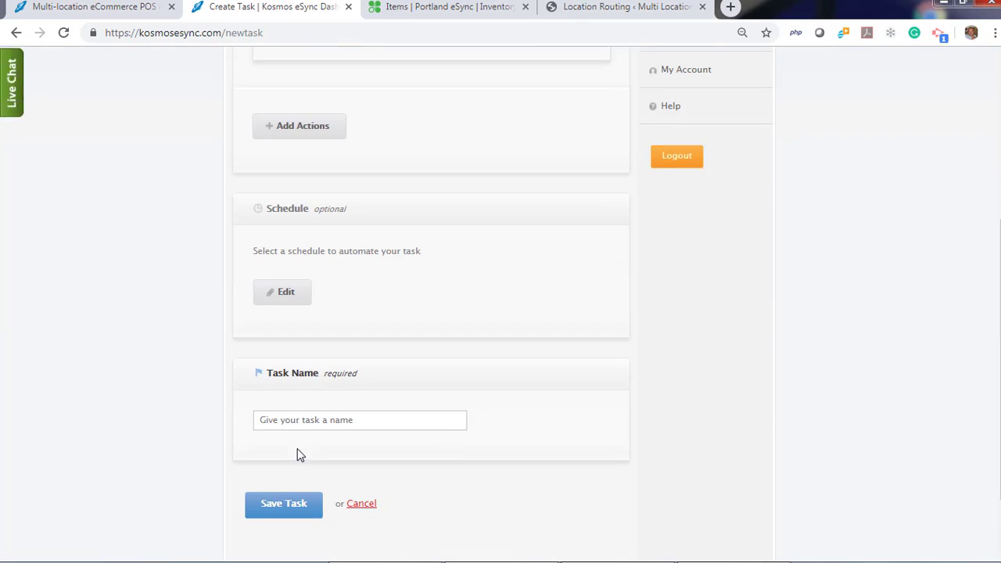
{"action": "type", "text": "Portland Inventory Sync"}
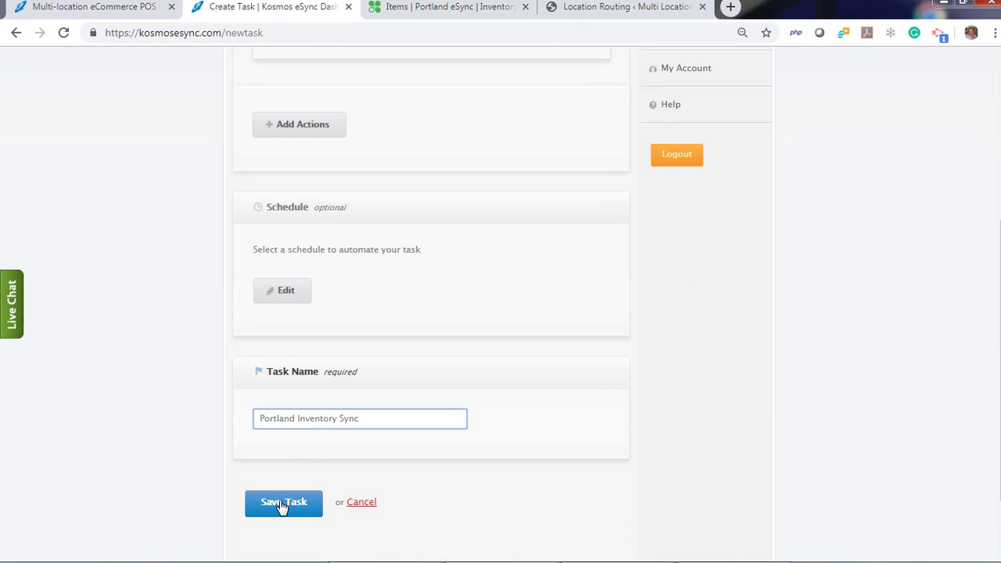
{"action": "left_click", "coordinate": [285, 504]}
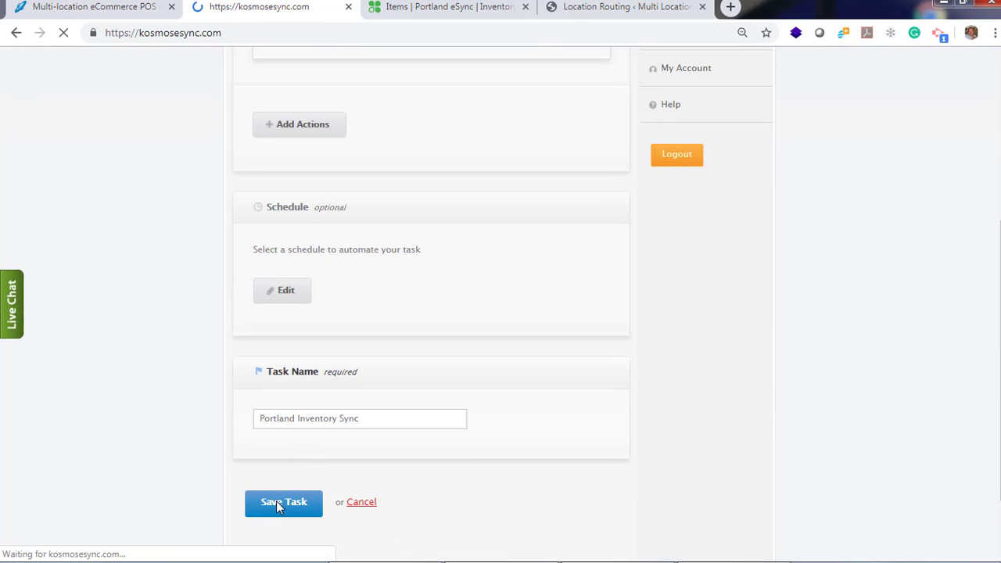
Create and save the 'Seattle Inventory Sync' task with the Seattle inventory action.
{"action": "left_click", "coordinate": [283, 502]}
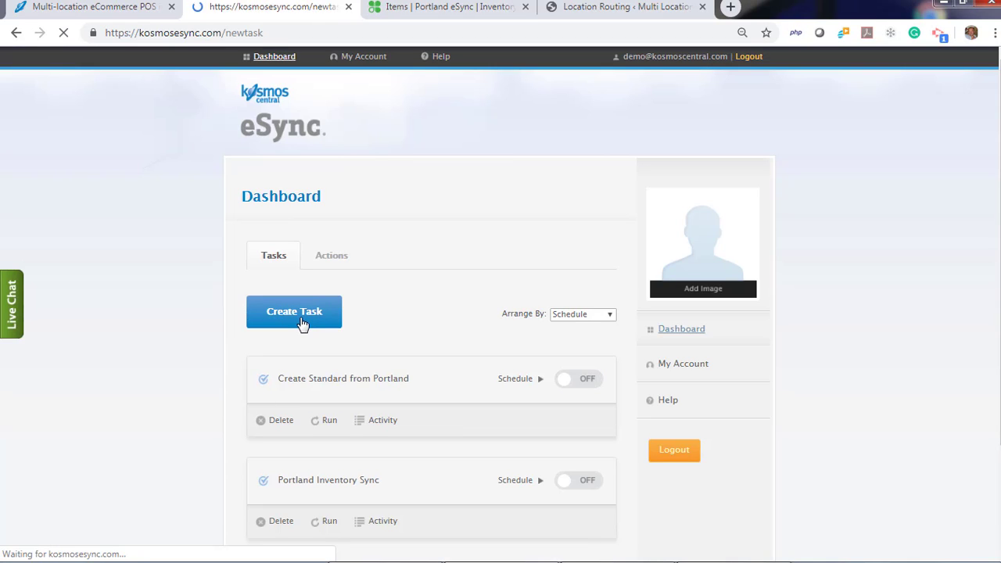
{"action": "left_click", "coordinate": [294, 311]}
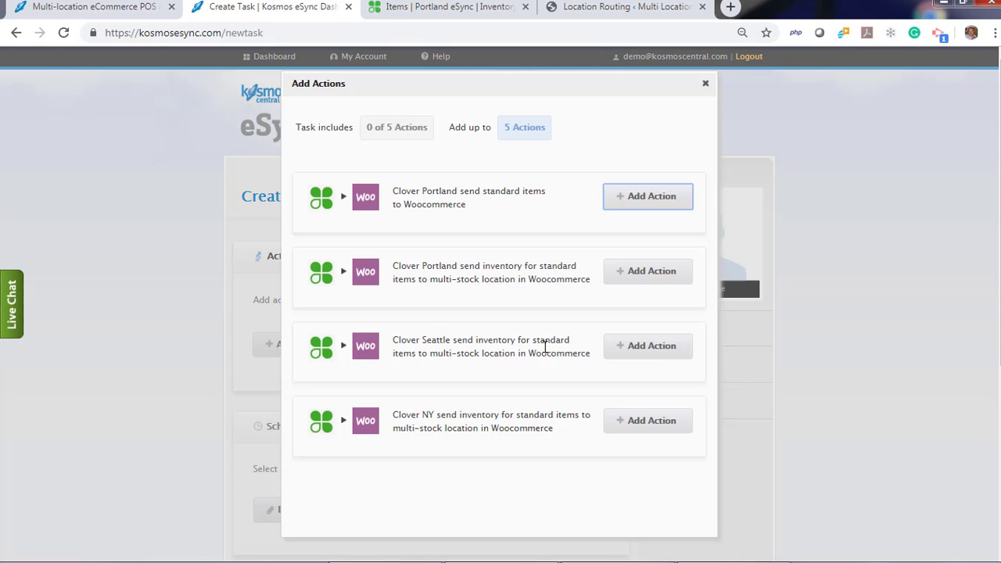
{"action": "left_click", "coordinate": [647, 346]}
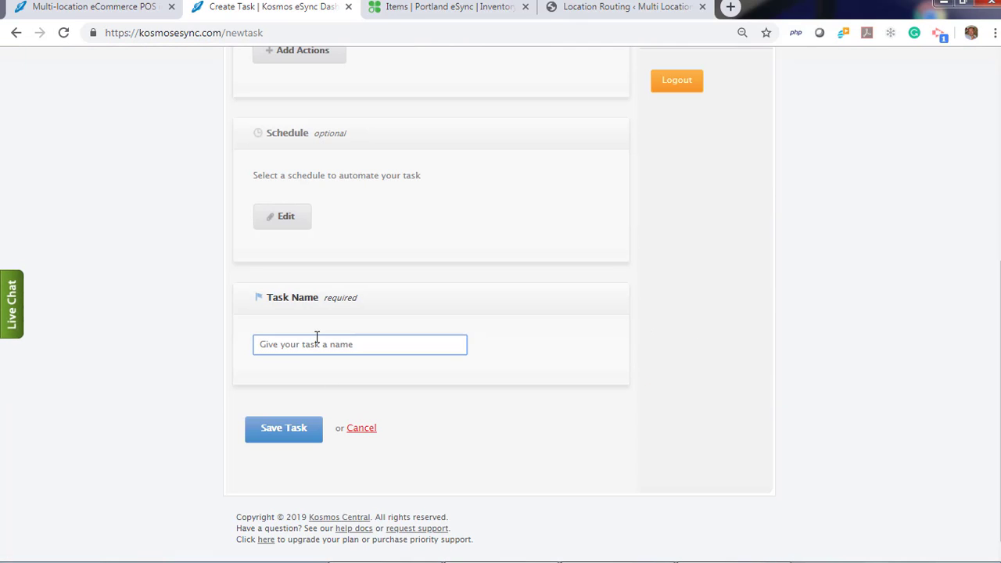
{"action": "type", "text": "Seattle Inv"}
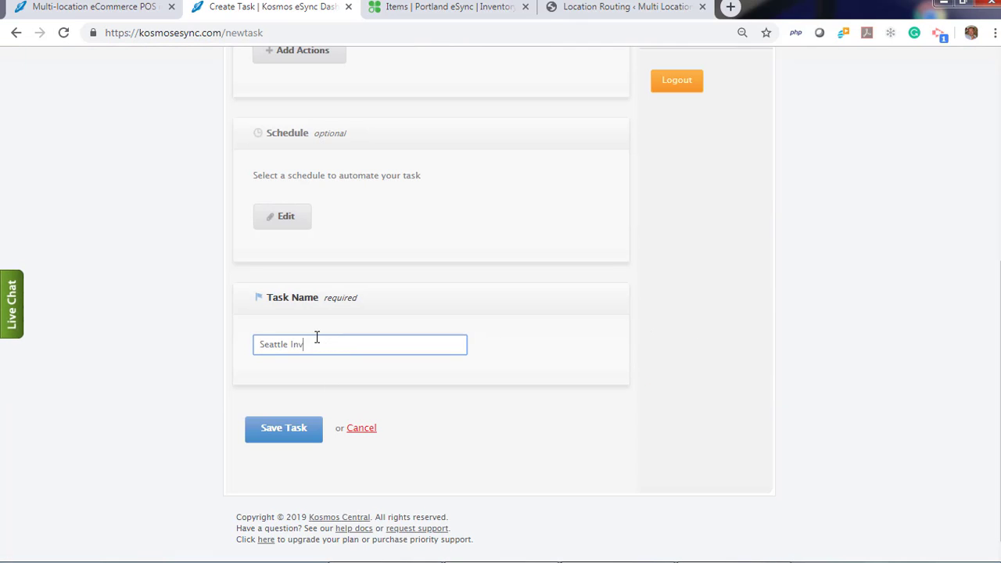
{"action": "type", "text": "entory Sync"}
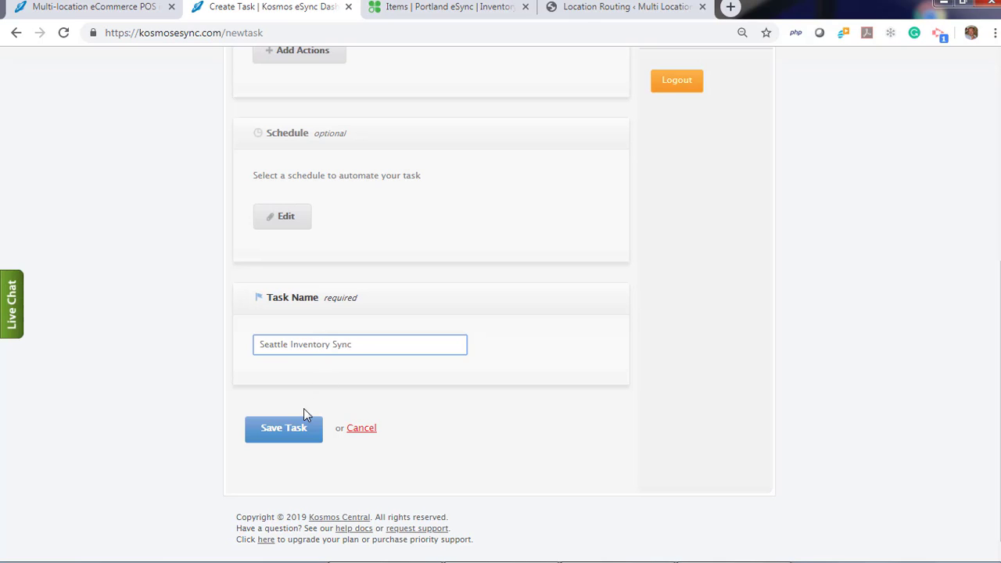
{"action": "left_click", "coordinate": [284, 429]}
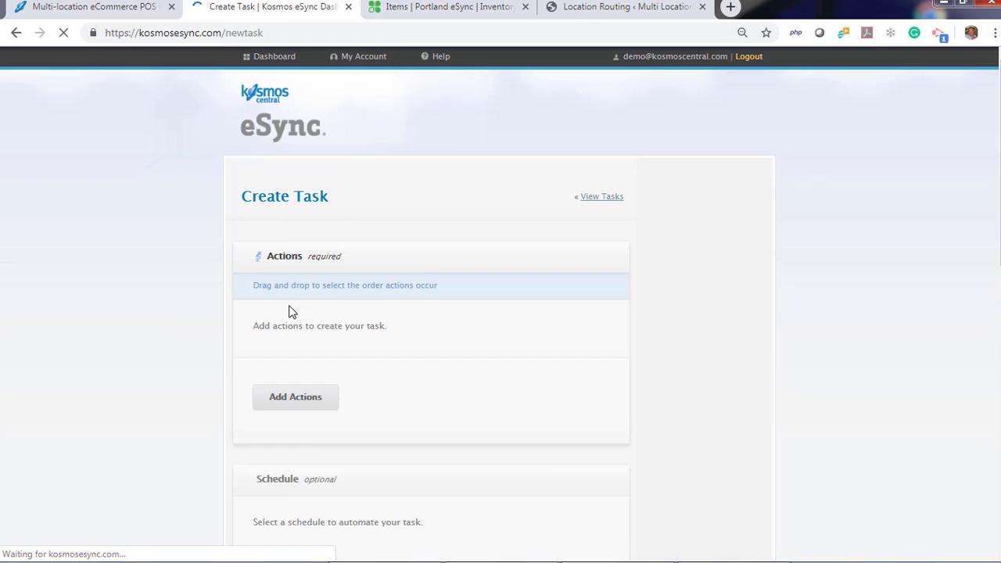
Create and save the 'NY Inventory Sync' task with the NY inventory action.
{"action": "left_click", "coordinate": [296, 397]}
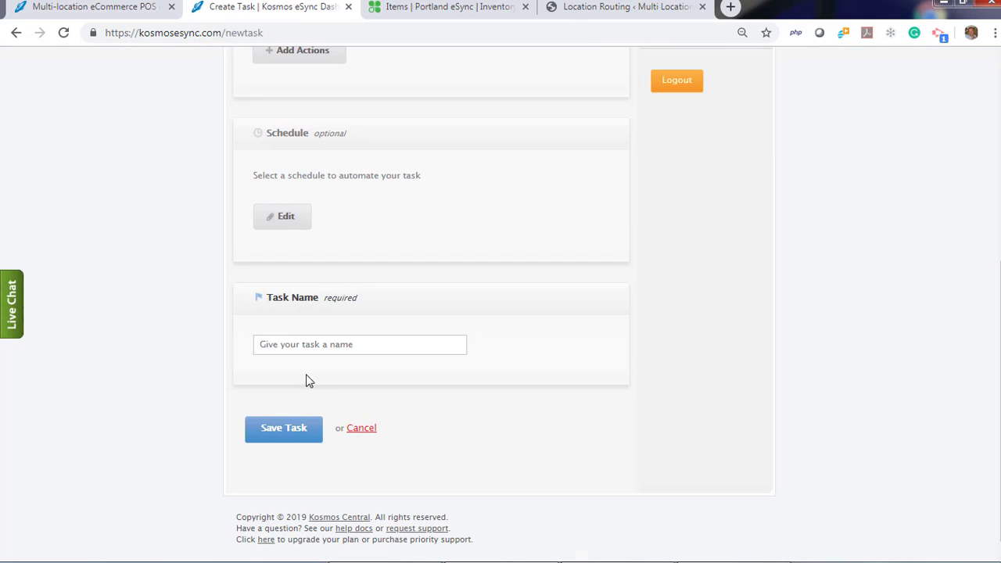
{"action": "type", "text": "NY"}
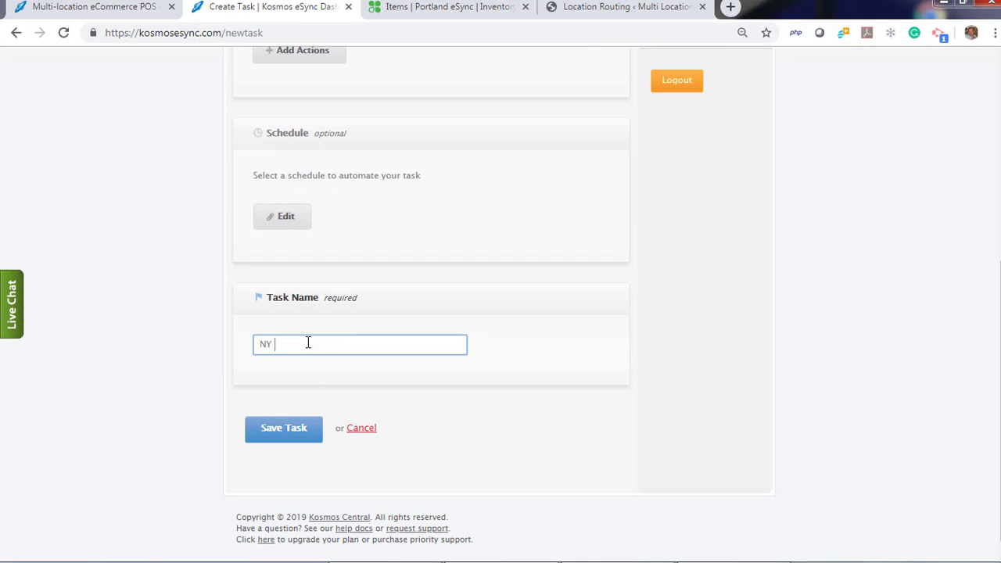
{"action": "type", "text": "Inventory Sync"}
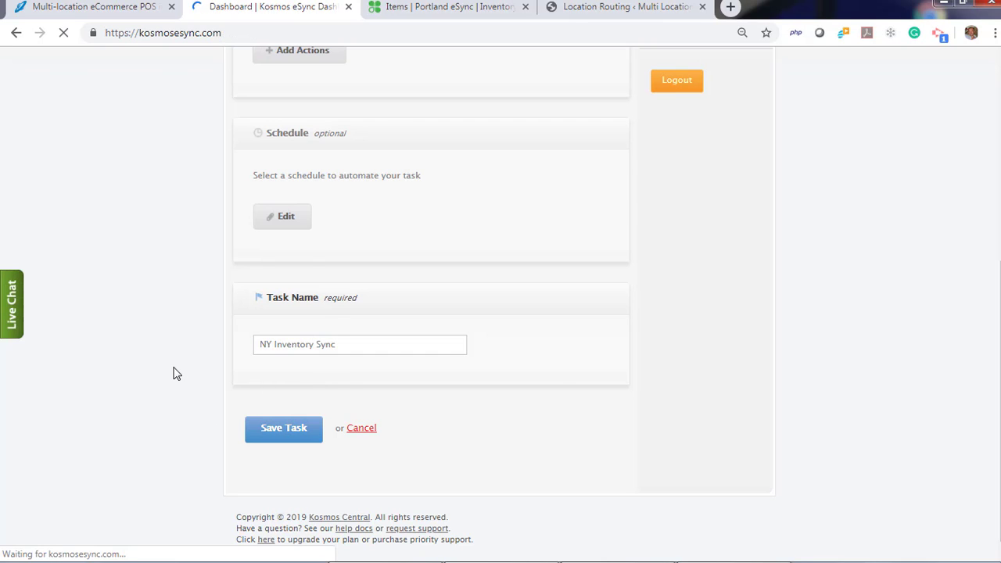
{"action": "left_click", "coordinate": [283, 429]}
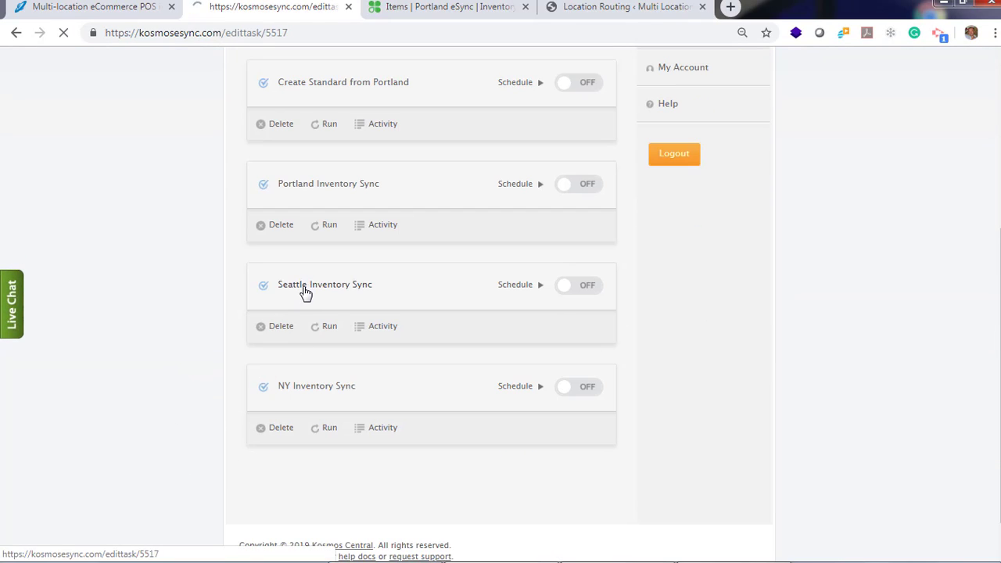
Review the Seattle and NY tasks and the Schedule popup, then check the WooCommerce product list showing the soccer ball at 82 in stock.
{"action": "left_click", "coordinate": [325, 284]}
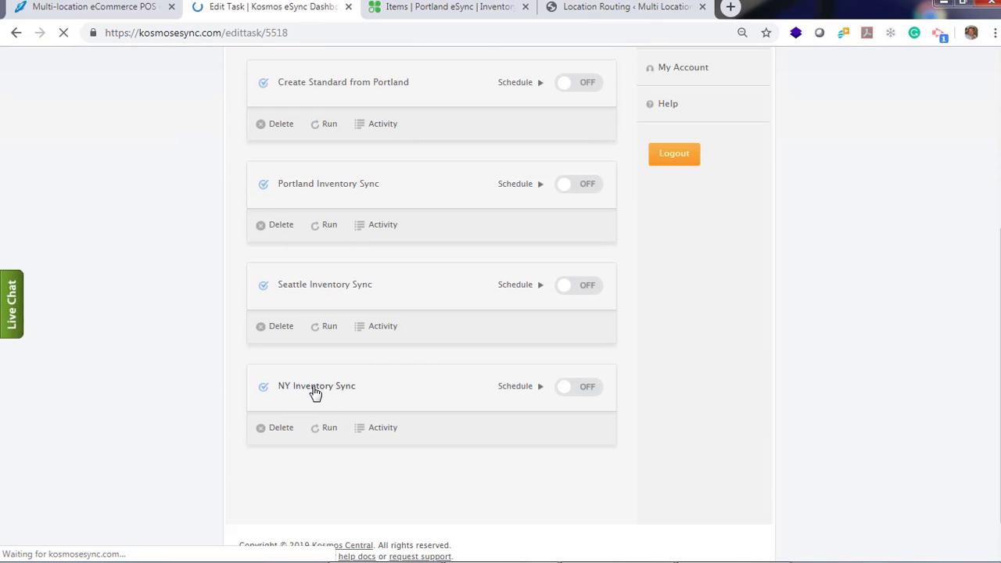
{"action": "left_click", "coordinate": [313, 386]}
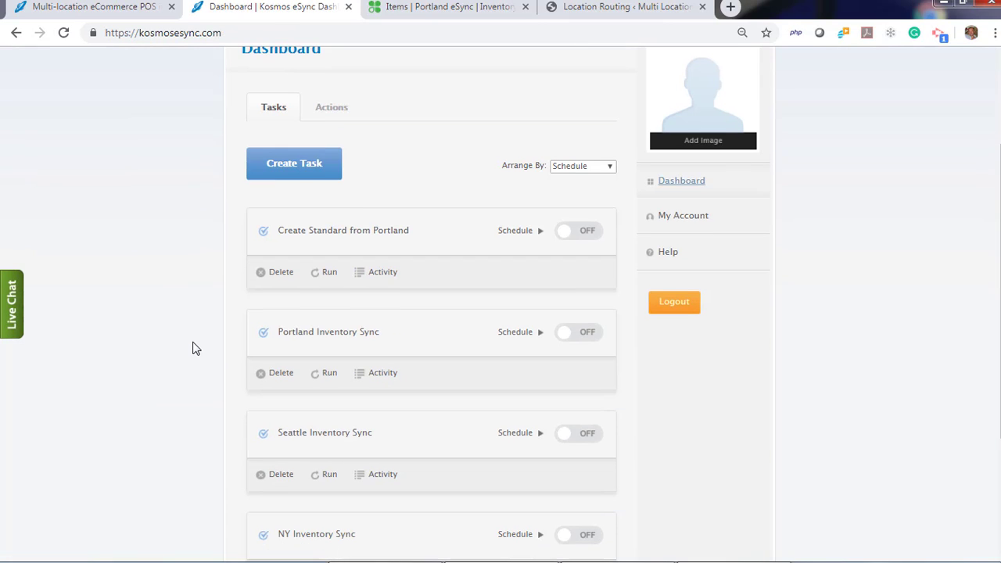
{"action": "left_click", "coordinate": [539, 230]}
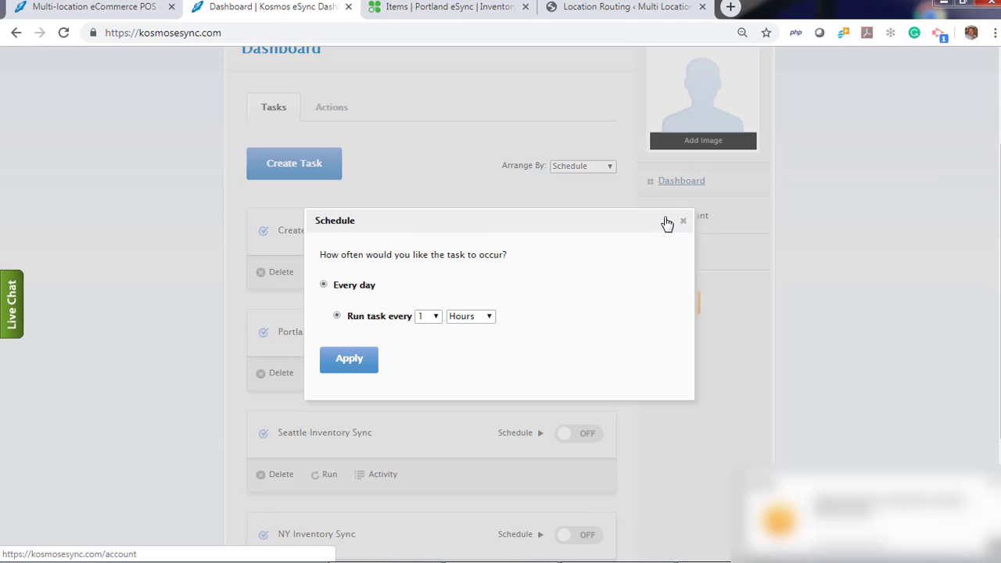
{"action": "left_click", "coordinate": [683, 220]}
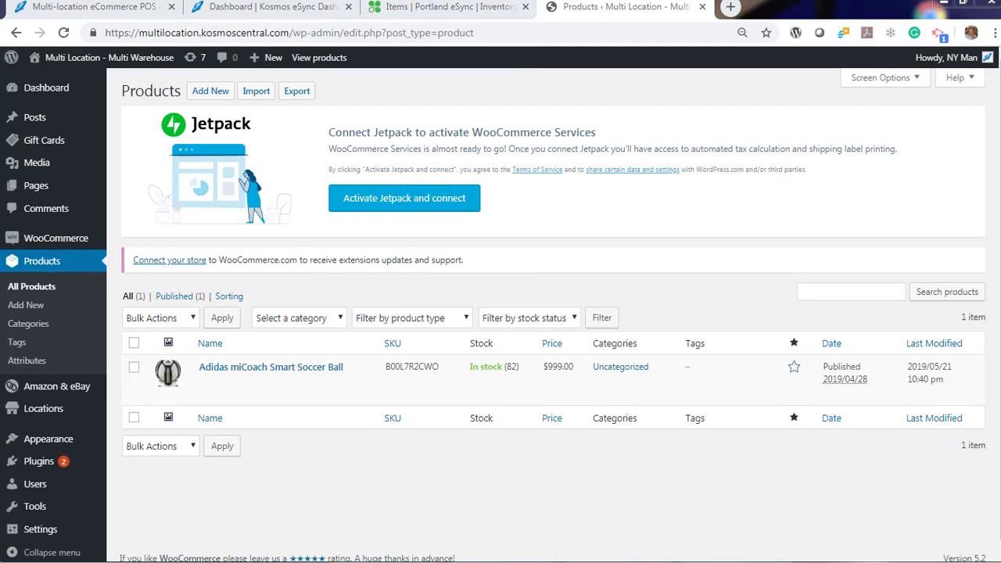
{"action": "mouse_move", "coordinate": [333, 69]}
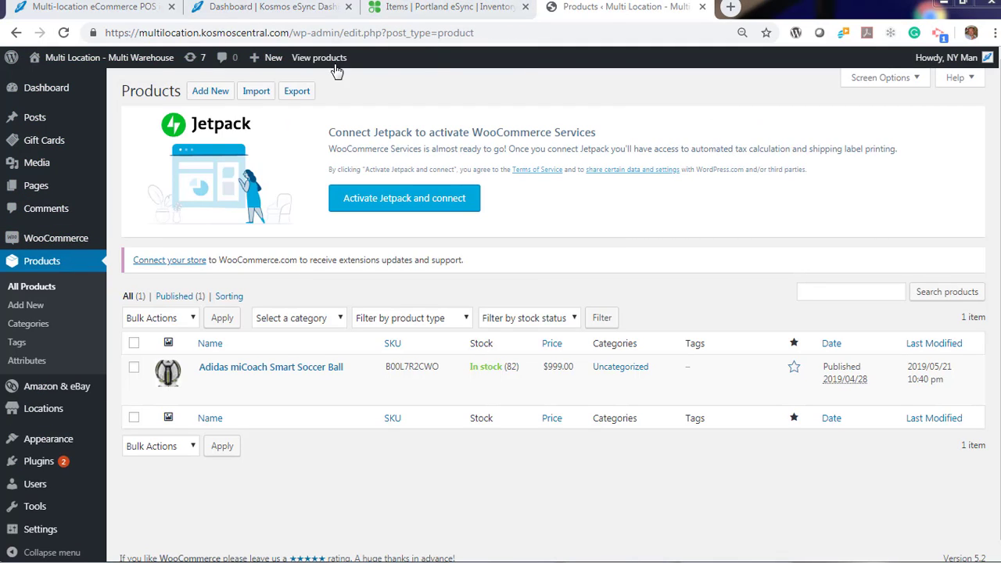
{"action": "left_click", "coordinate": [250, 6]}
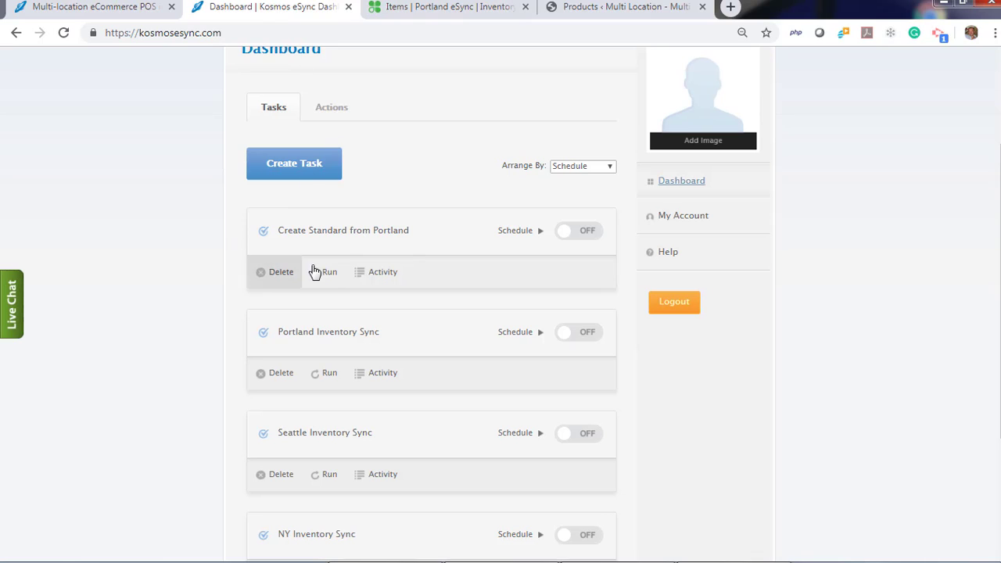
Run the Create Standard from Portland task to completion and dismiss the progress dialog.
{"action": "left_click", "coordinate": [328, 272]}
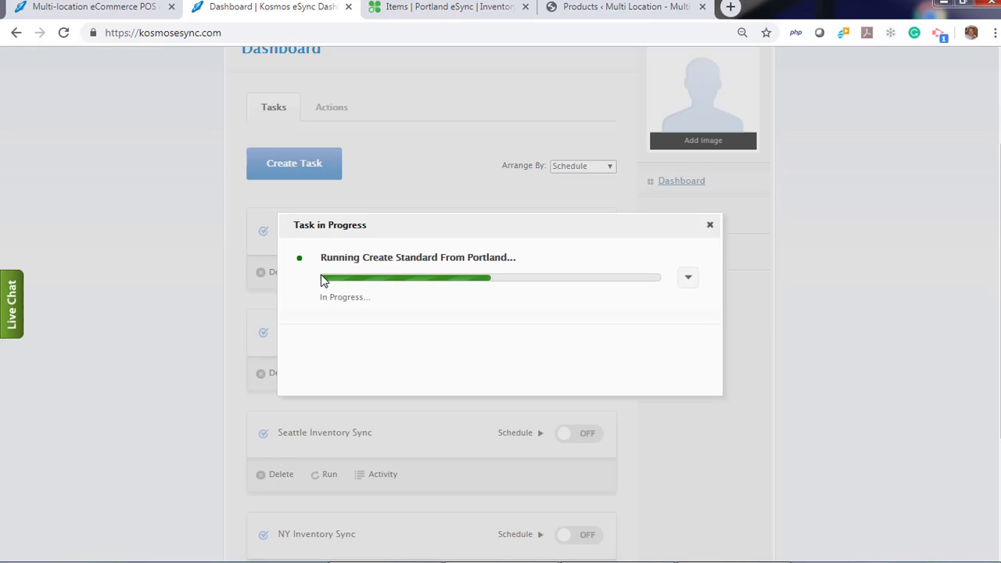
{"action": "mouse_move", "coordinate": [324, 275]}
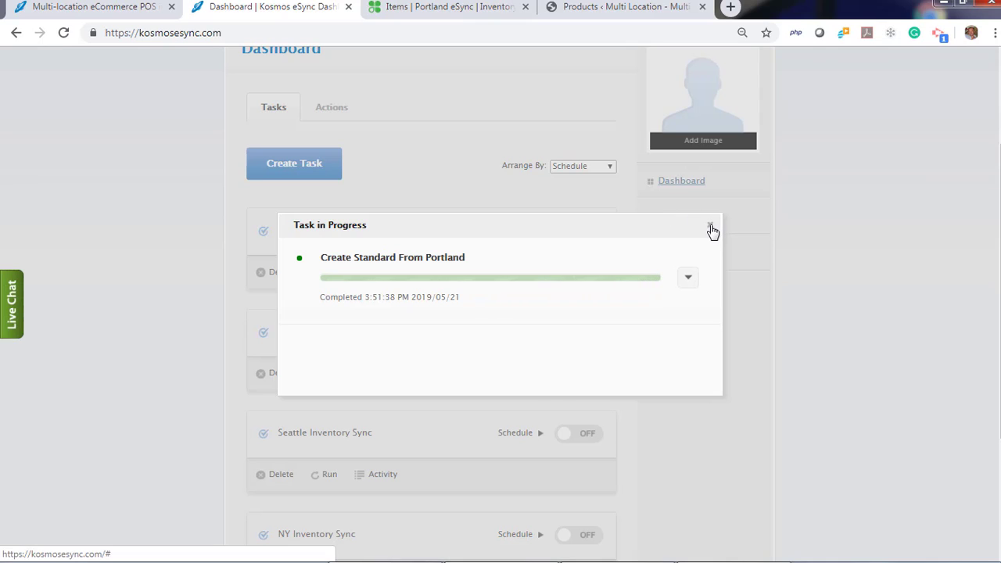
{"action": "left_click", "coordinate": [638, 10]}
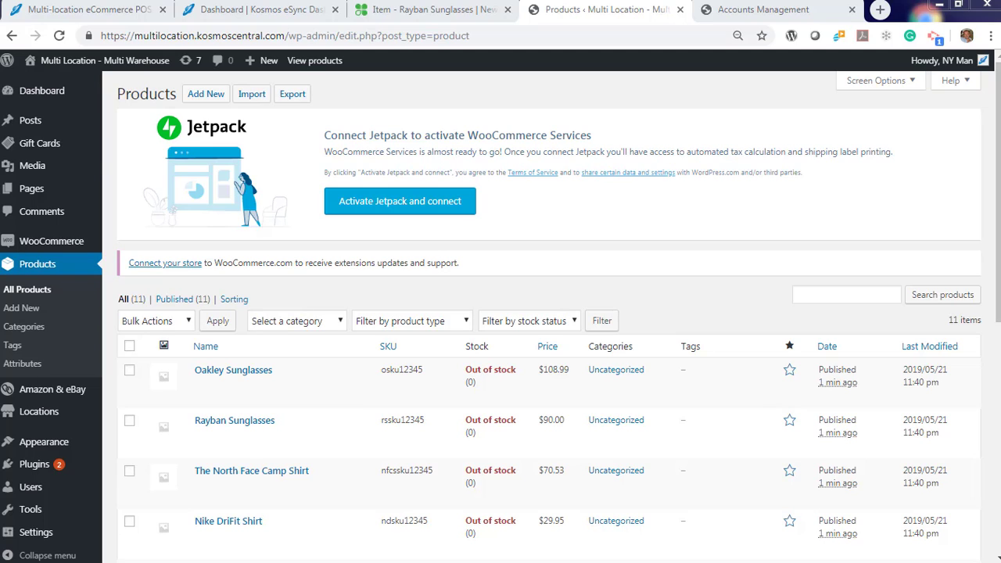
{"action": "mouse_move", "coordinate": [235, 419]}
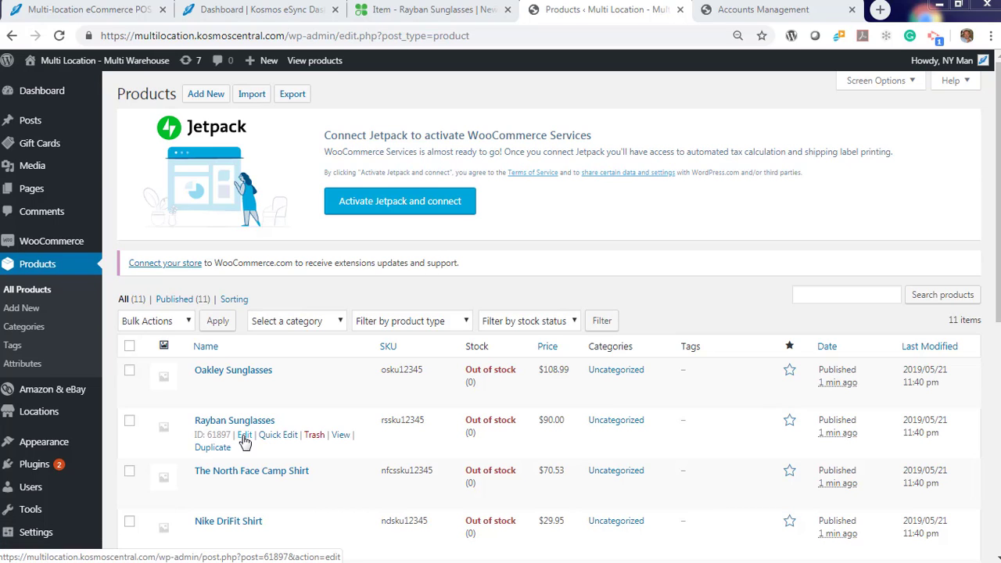
Check Rayban Sunglasses' inventory in WooCommerce, showing zero stock at every location, and return to eSync.
{"action": "left_click", "coordinate": [244, 435]}
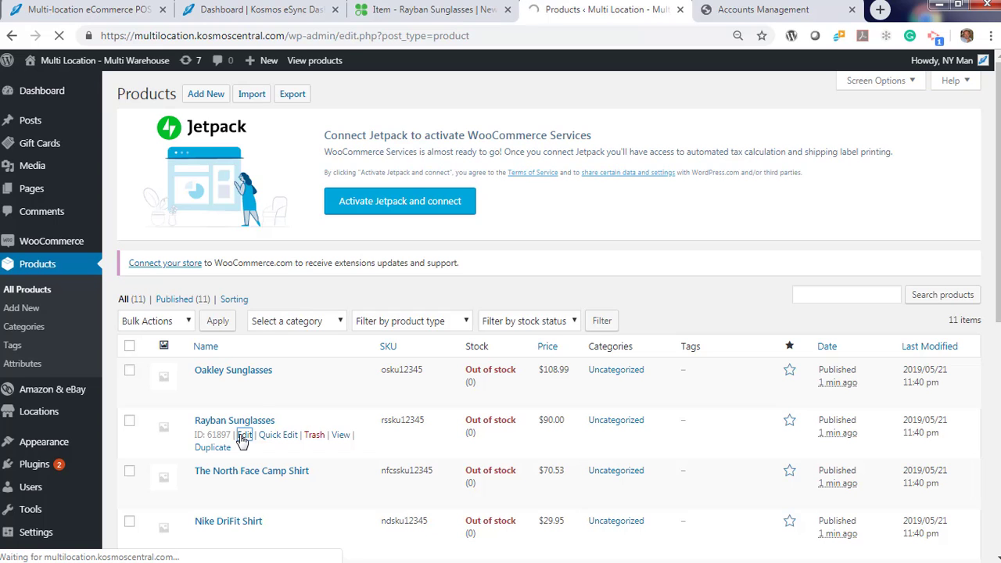
{"action": "left_click", "coordinate": [244, 435]}
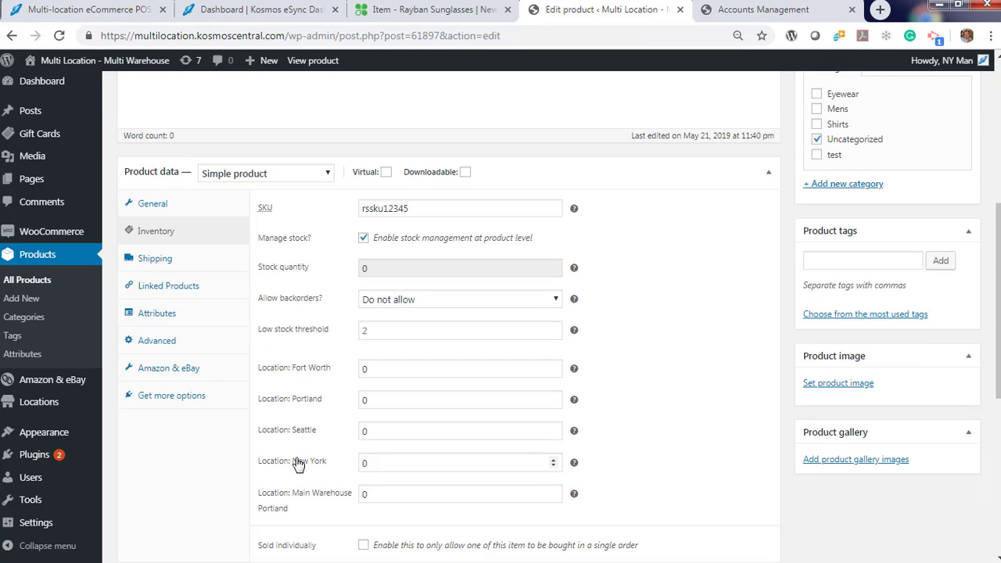
{"action": "mouse_move", "coordinate": [335, 481]}
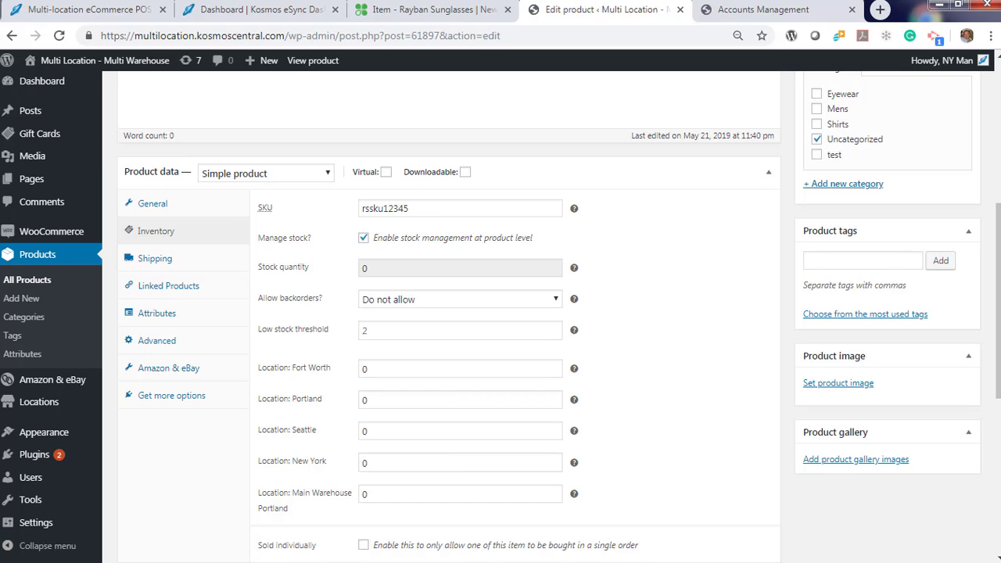
{"action": "left_click", "coordinate": [258, 12]}
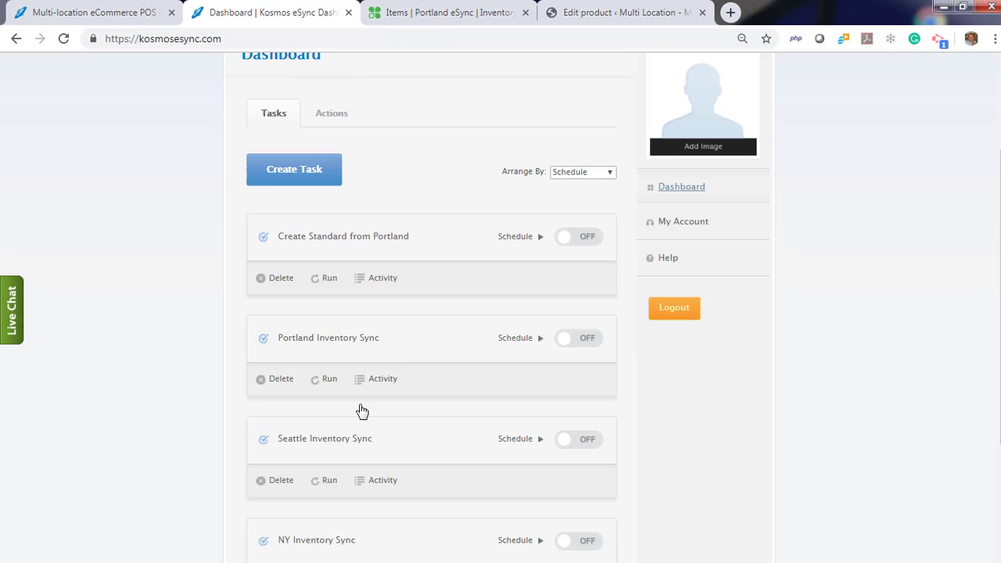
Run the Portland Inventory Sync and Seattle Inventory Sync tasks, dismissing each progress dialog.
{"action": "left_click", "coordinate": [330, 378]}
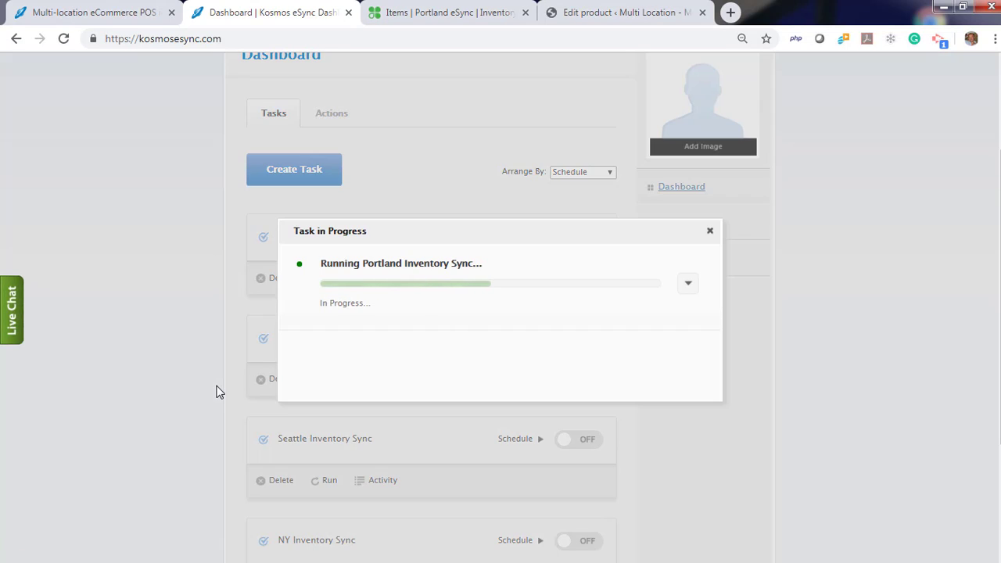
{"action": "mouse_move", "coordinate": [219, 382]}
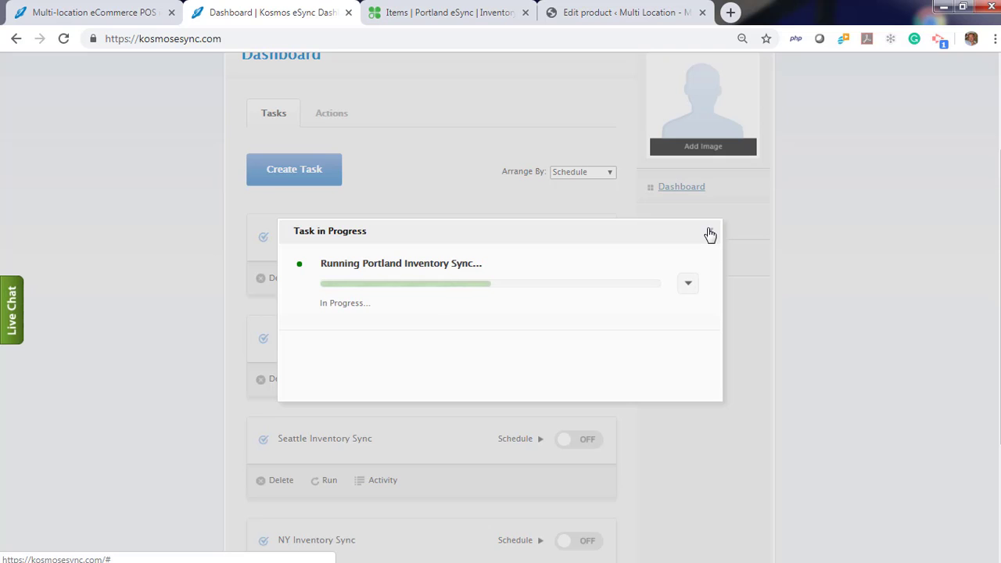
{"action": "left_click", "coordinate": [711, 235]}
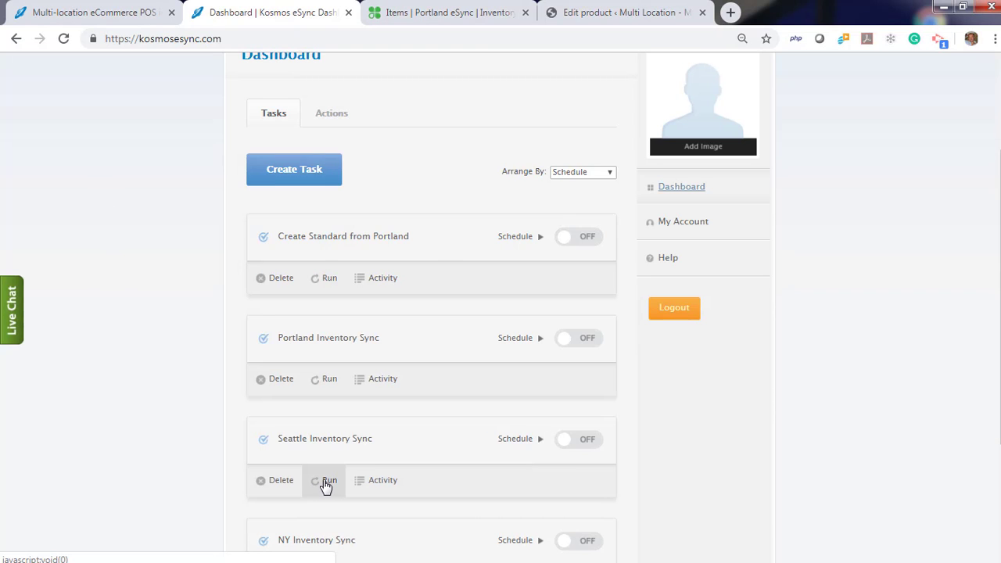
{"action": "left_click", "coordinate": [326, 480]}
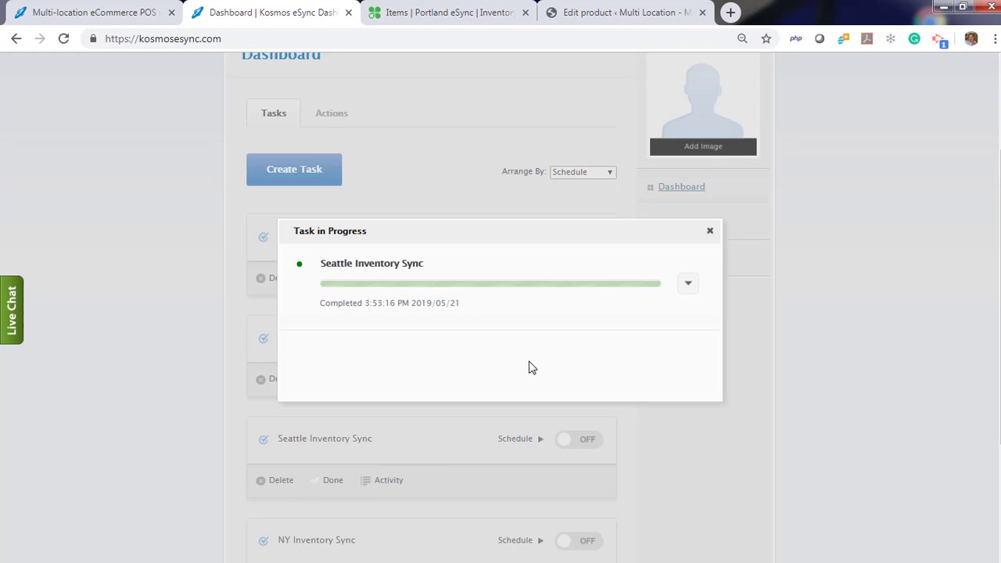
{"action": "left_click", "coordinate": [710, 231]}
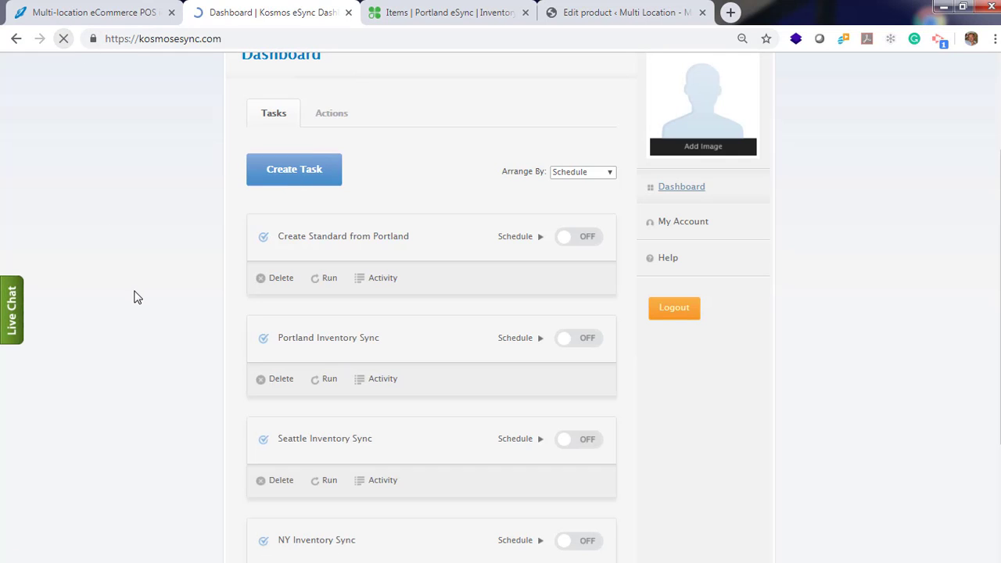
{"action": "left_click", "coordinate": [330, 278]}
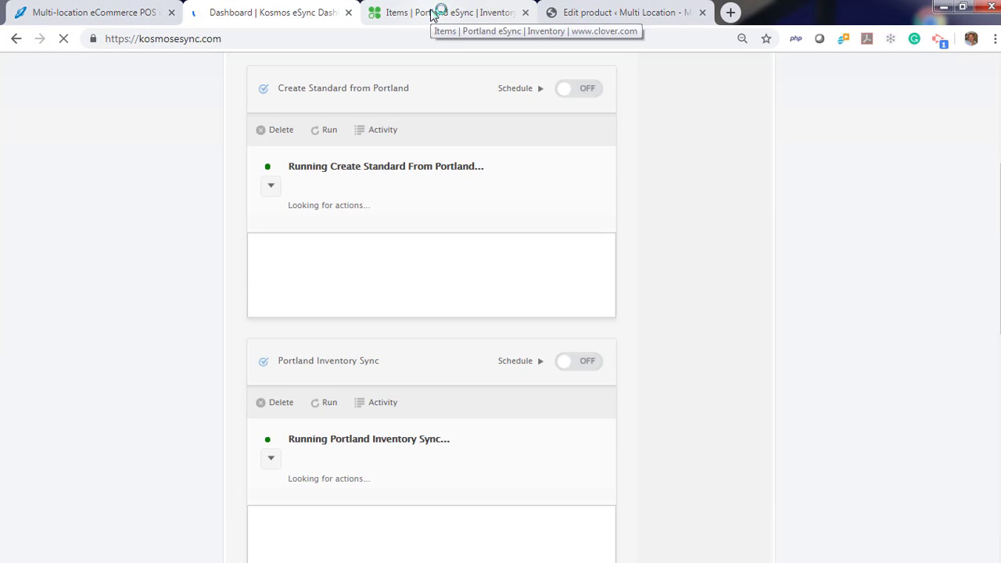
View the Rayban Sunglasses item under Clover's New York eSync location, showing stock 15.
{"action": "left_click", "coordinate": [454, 13]}
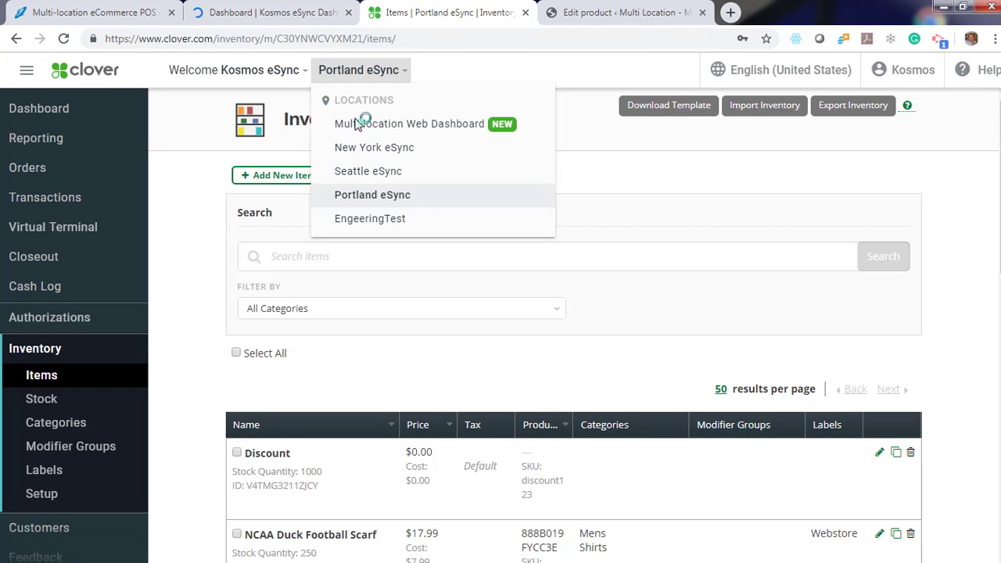
{"action": "mouse_move", "coordinate": [367, 209]}
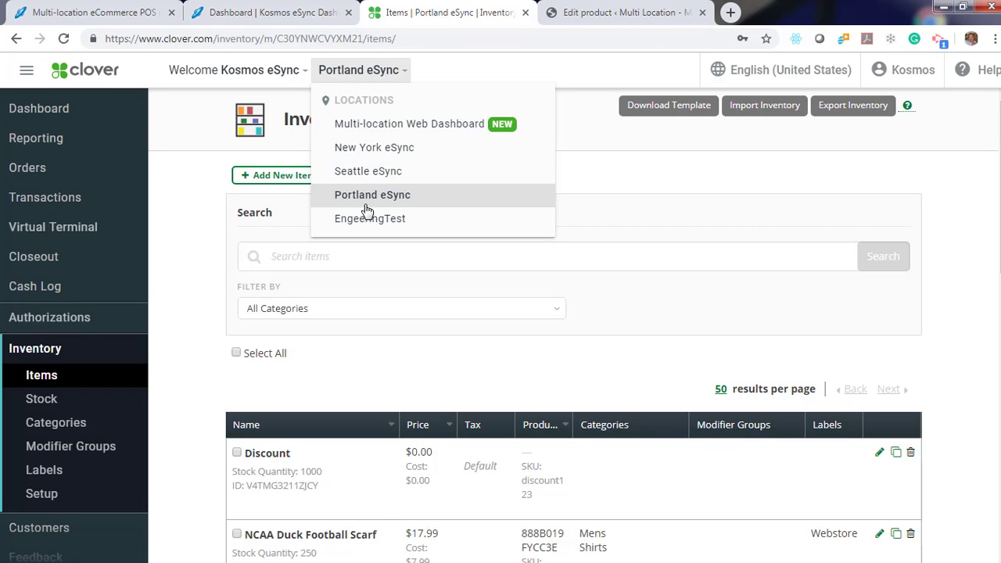
{"action": "left_click", "coordinate": [373, 147]}
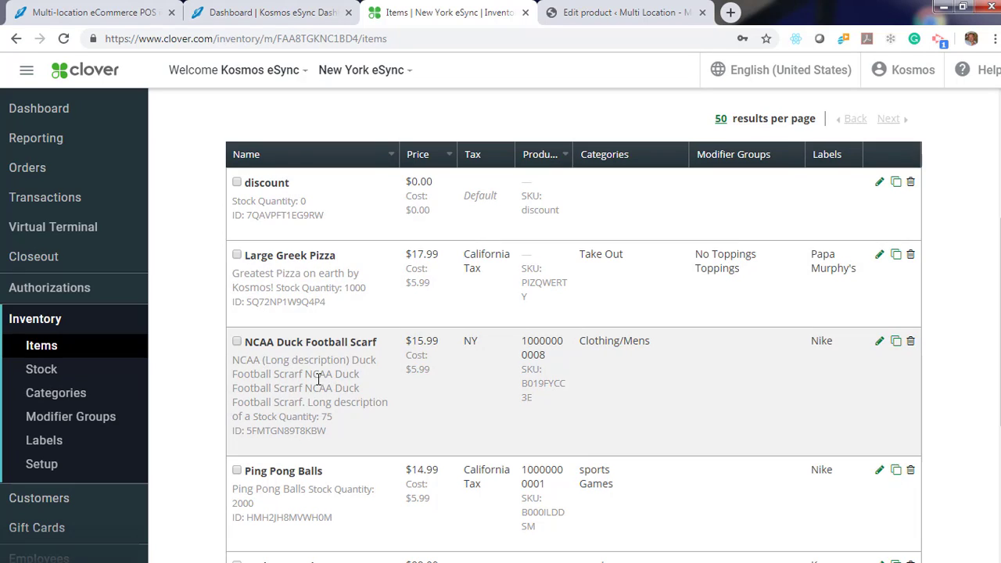
{"action": "scroll", "scroll_direction": "down", "scroll_amount": 3}
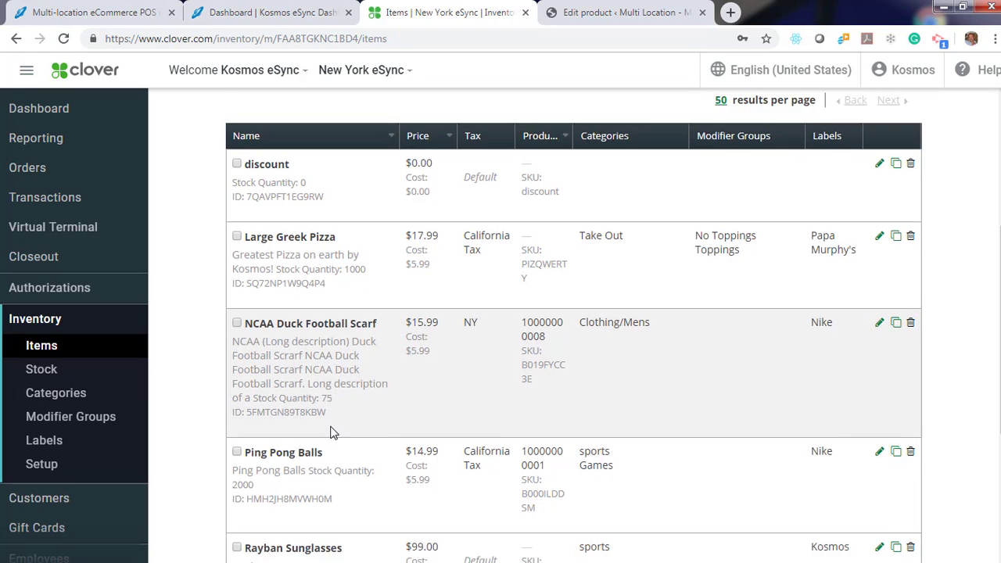
{"action": "scroll", "scroll_direction": "down", "scroll_amount": 3}
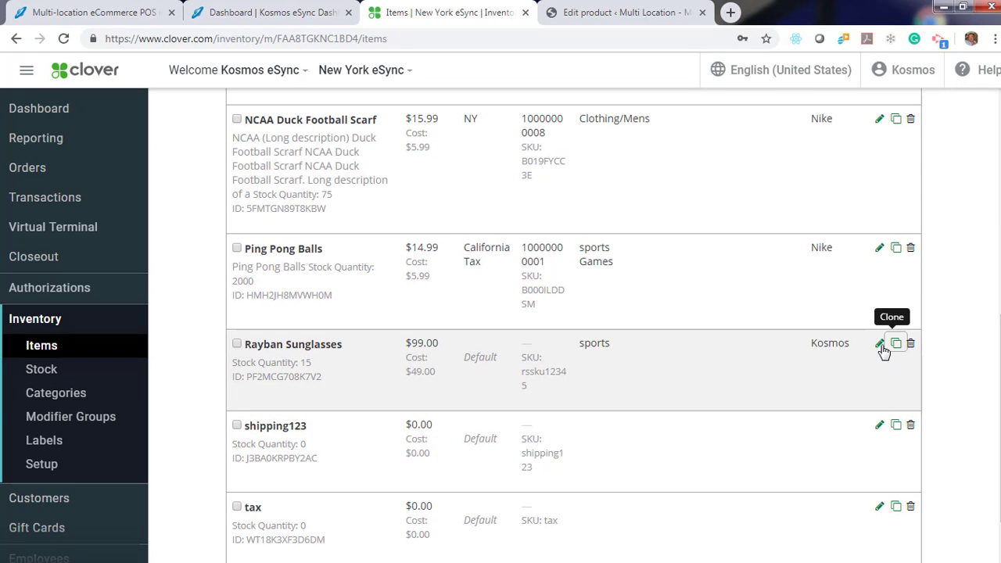
{"action": "left_click", "coordinate": [876, 346]}
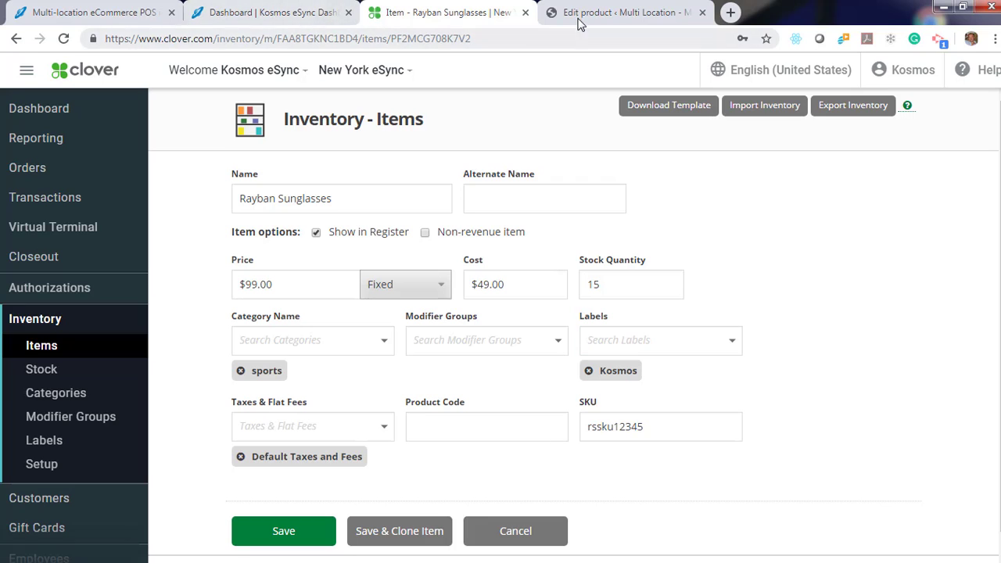
{"action": "left_click", "coordinate": [635, 13]}
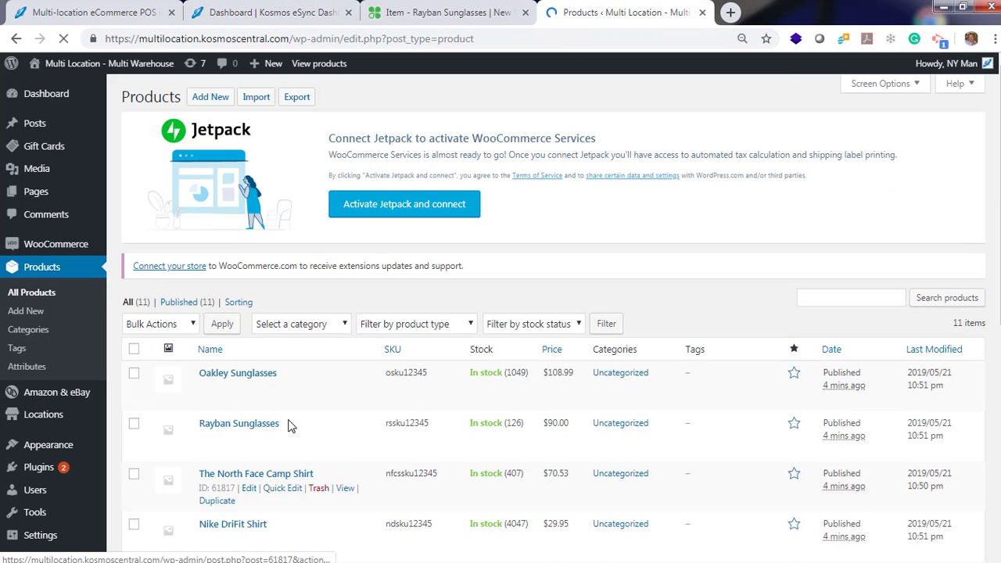
Review Rayban Sunglasses inventory in WooCommerce: 126 total, Portland 76, Seattle 35, New York 15.
{"action": "left_click", "coordinate": [249, 438]}
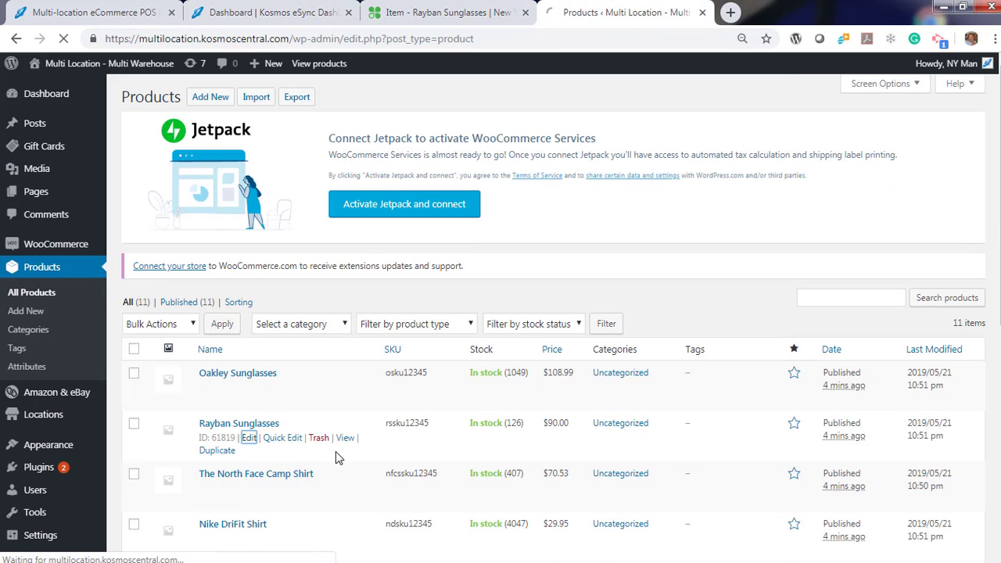
{"action": "left_click", "coordinate": [249, 438]}
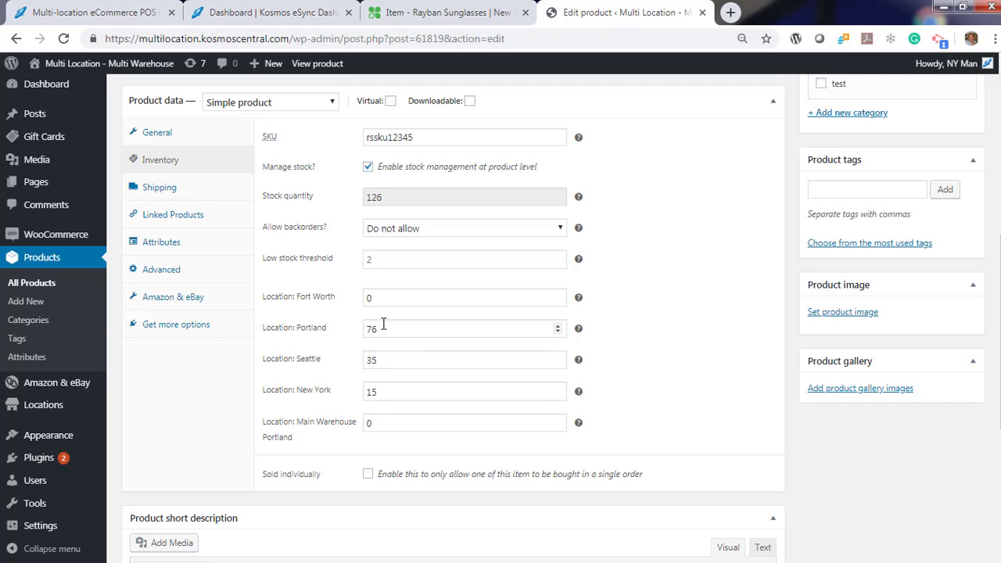
{"action": "mouse_move", "coordinate": [456, 12]}
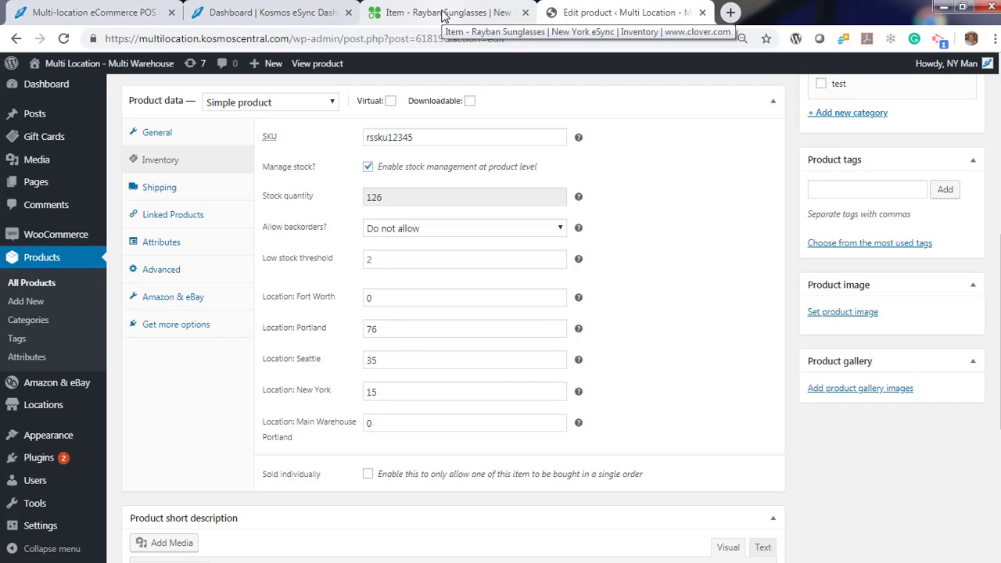
{"action": "left_click", "coordinate": [86, 12]}
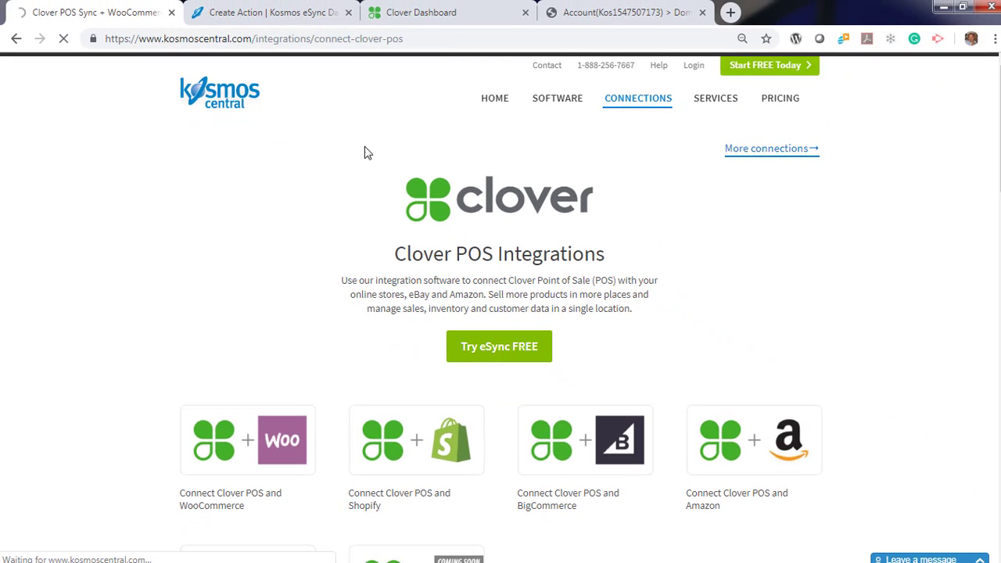
{"action": "mouse_move", "coordinate": [799, 66]}
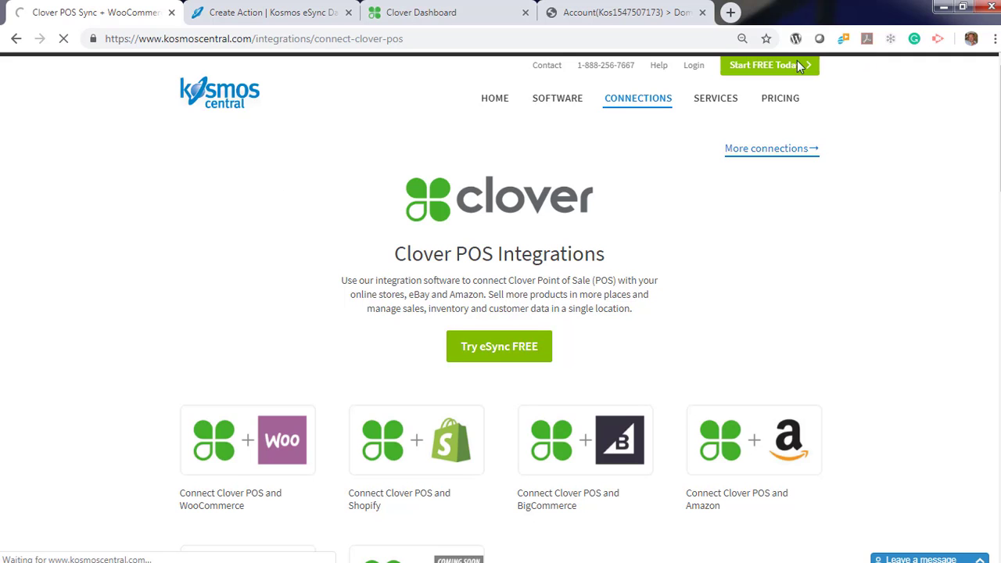
Reach the eSync Cloud pricing page with the 14-day free trial via Start FREE Today.
{"action": "left_click", "coordinate": [779, 97]}
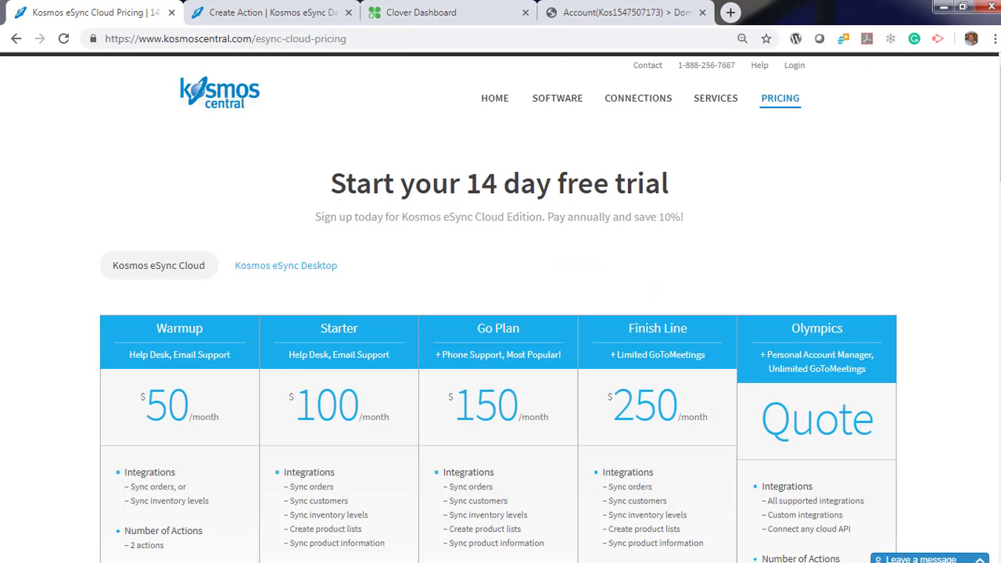